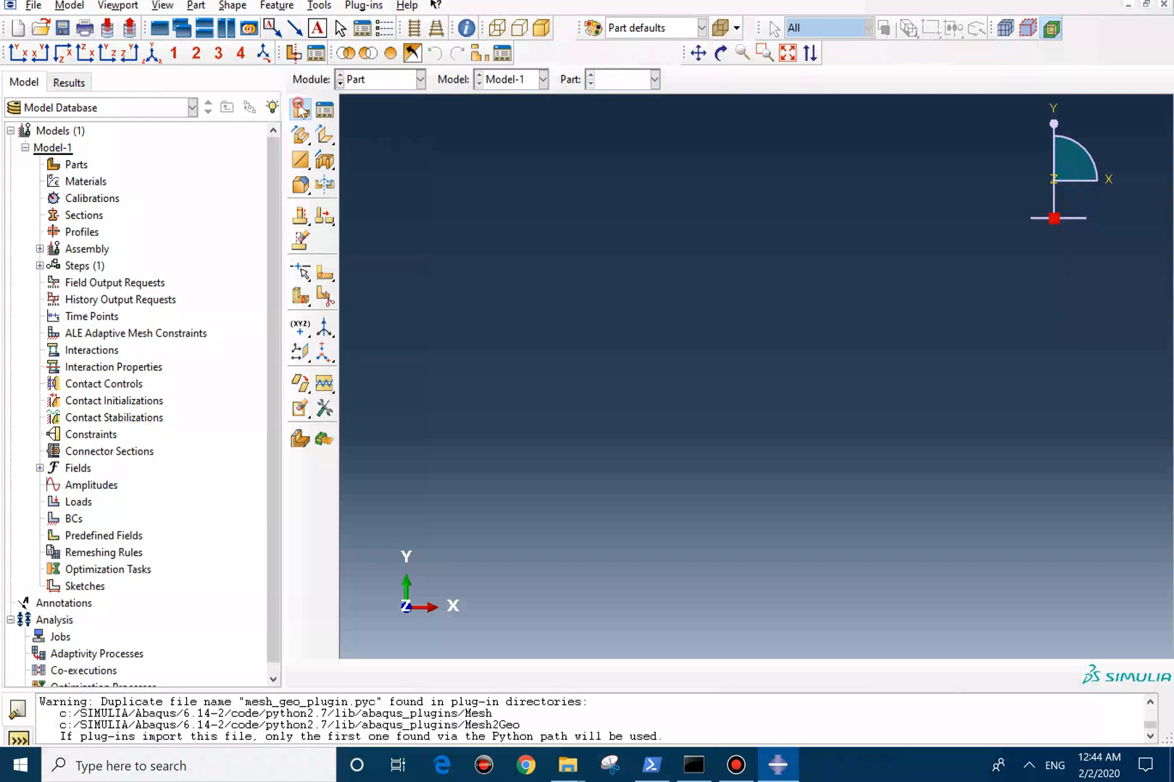
Create a 3D deformable solid extrusion part and sketch its rectangular profile.
{"action": "left_click", "coordinate": [299, 107]}
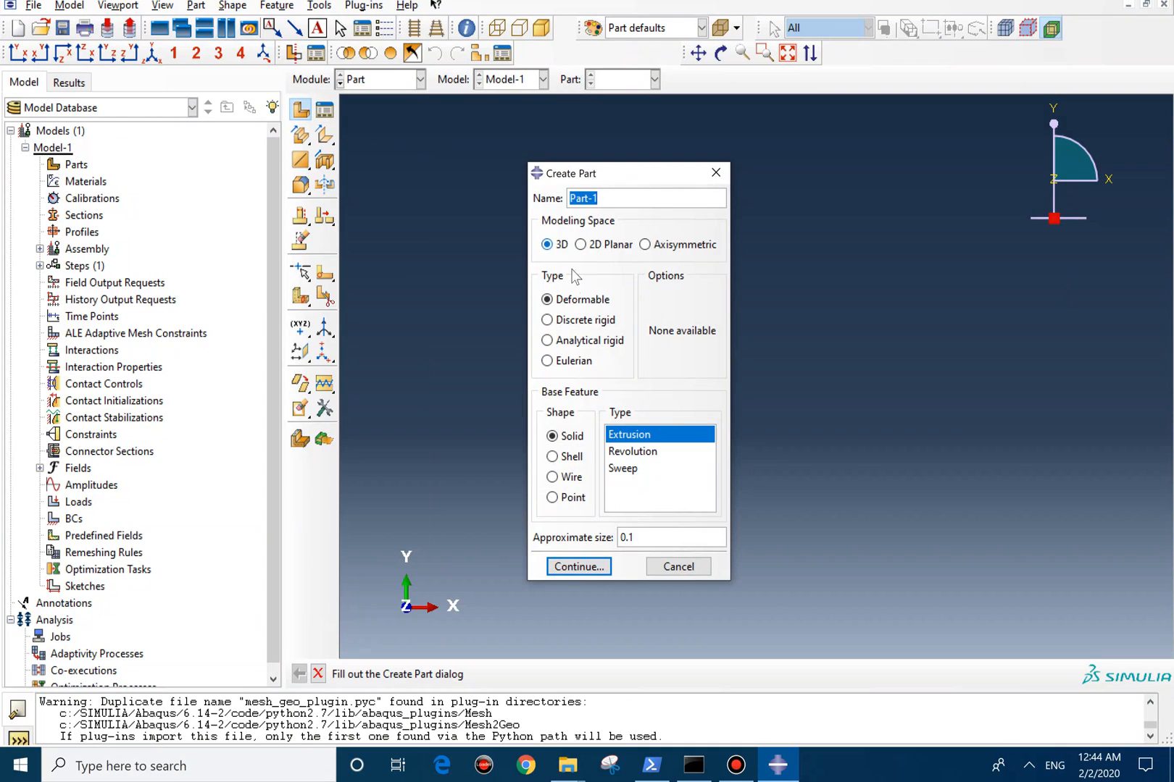
{"action": "mouse_move", "coordinate": [616, 555]}
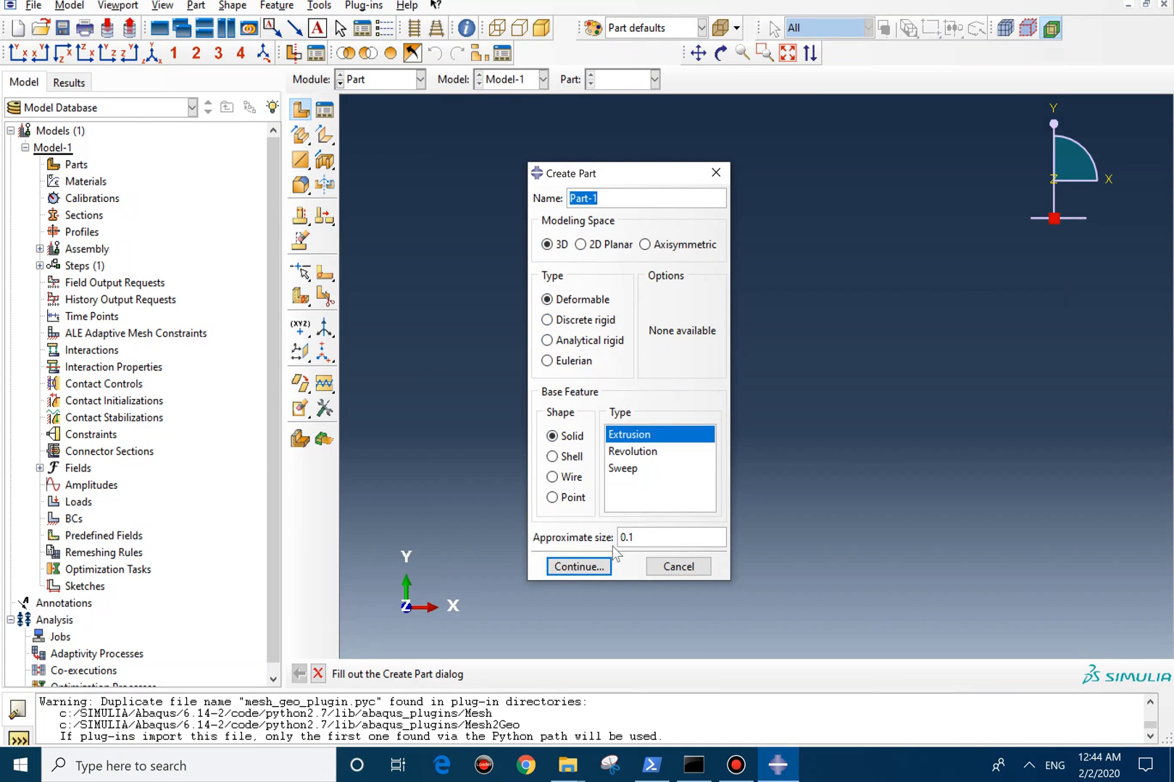
{"action": "left_click", "coordinate": [578, 566]}
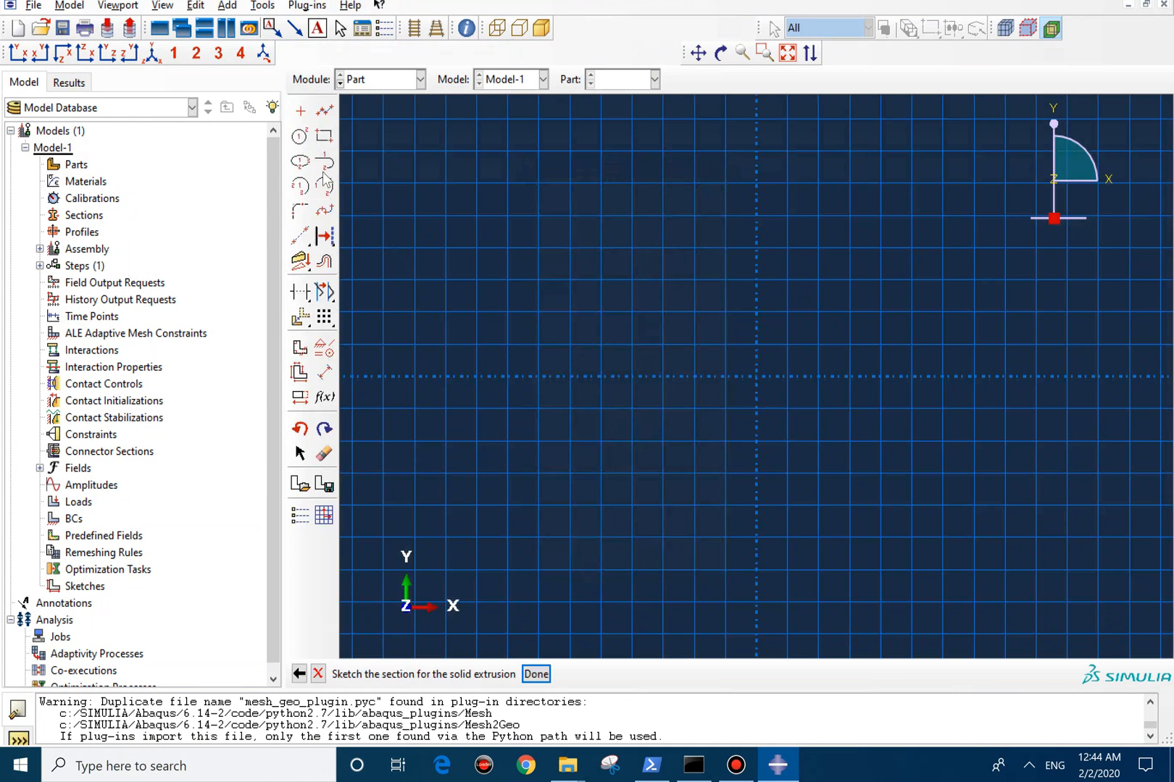
{"action": "left_click", "coordinate": [324, 136]}
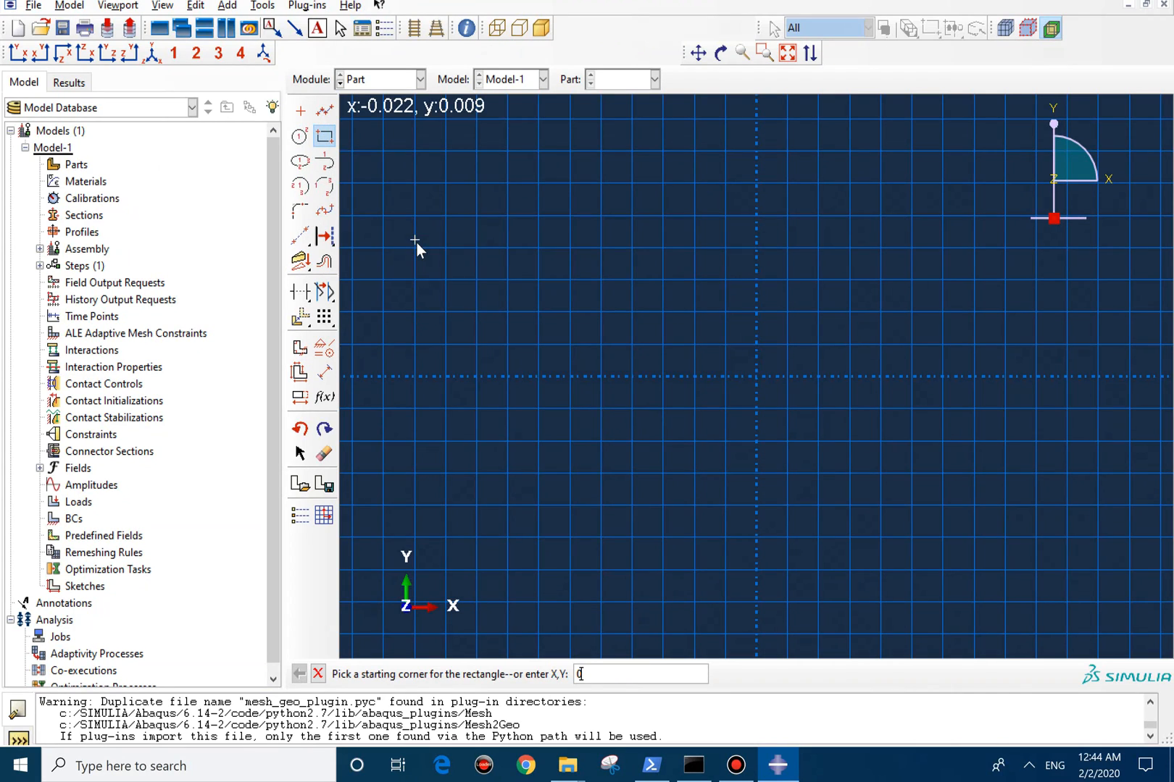
{"action": "left_click", "coordinate": [415, 237]}
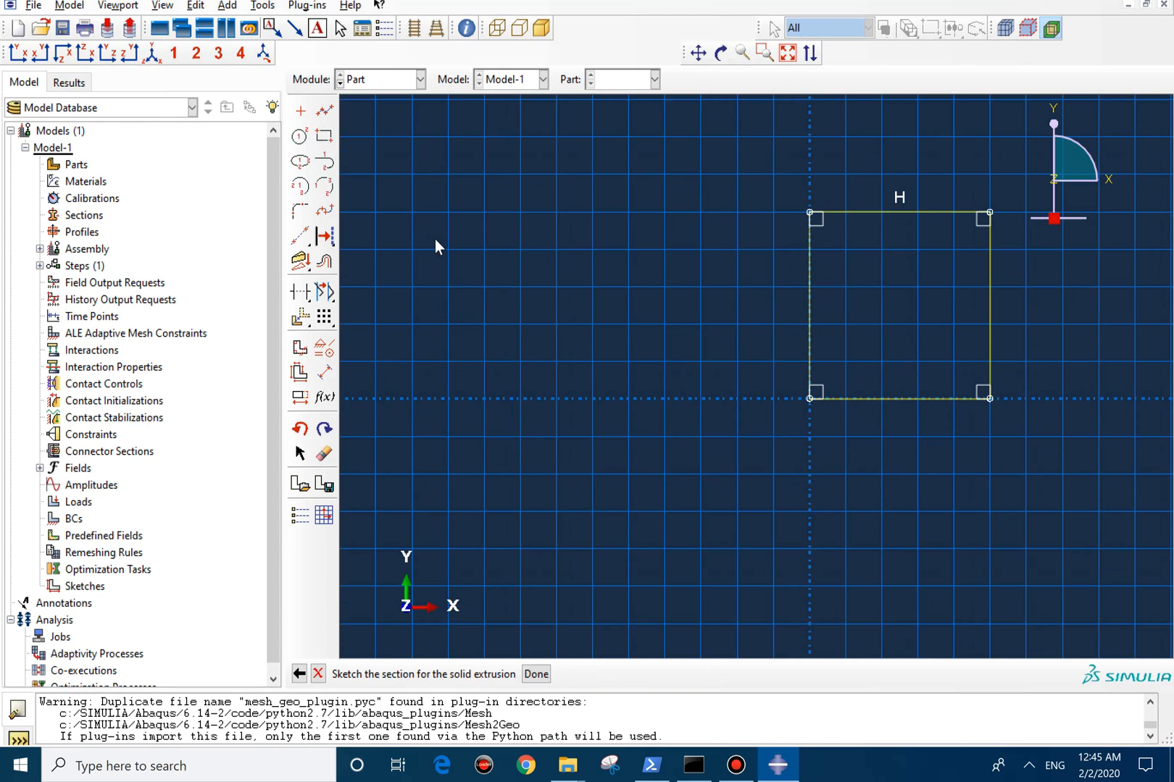
Finish the sketch and extrude it to a depth of 0.2.
{"action": "left_click", "coordinate": [536, 673]}
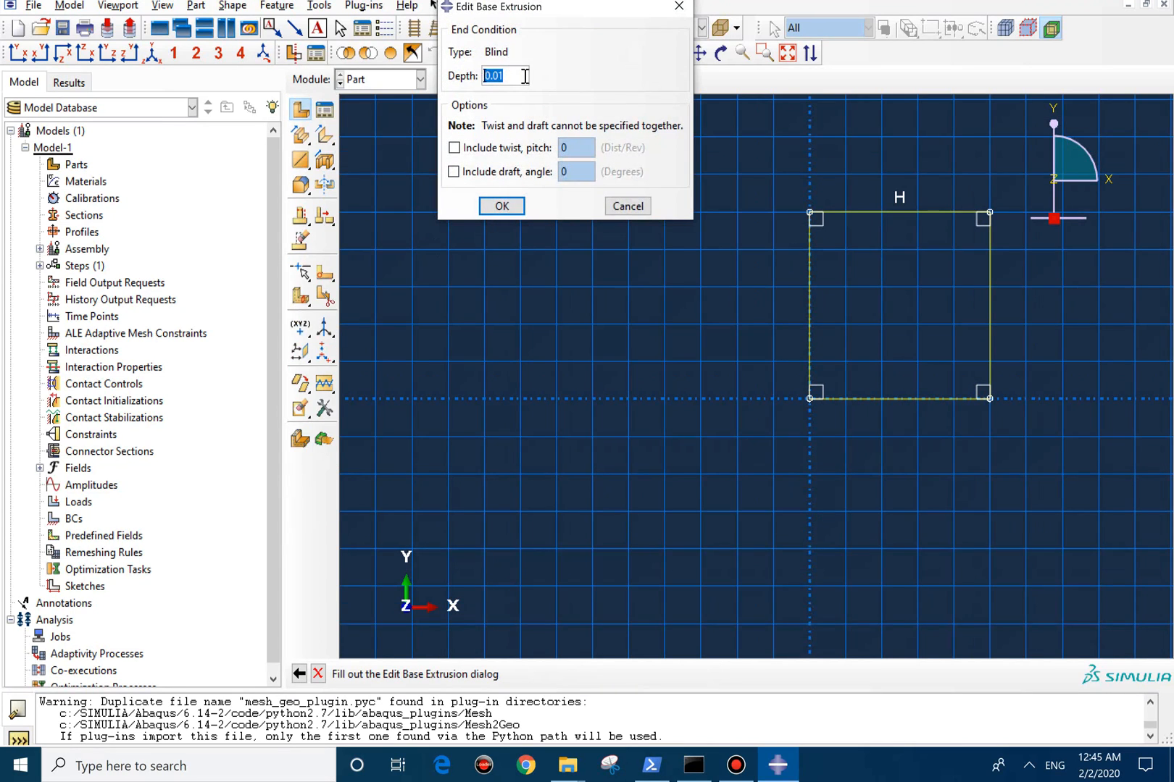
{"action": "type", "text": "0.2"}
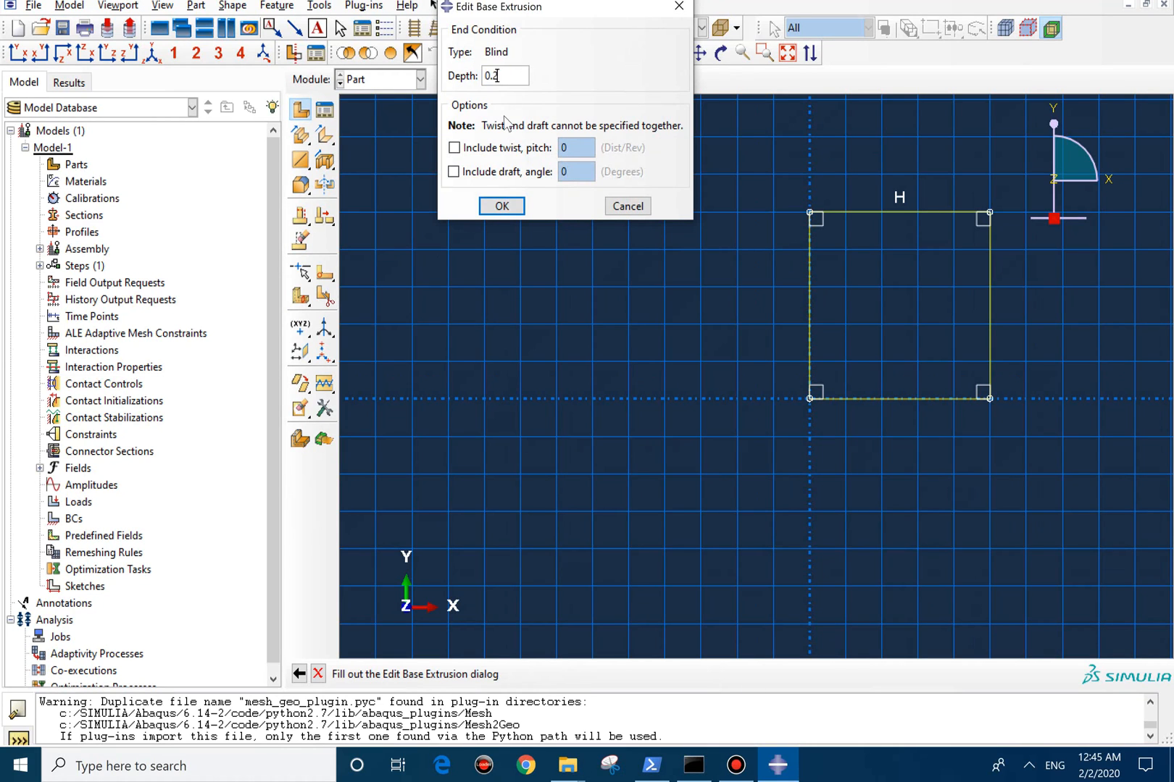
{"action": "left_click", "coordinate": [501, 207]}
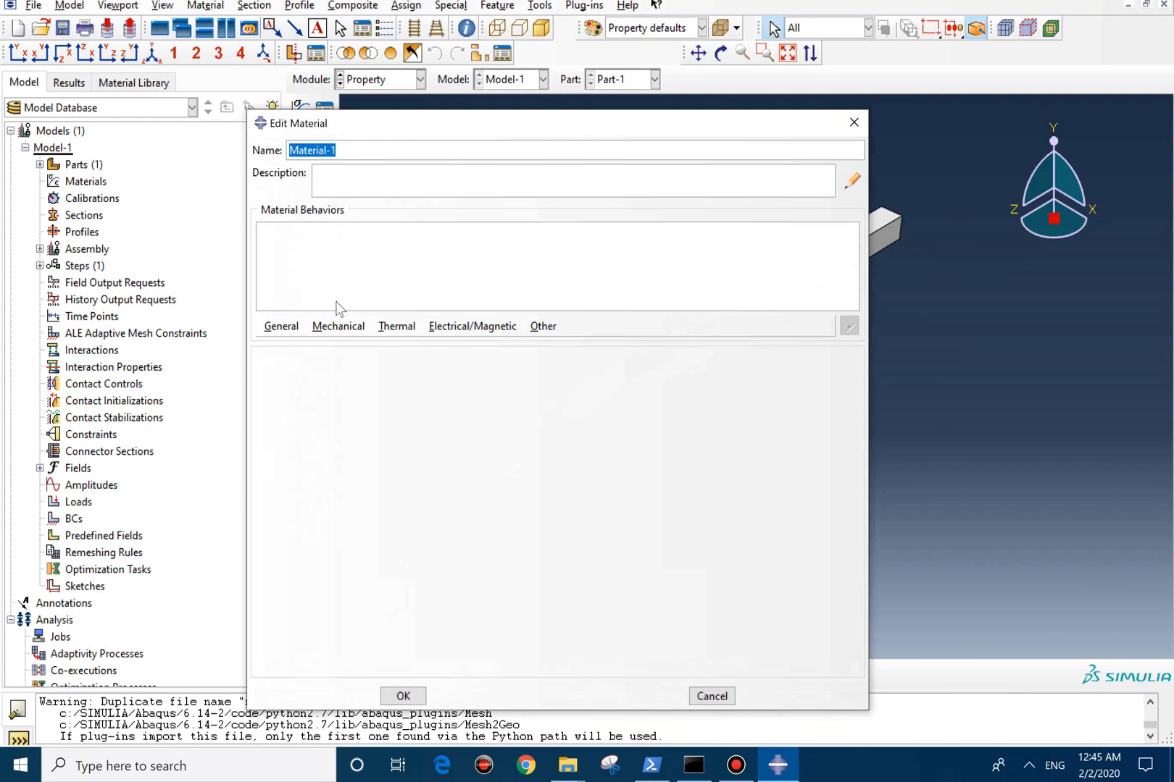
{"action": "mouse_move", "coordinate": [304, 323]}
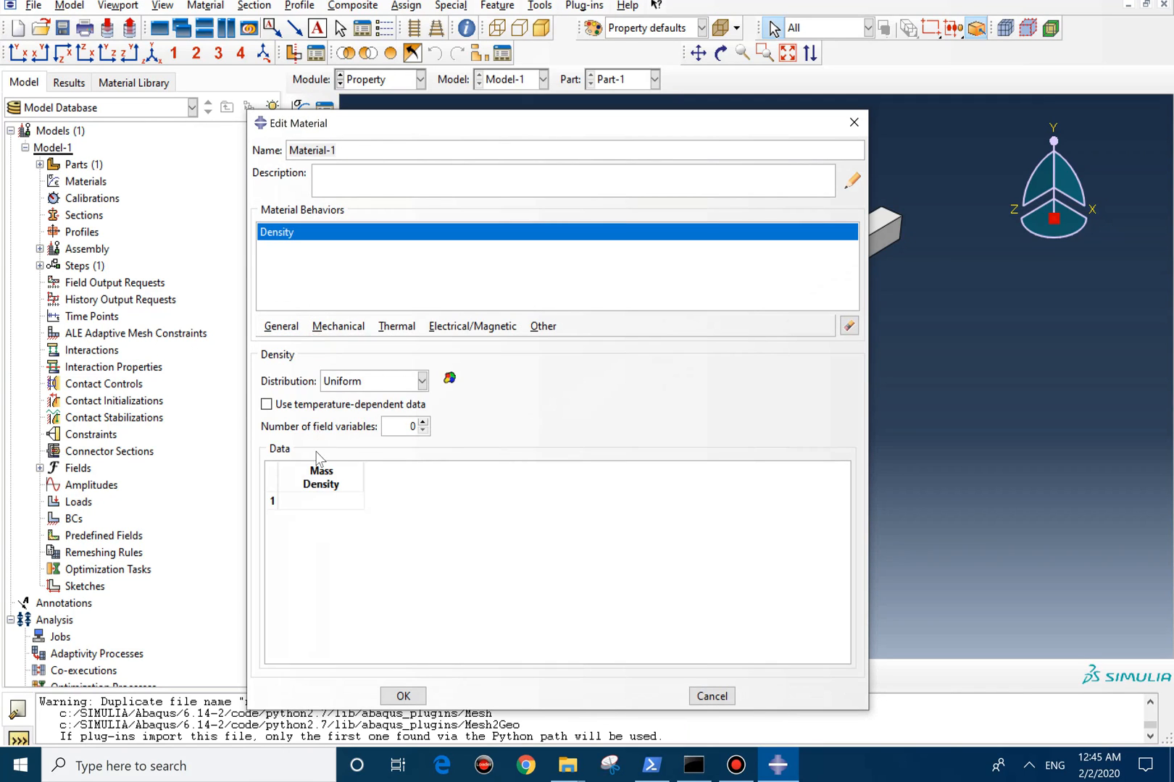
Give Material-1 density 7800 and field-dependent elasticity rows 10e9/0.3/0 and 200e9/0.3/1.
{"action": "type", "text": "7800"}
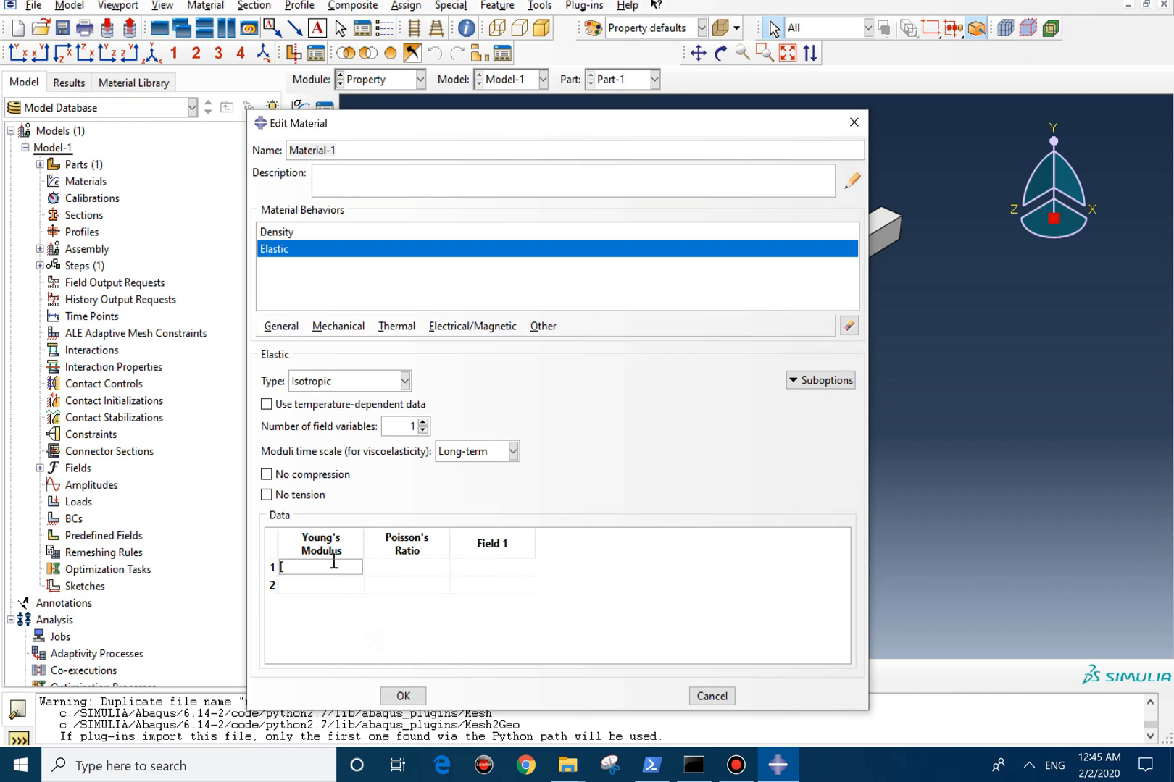
{"action": "type", "text": "2"}
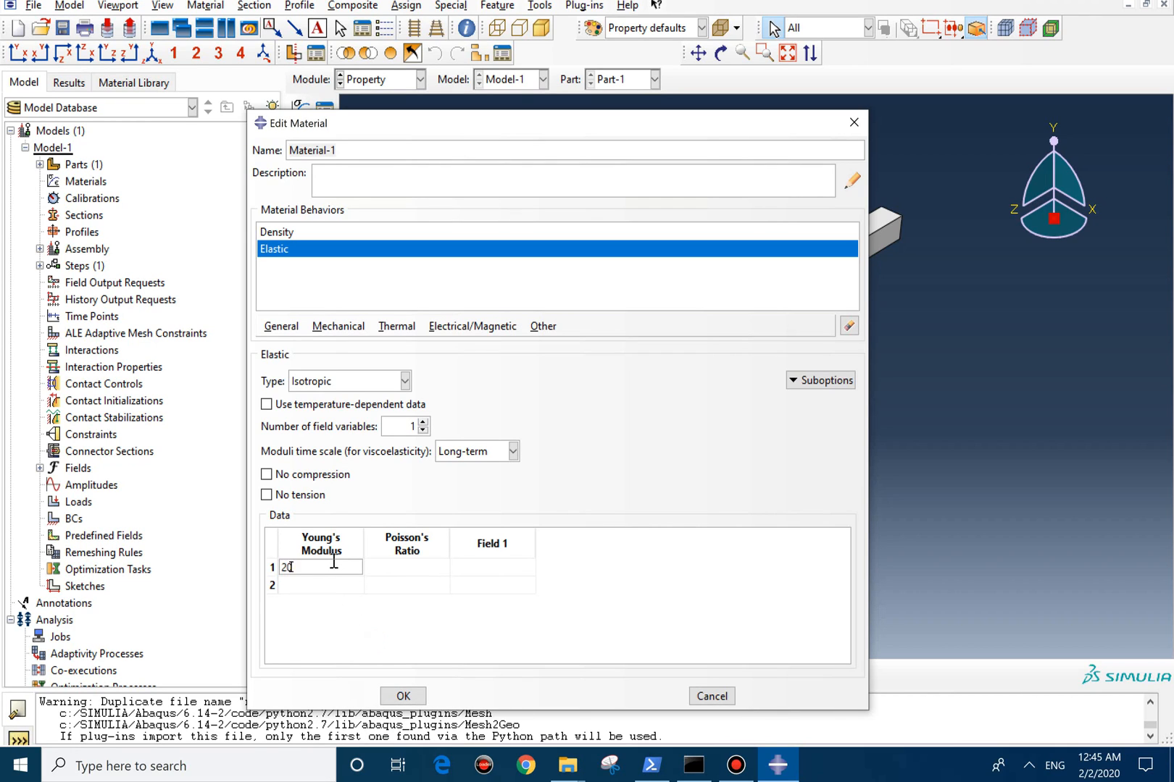
{"action": "type", "text": "0"}
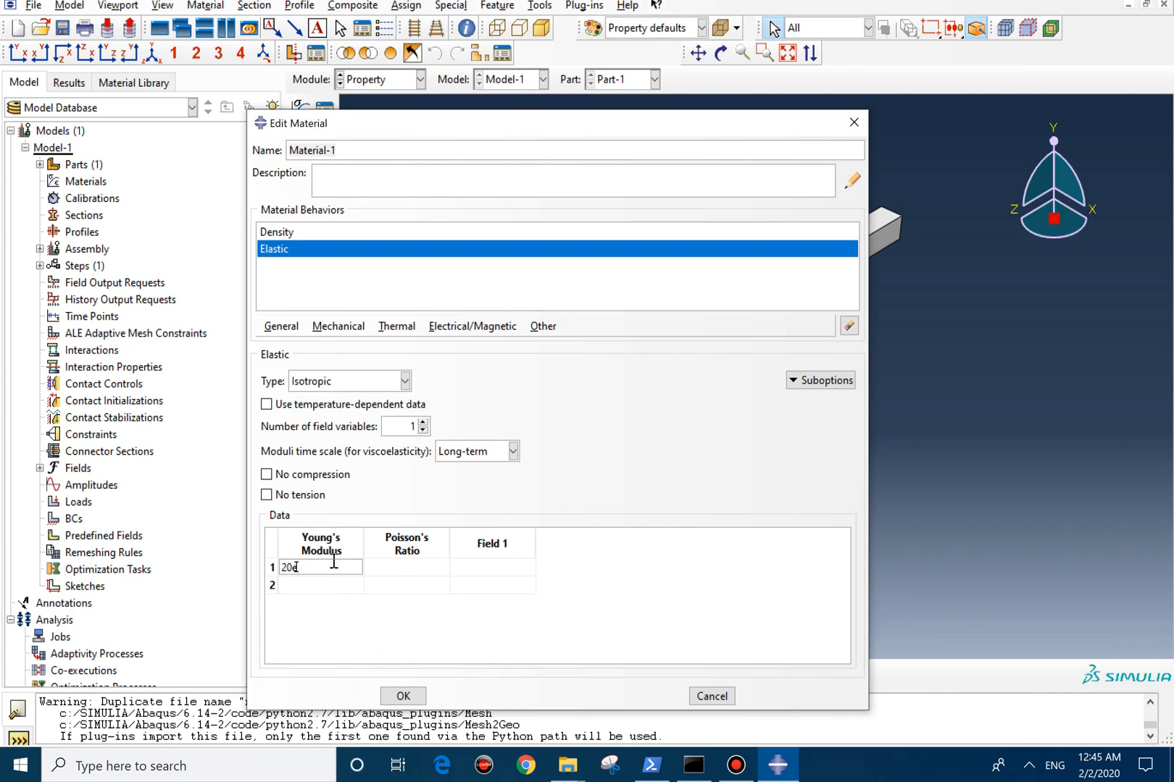
{"action": "type", "text": "10e9"}
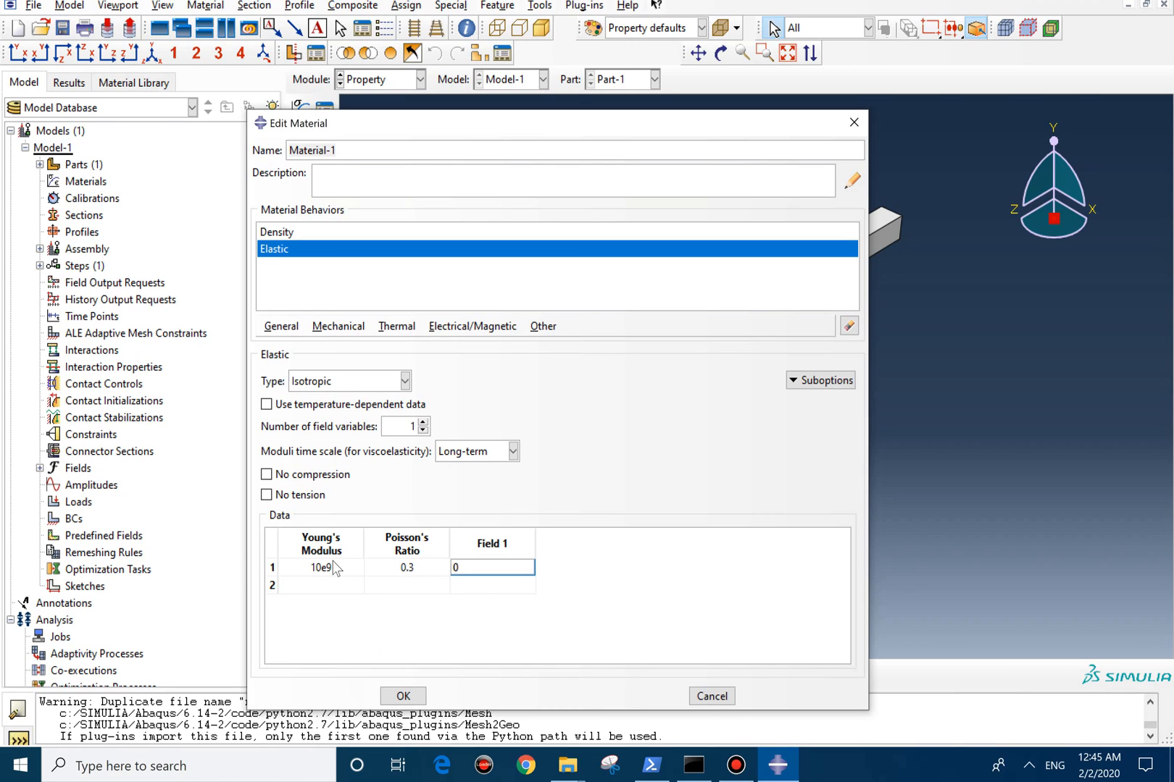
{"action": "type", "text": "200e9"}
{"action": "left_click", "coordinate": [492, 585]}
{"action": "type", "text": "1"}
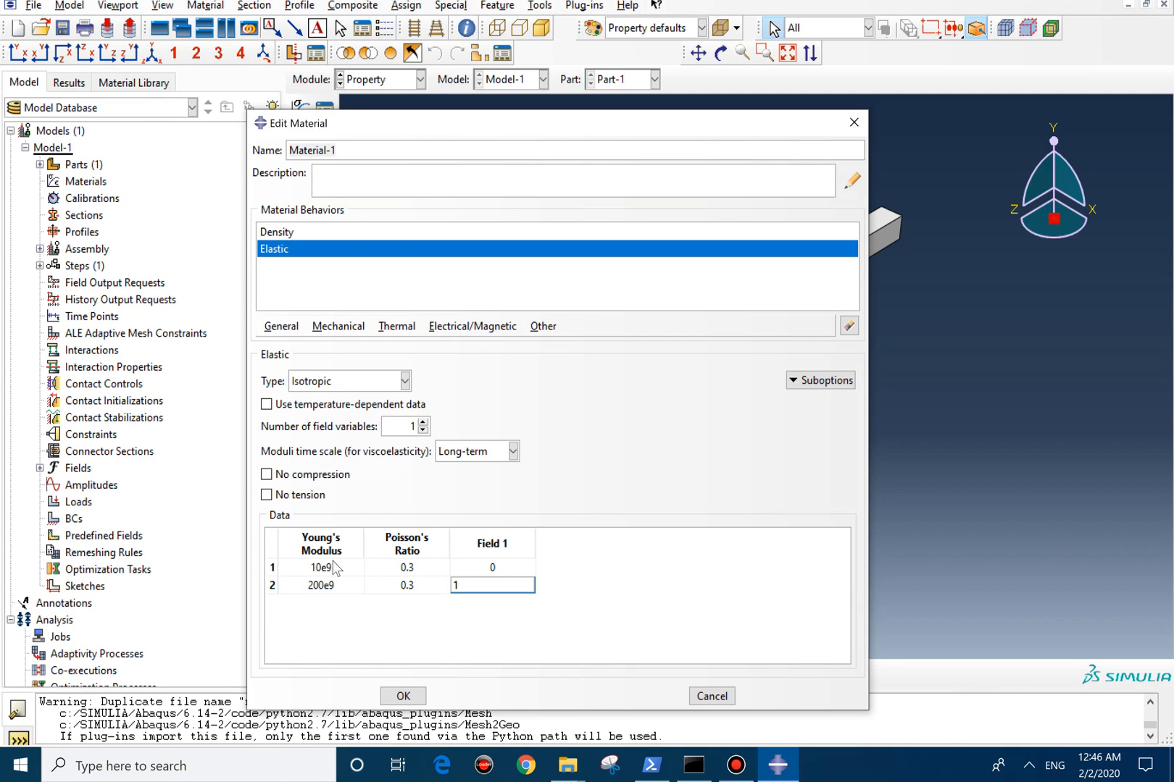
Add a User Defined Field and one Depvar state variable, then save Material-1.
{"action": "left_click", "coordinate": [281, 326]}
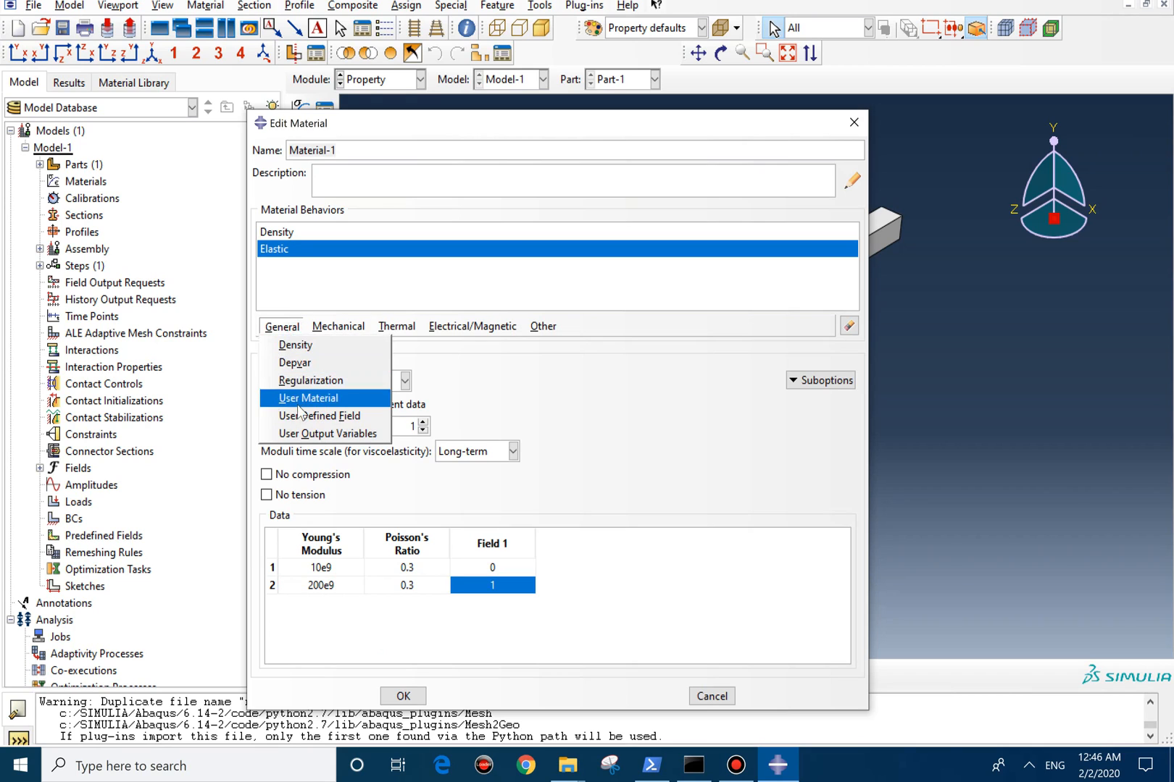
{"action": "left_click", "coordinate": [324, 416]}
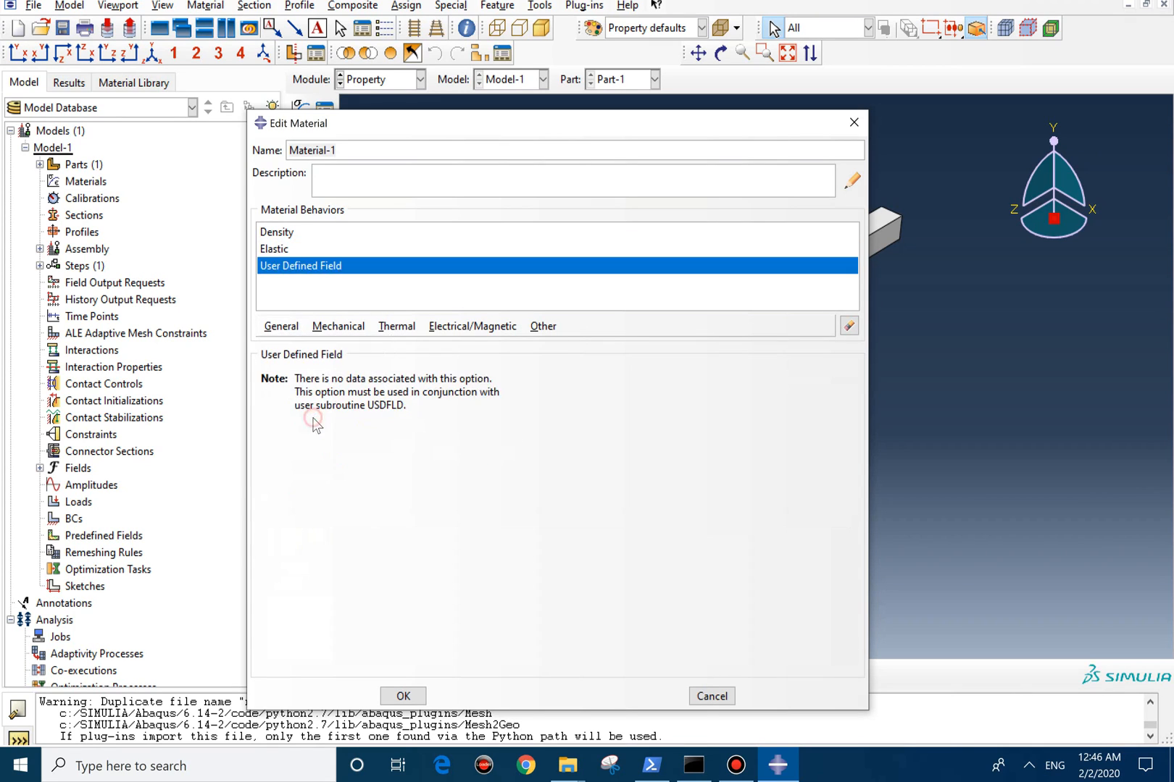
{"action": "mouse_move", "coordinate": [373, 433]}
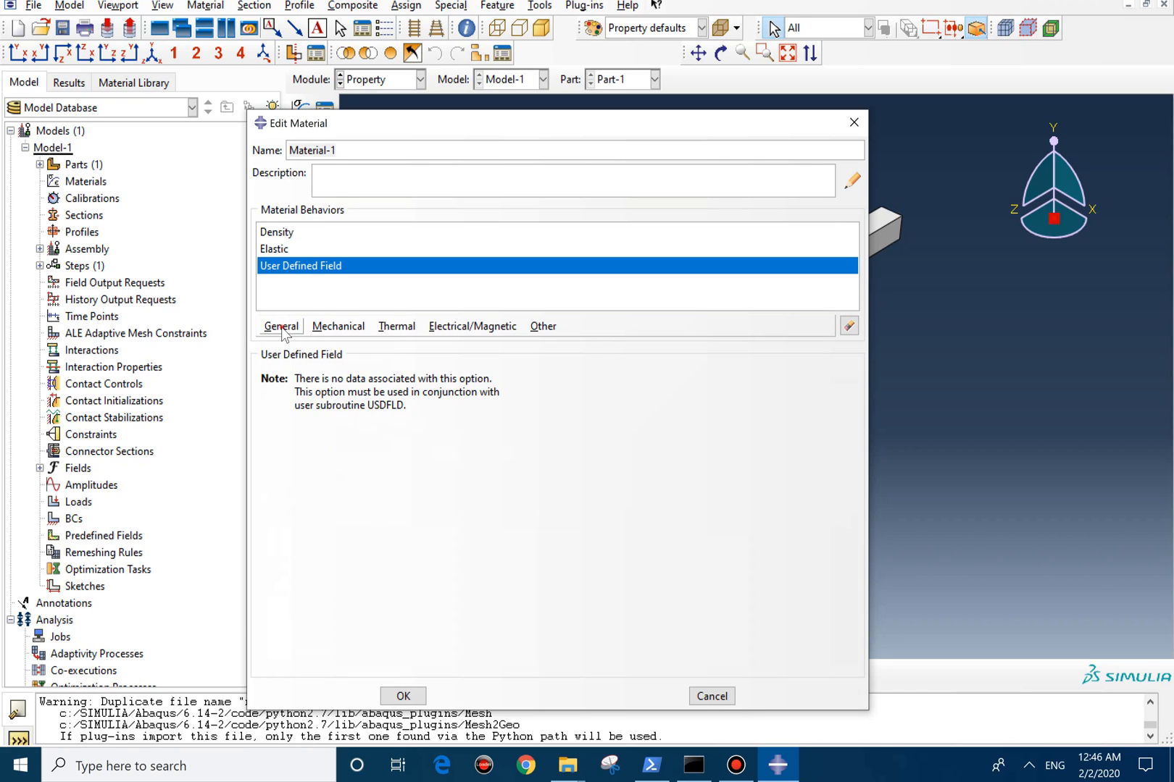
{"action": "left_click", "coordinate": [281, 325]}
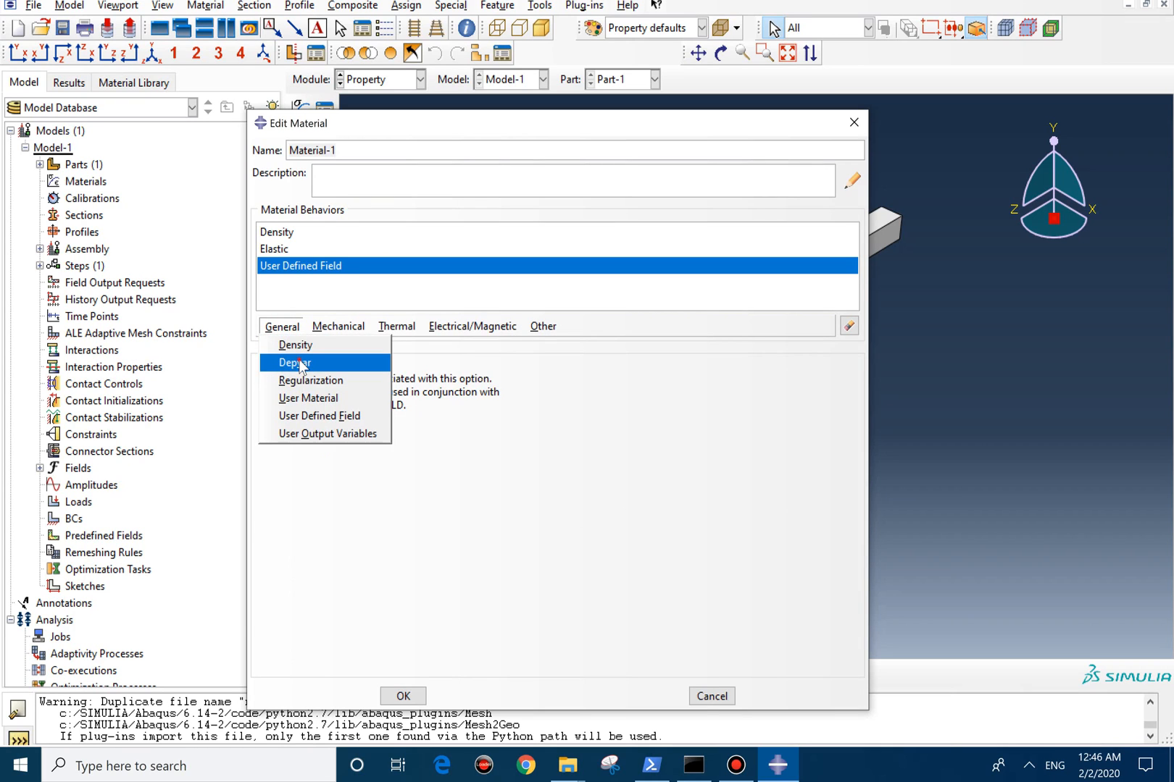
{"action": "left_click", "coordinate": [294, 362]}
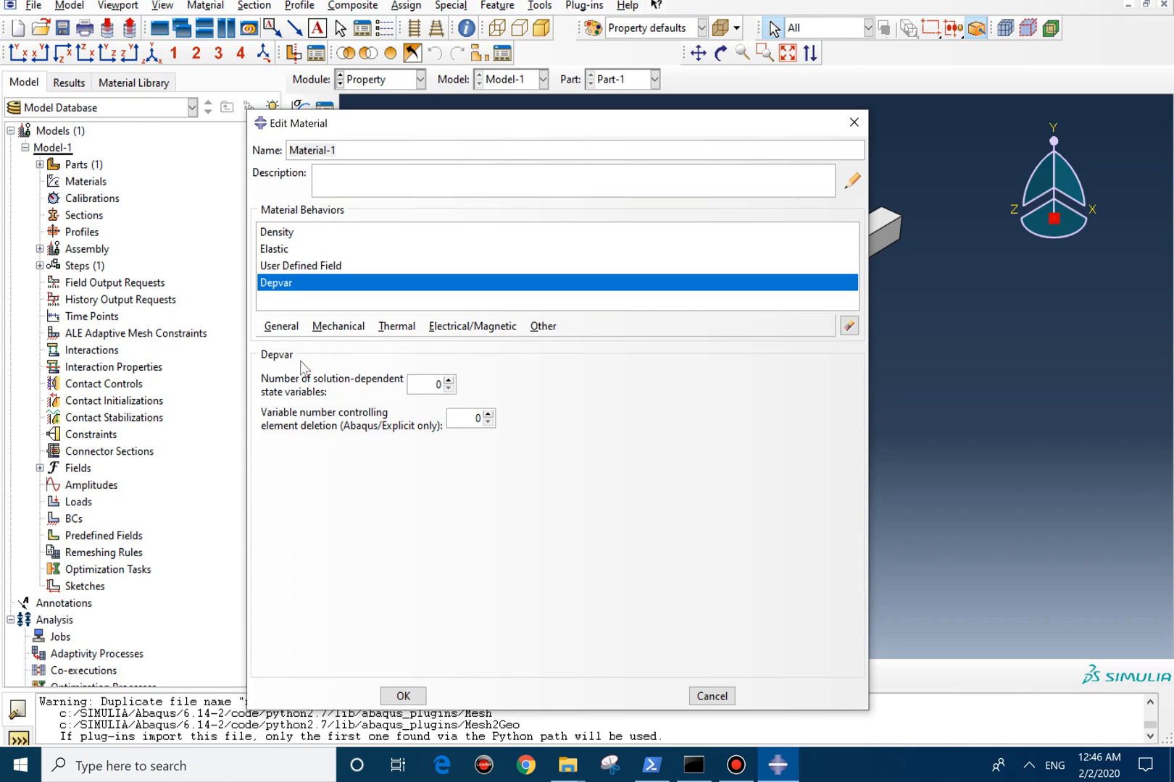
{"action": "mouse_move", "coordinate": [308, 295]}
{"action": "type", "text": "1"}
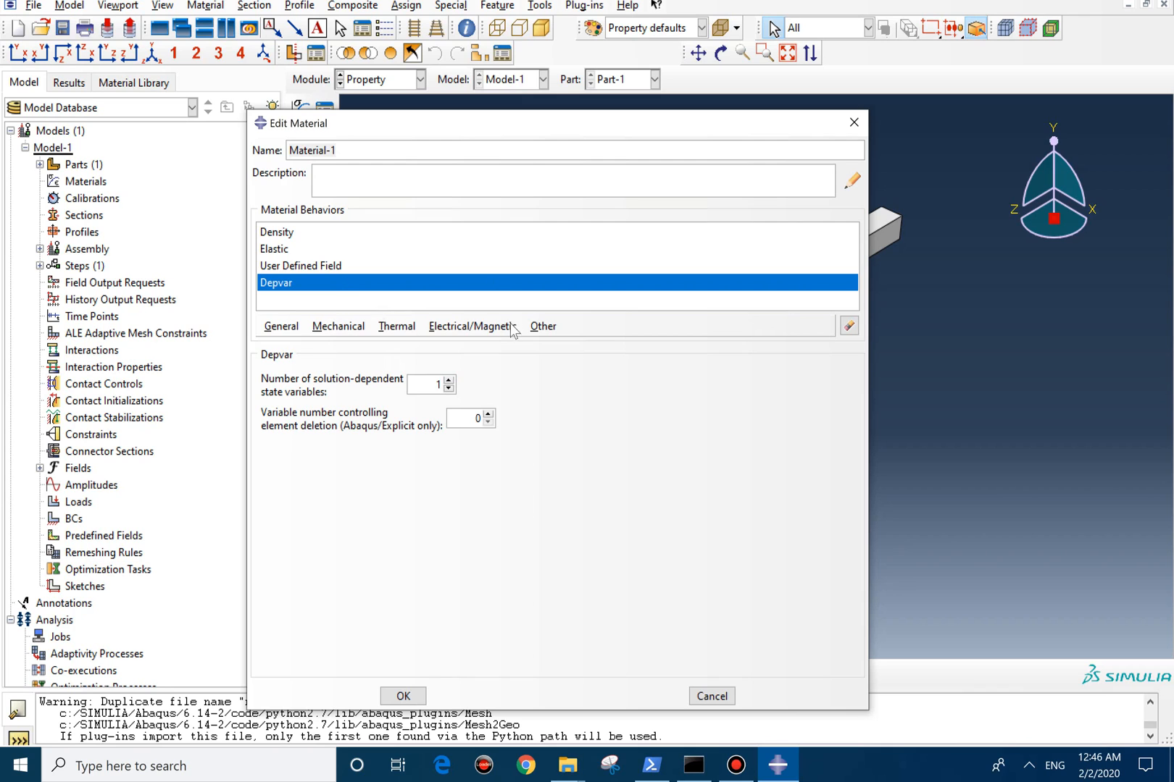
{"action": "mouse_move", "coordinate": [397, 675]}
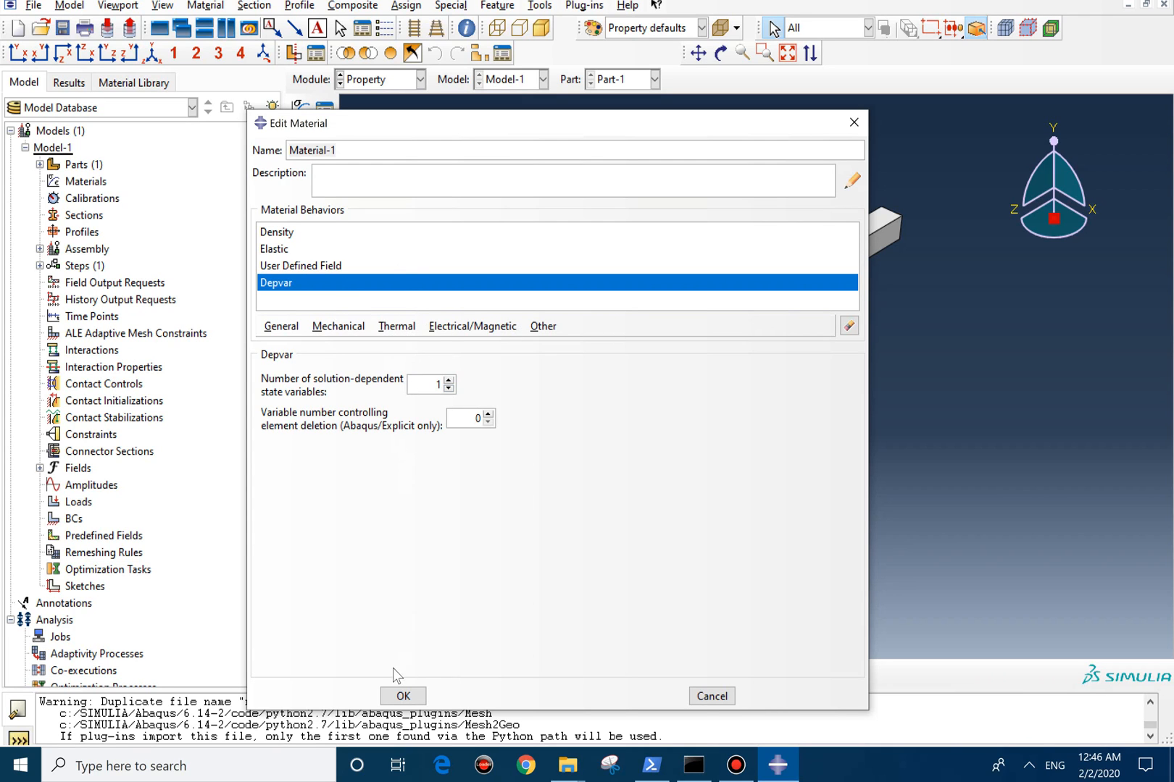
{"action": "left_click", "coordinate": [402, 696]}
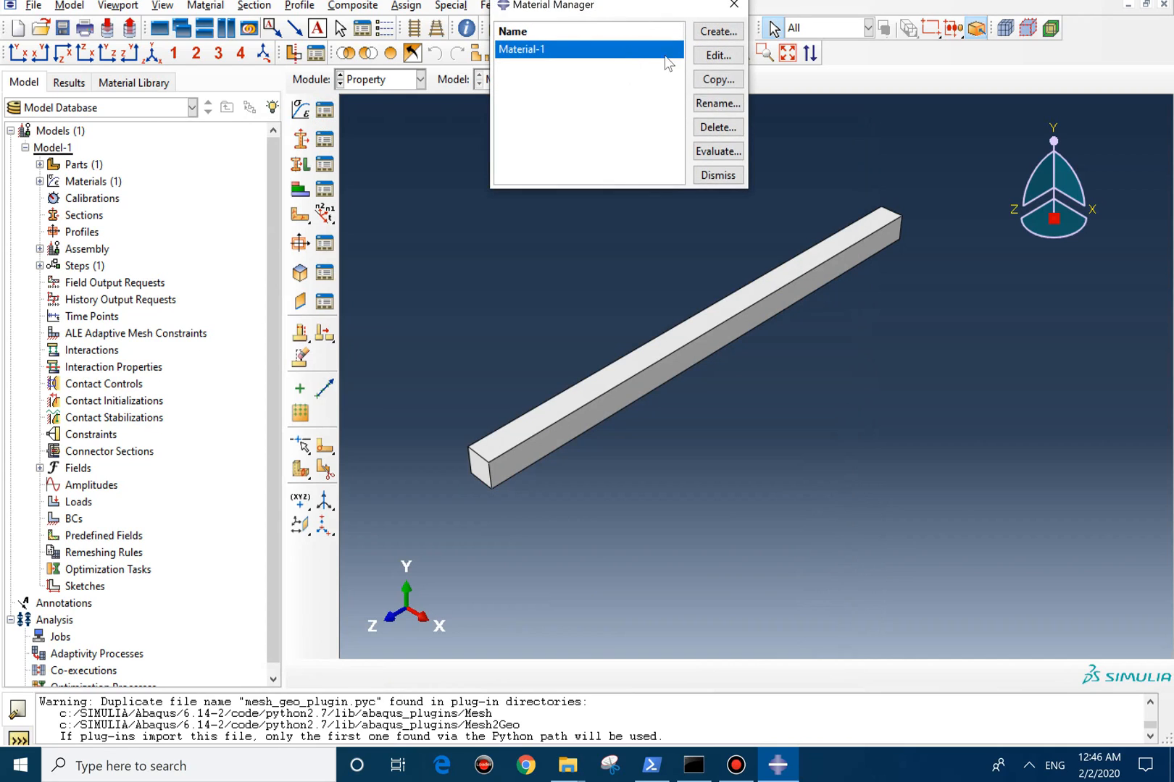
Copy Material-1 to Material-2 and open it for editing.
{"action": "left_click", "coordinate": [717, 79]}
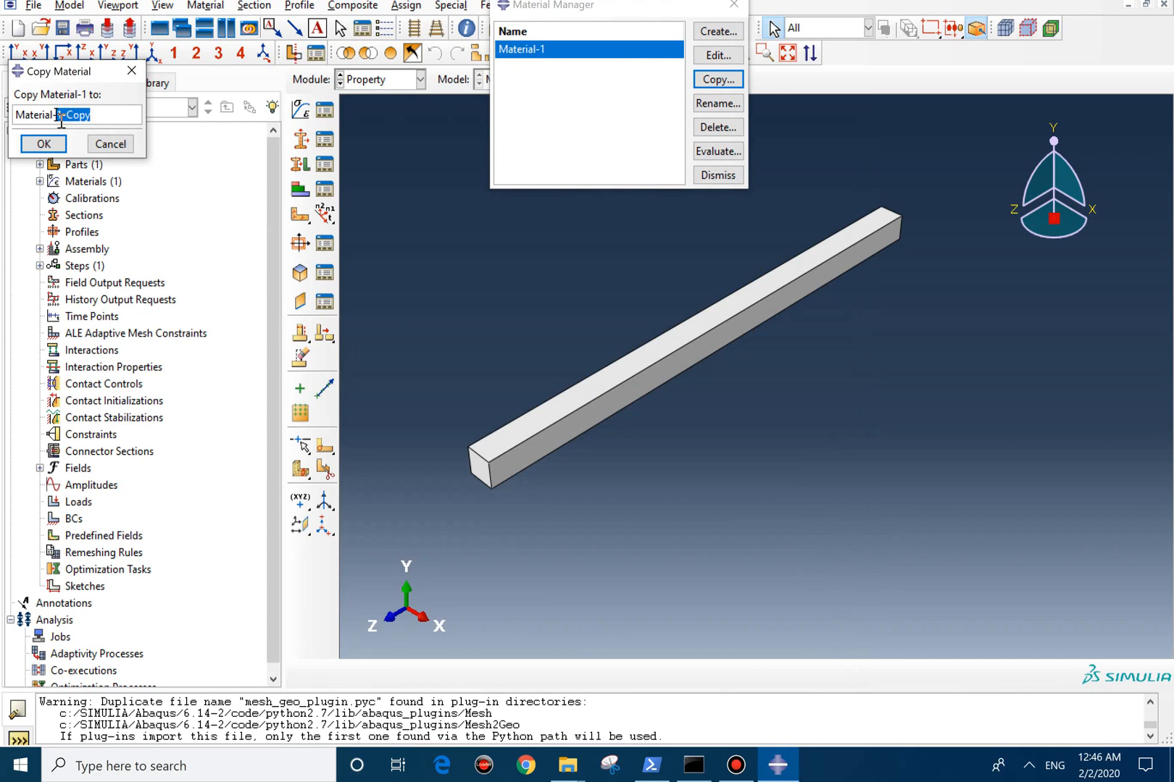
{"action": "left_click", "coordinate": [42, 143]}
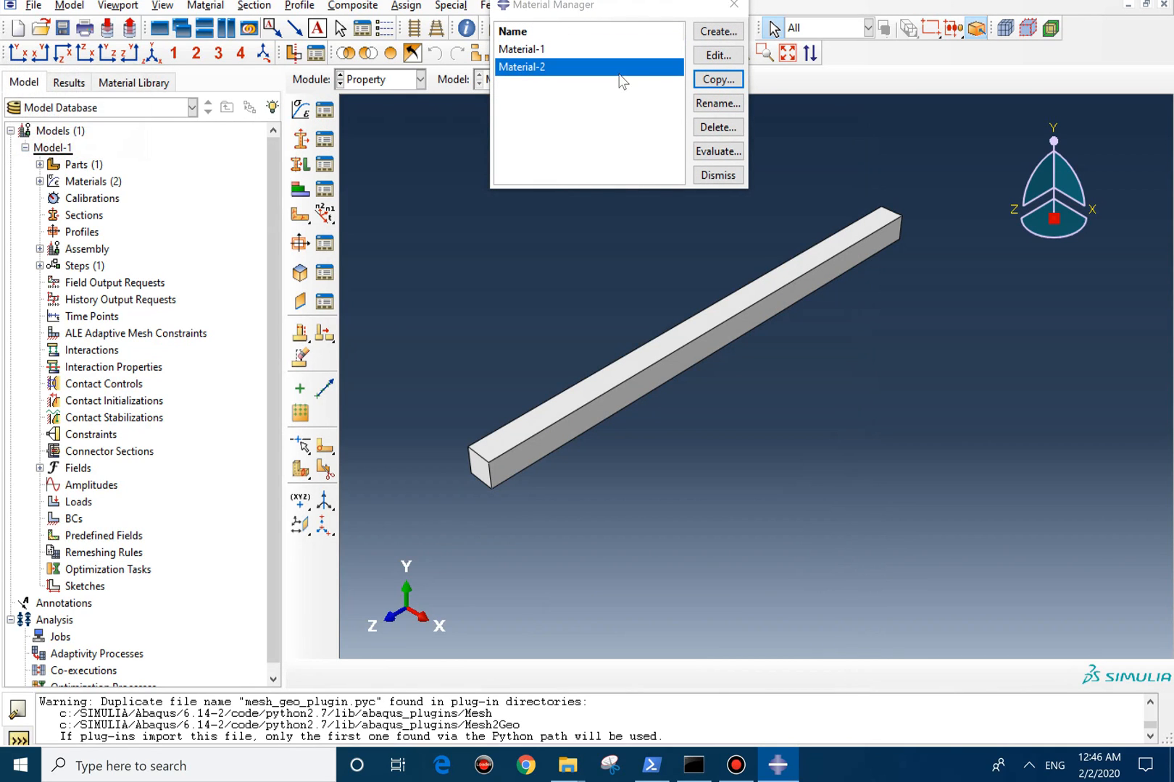
{"action": "left_click", "coordinate": [717, 55]}
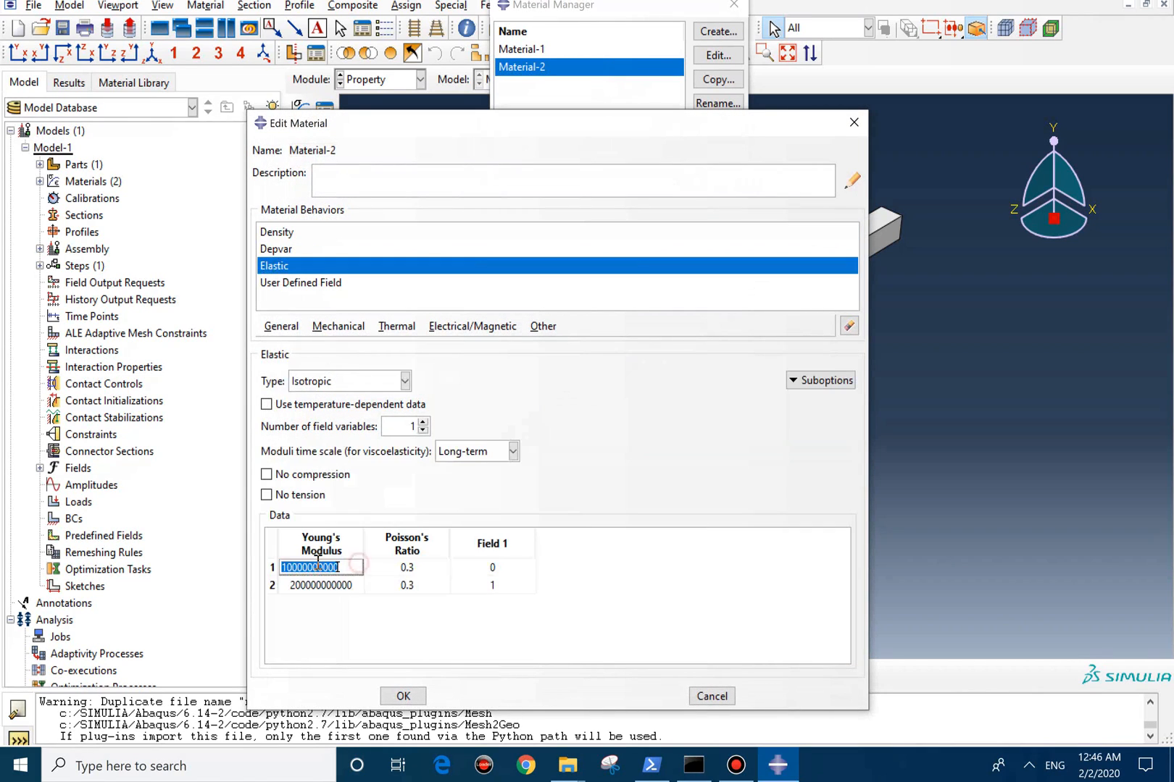
Strip Material-2 to density and isotropic elasticity 200e9, 0.3 by removing the field-0 row and user behaviours.
{"action": "right_click", "coordinate": [319, 568]}
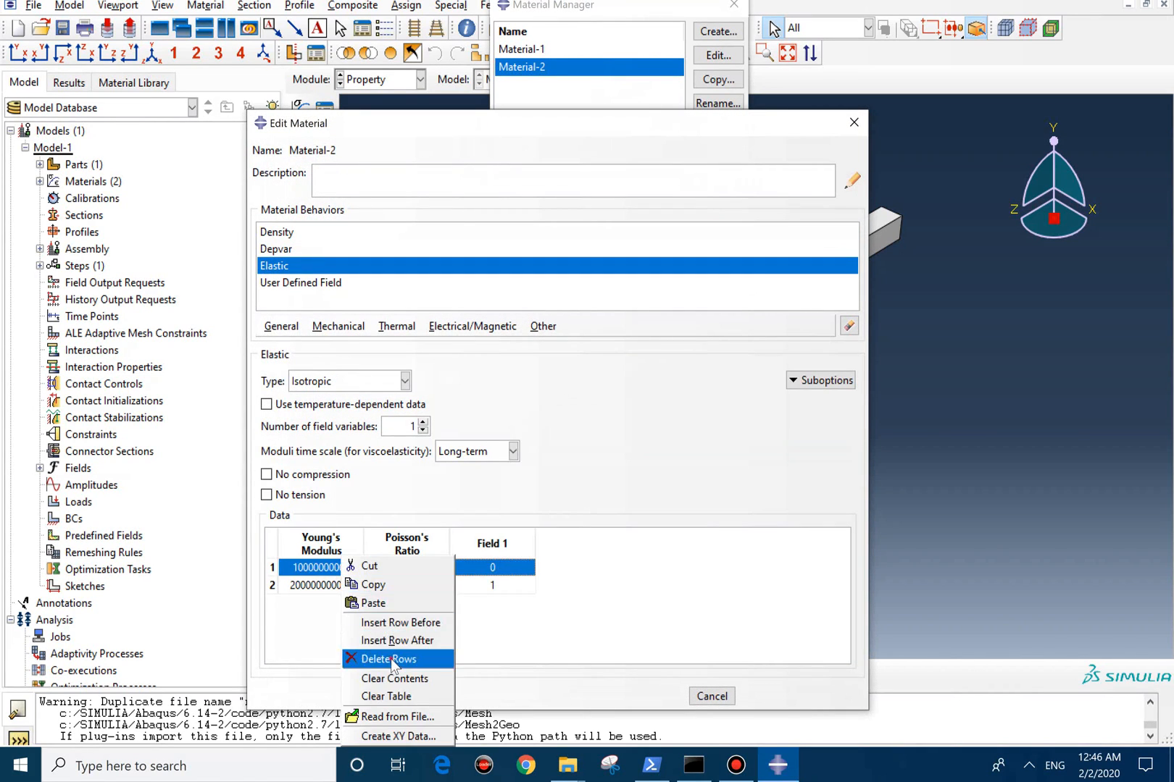
{"action": "left_click", "coordinate": [385, 659]}
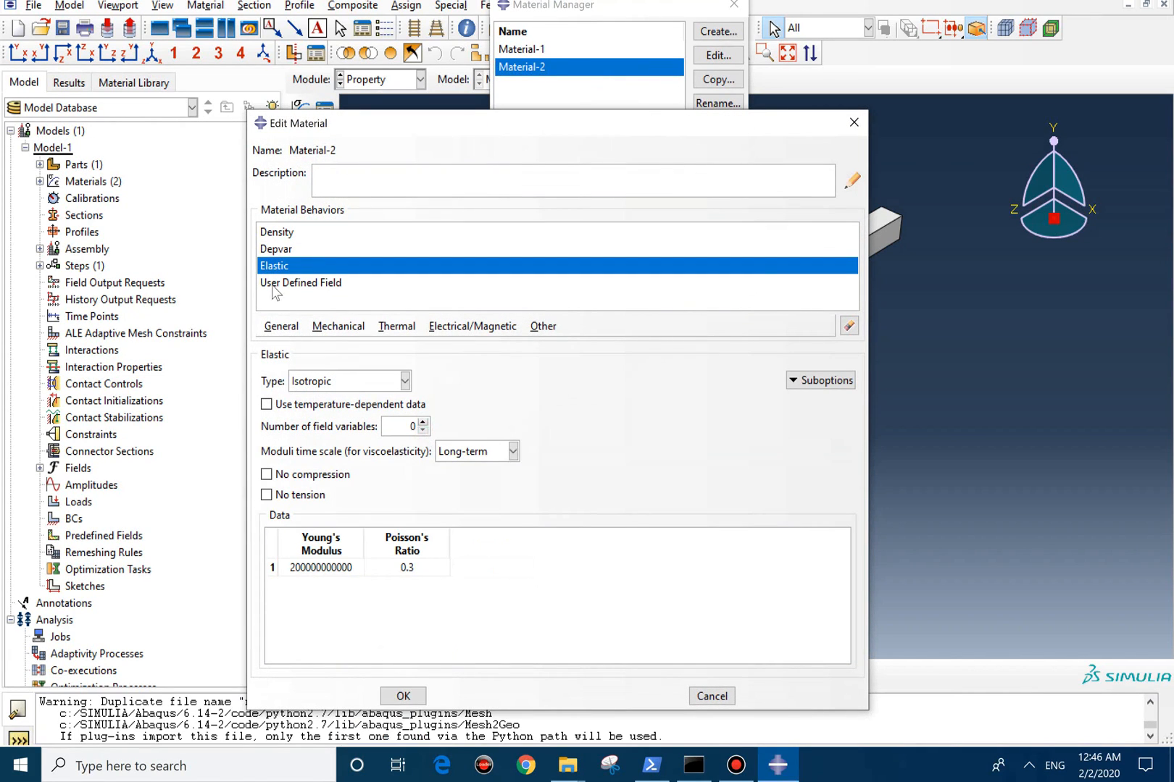
{"action": "left_click", "coordinate": [277, 249]}
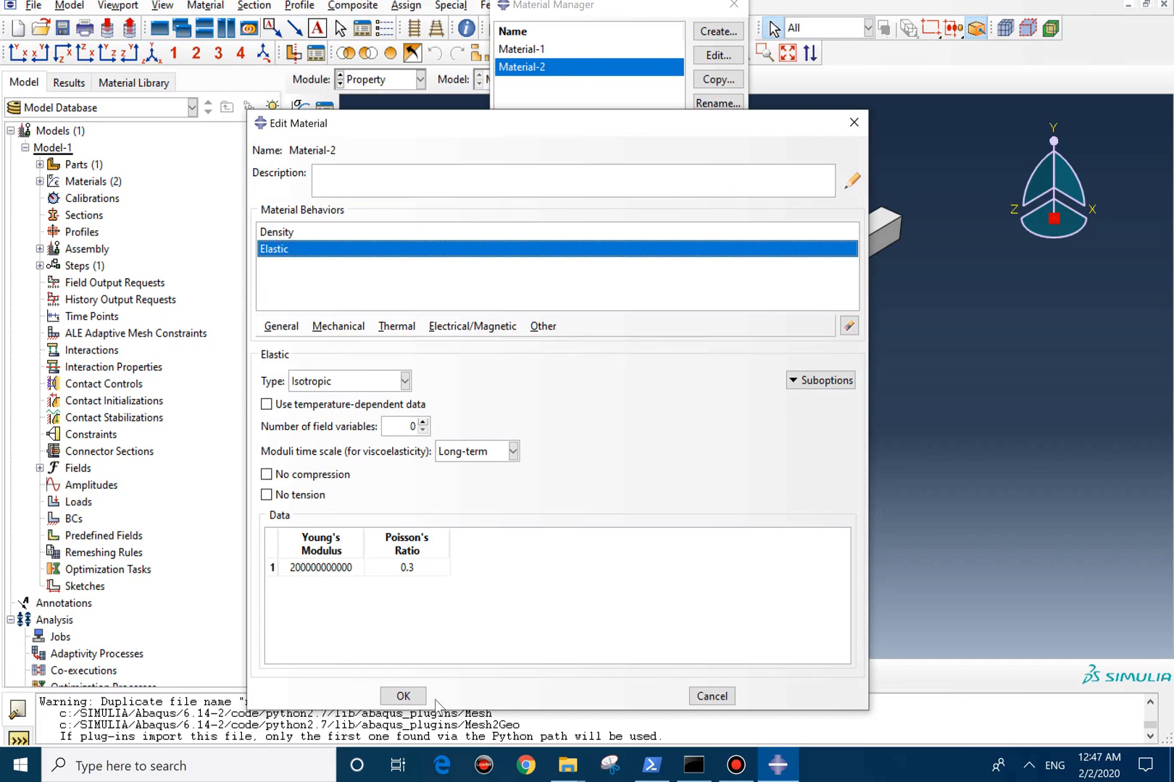
{"action": "left_click", "coordinate": [403, 697]}
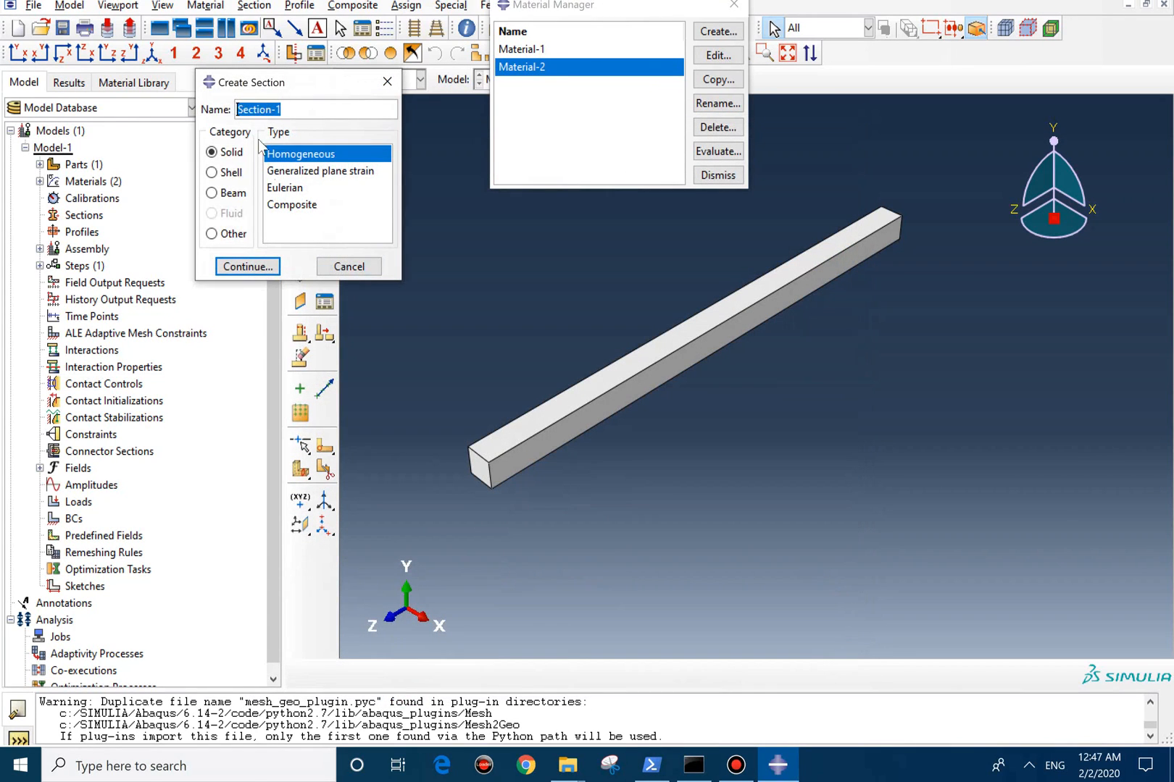
Create a solid homogeneous section, assign it to the whole beam region and close the Material Manager.
{"action": "left_click", "coordinate": [247, 266]}
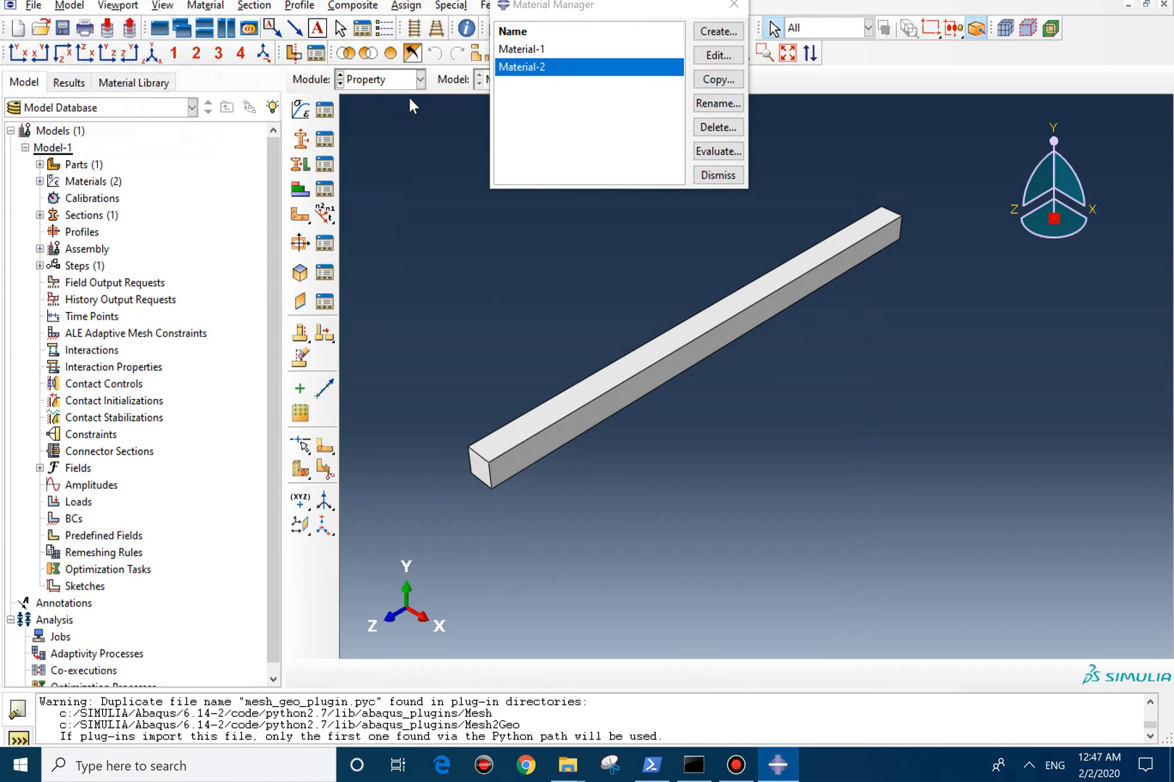
{"action": "left_click", "coordinate": [299, 163]}
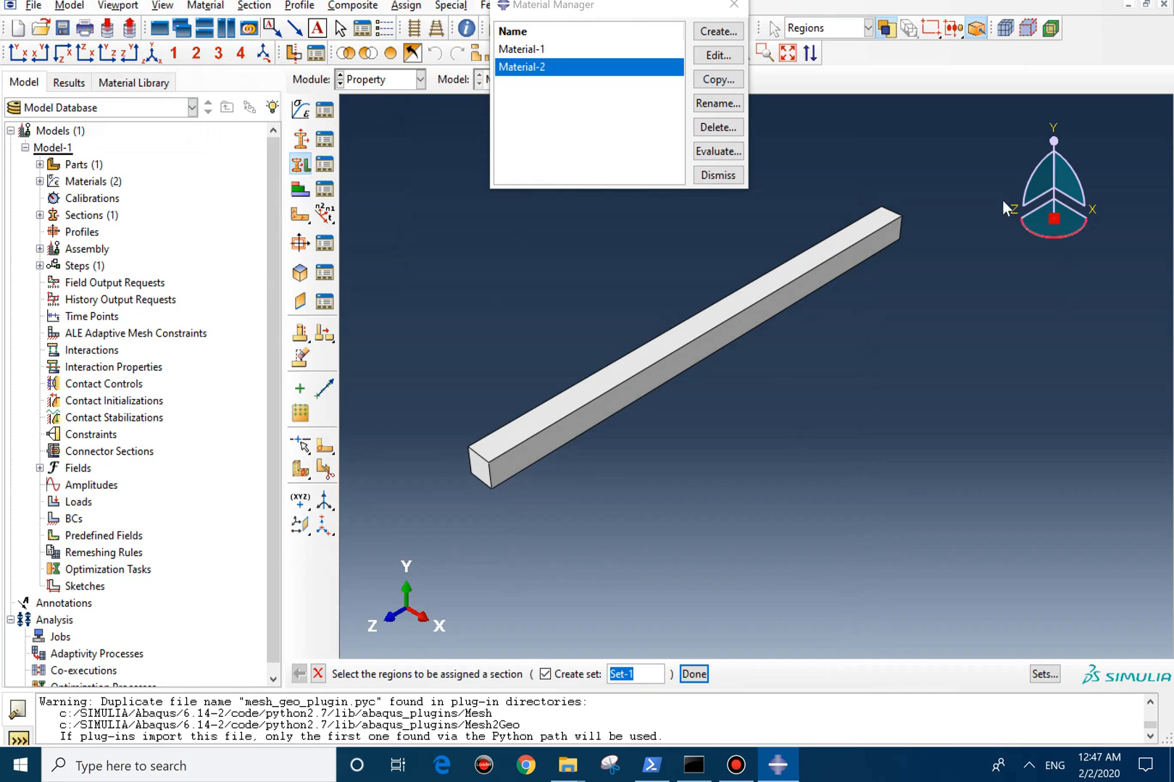
{"action": "left_click", "coordinate": [680, 344]}
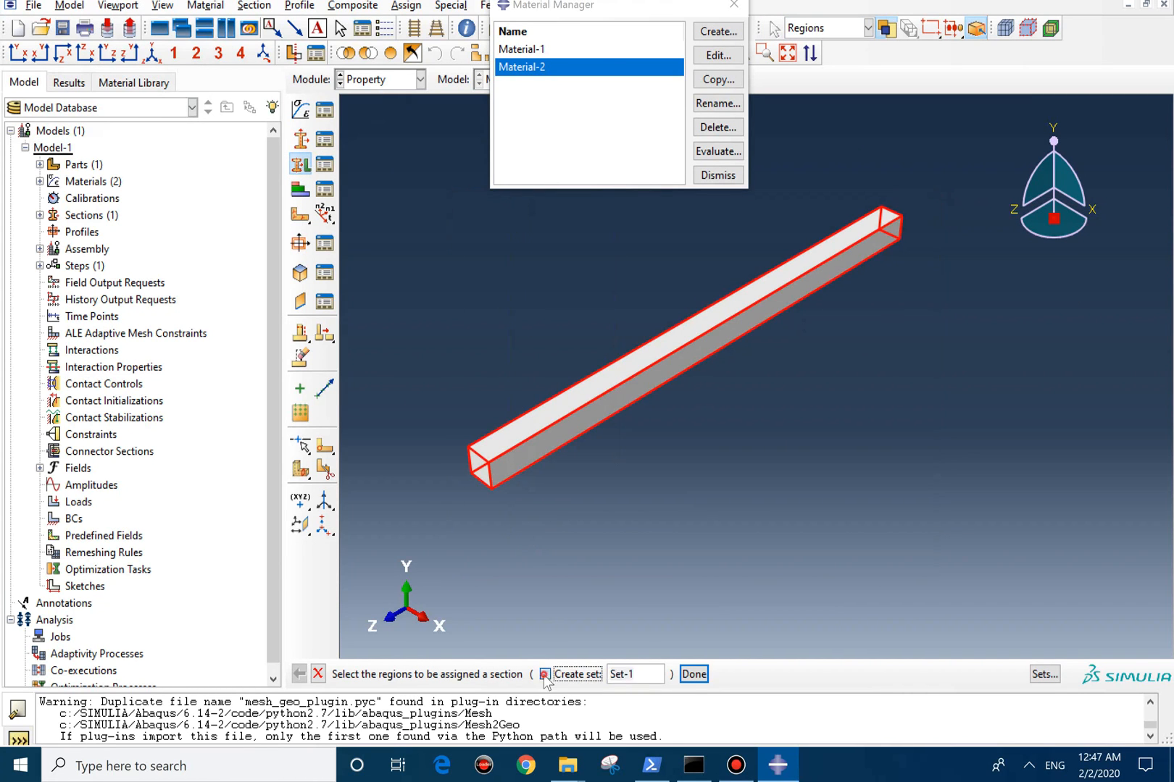
{"action": "left_click", "coordinate": [694, 674]}
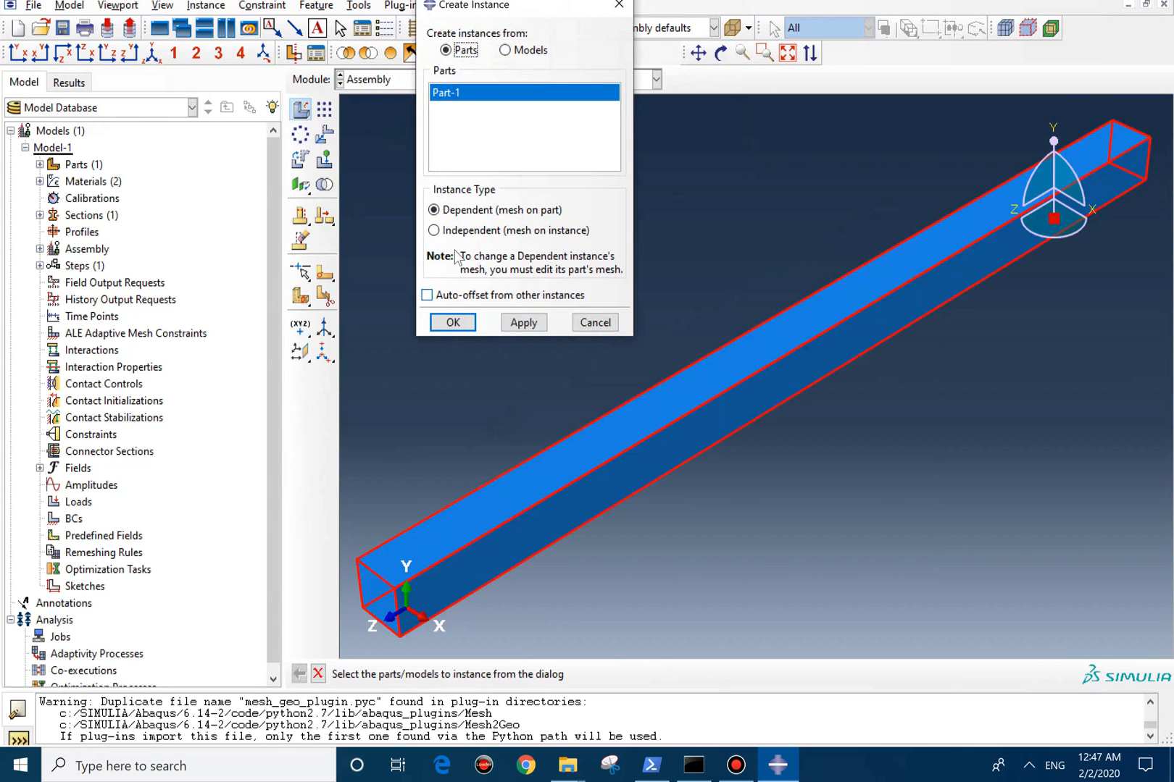
Instance Part-1 and create a Static, General step with initial increment 0.1 and 1000 maximum increments.
{"action": "left_click", "coordinate": [452, 324]}
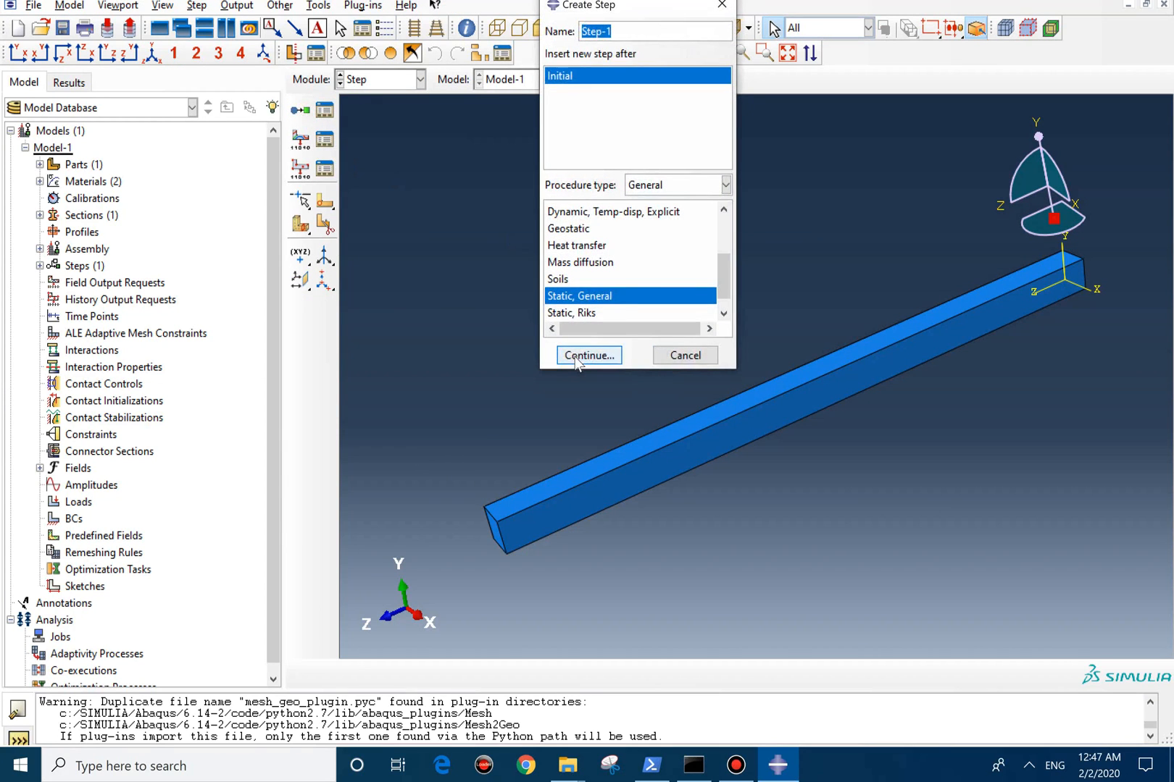
{"action": "left_click", "coordinate": [589, 354]}
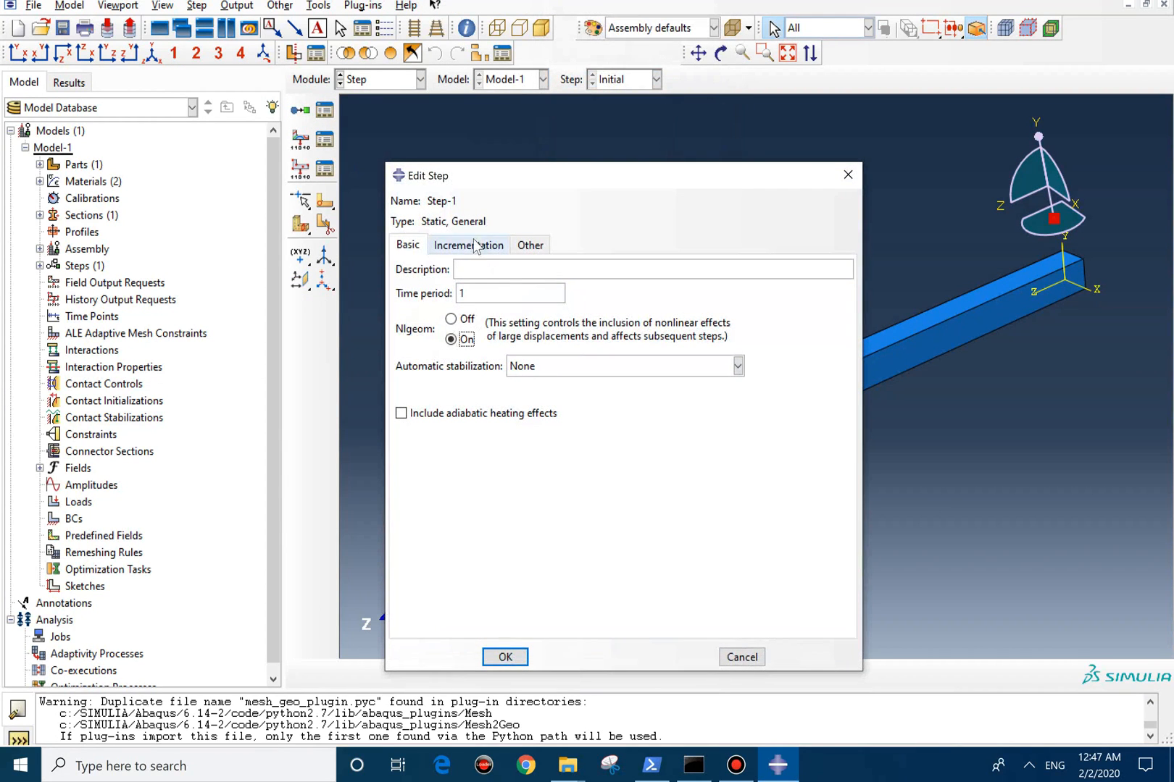
{"action": "left_click", "coordinate": [466, 245]}
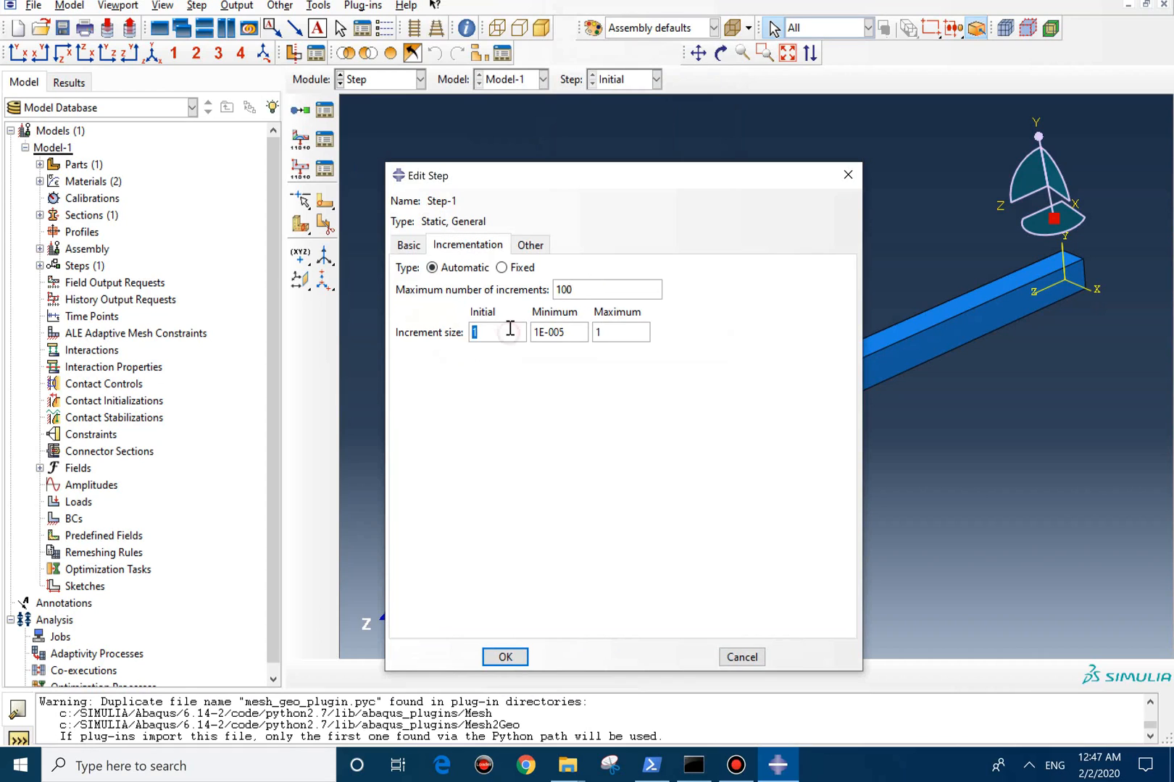
{"action": "type", "text": "0.1"}
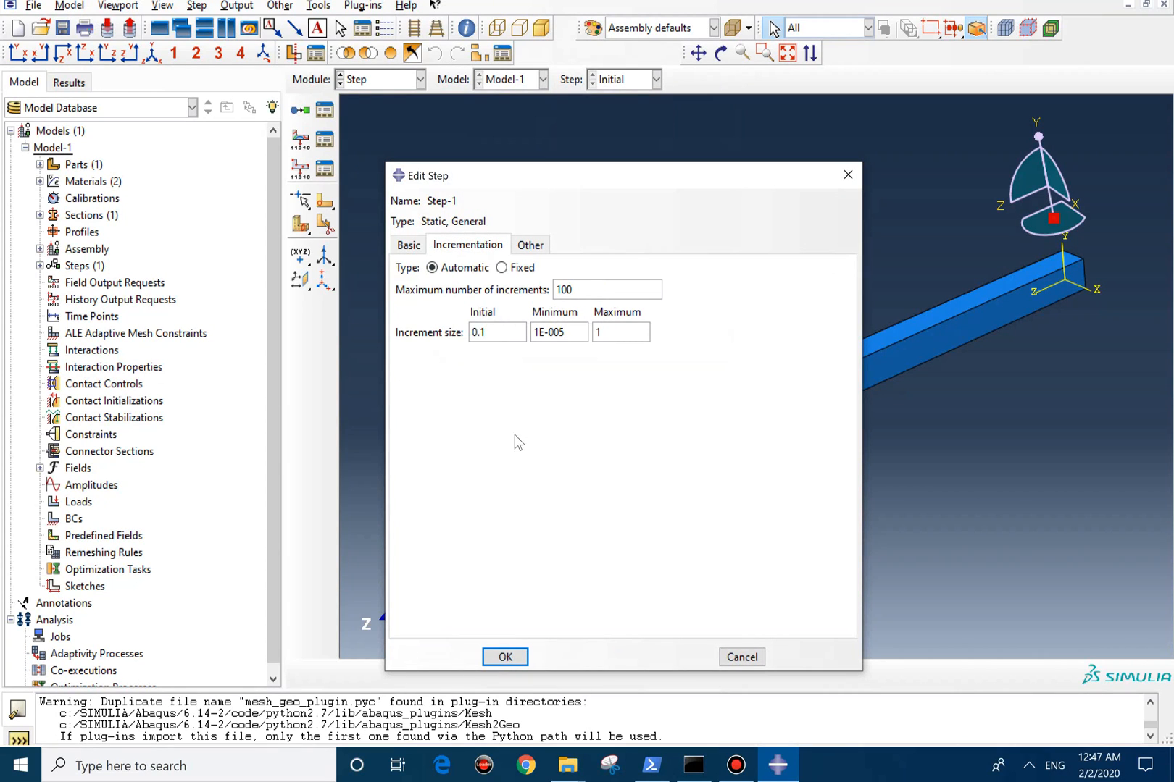
{"action": "type", "text": "1000"}
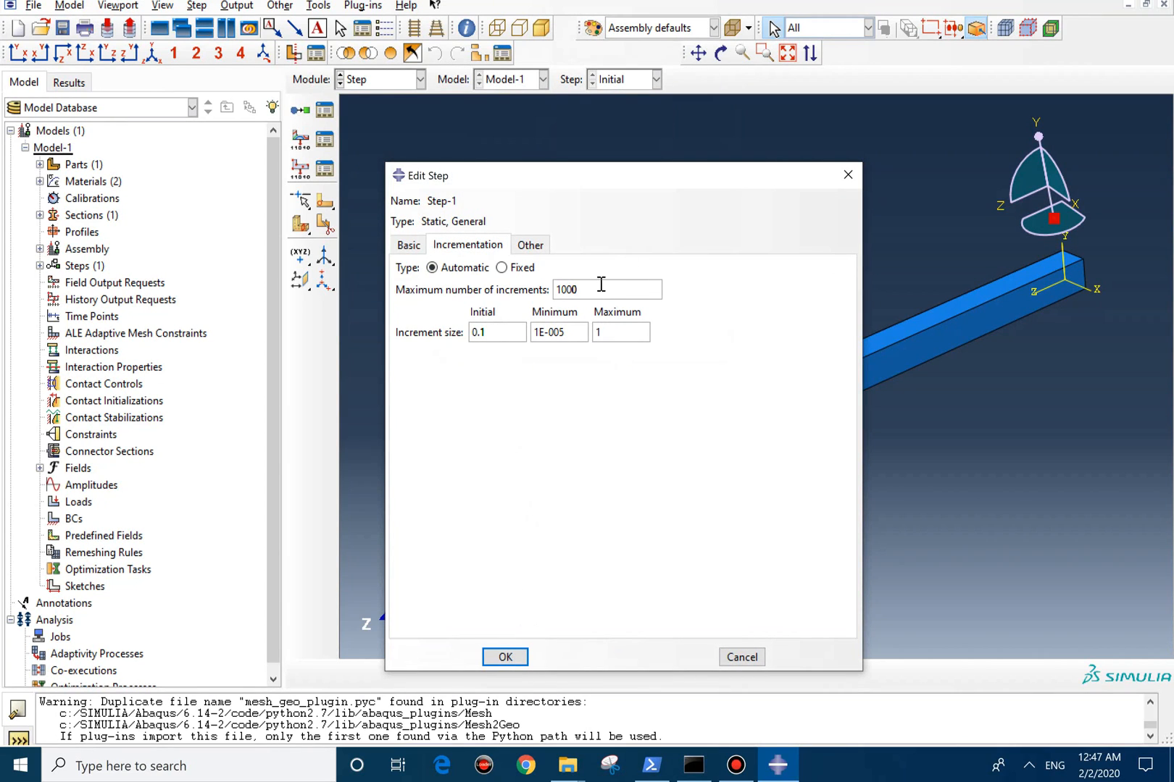
{"action": "mouse_move", "coordinate": [505, 658]}
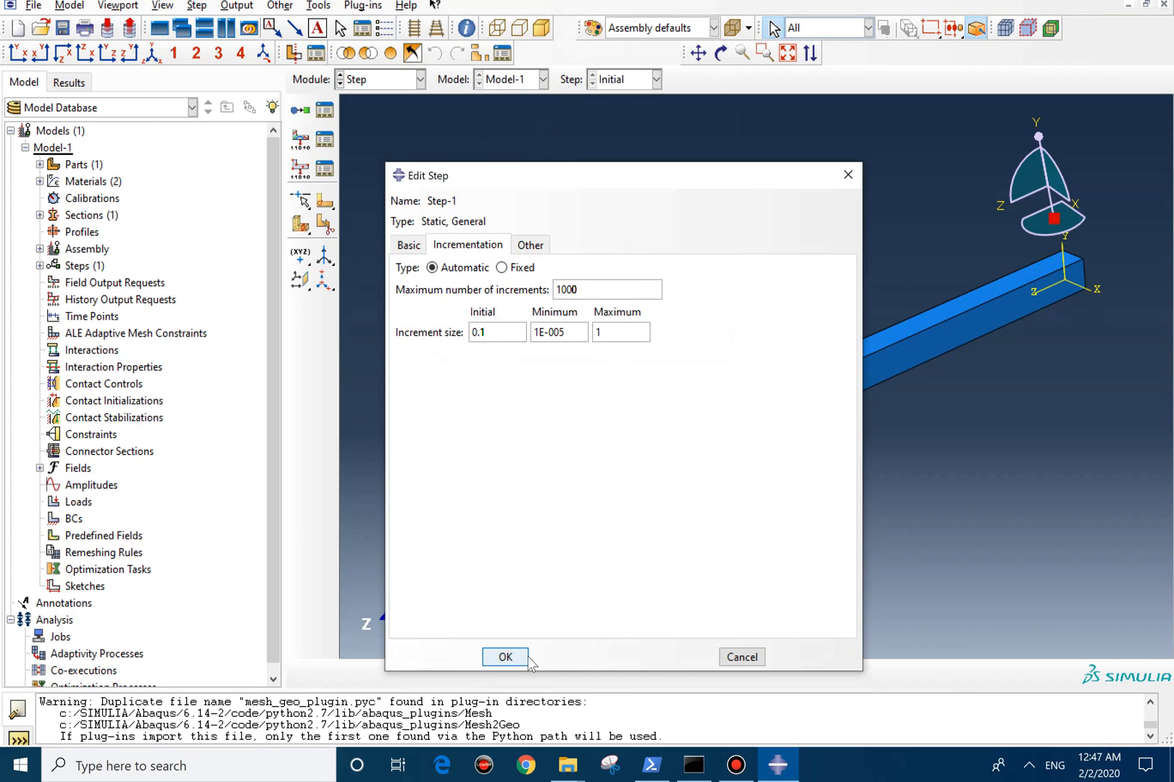
{"action": "left_click", "coordinate": [504, 657]}
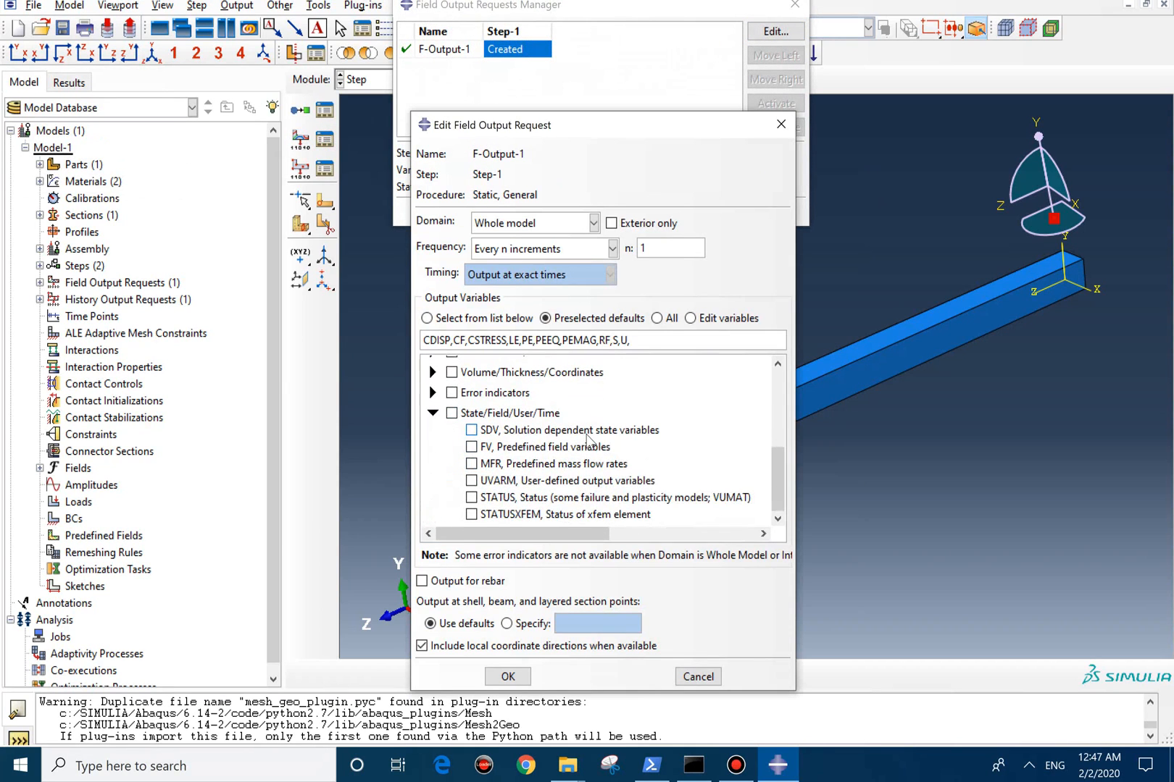
Add SDV and FV variables to the F-Output-1 field output request.
{"action": "left_click", "coordinate": [473, 430]}
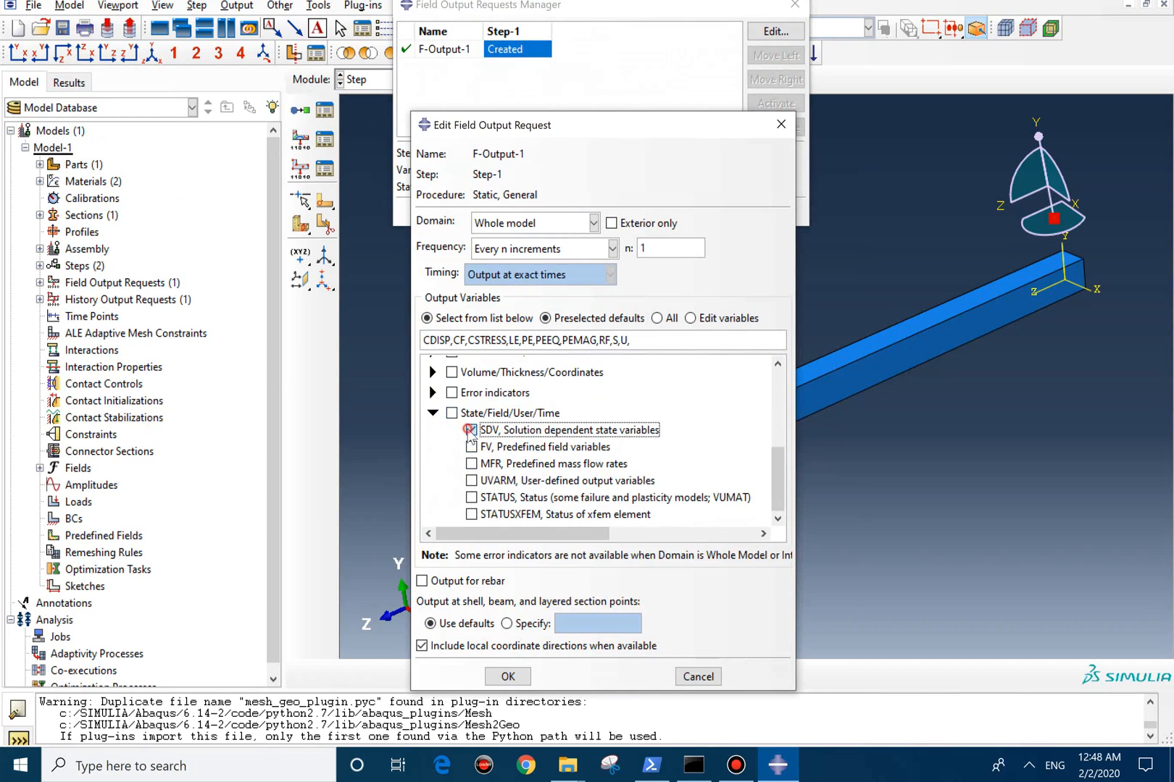
{"action": "left_click", "coordinate": [471, 431]}
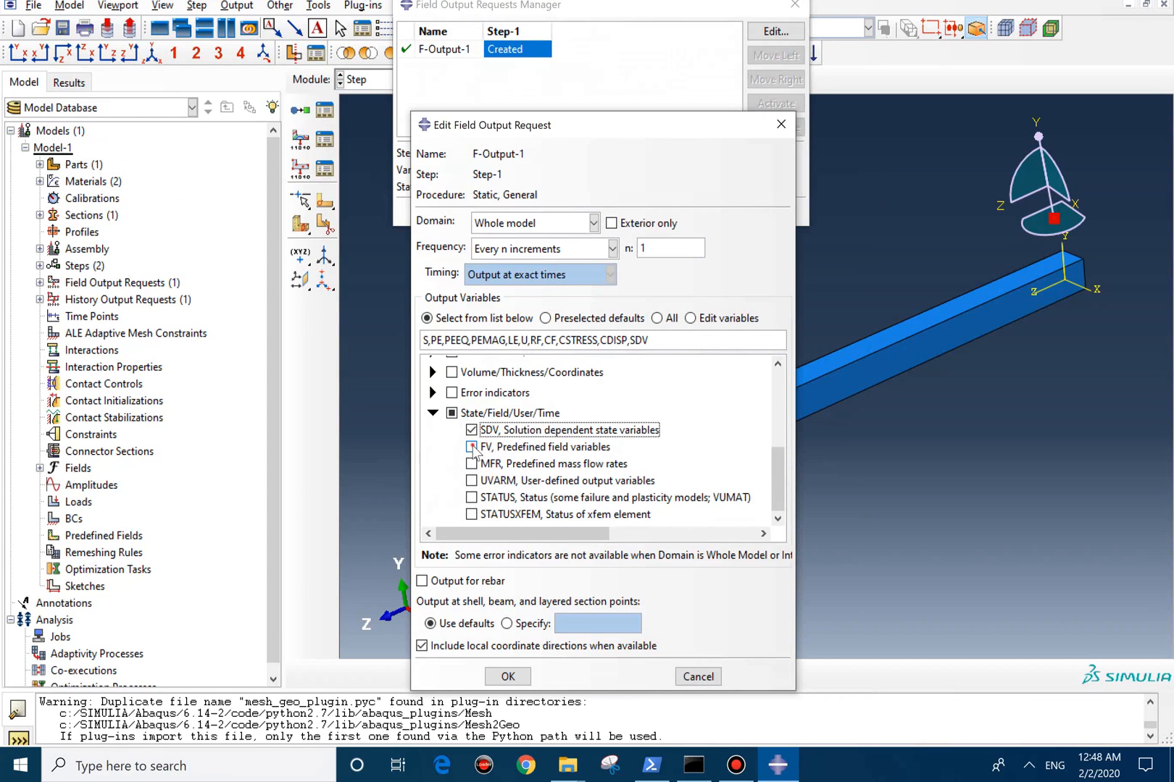
{"action": "left_click", "coordinate": [471, 448]}
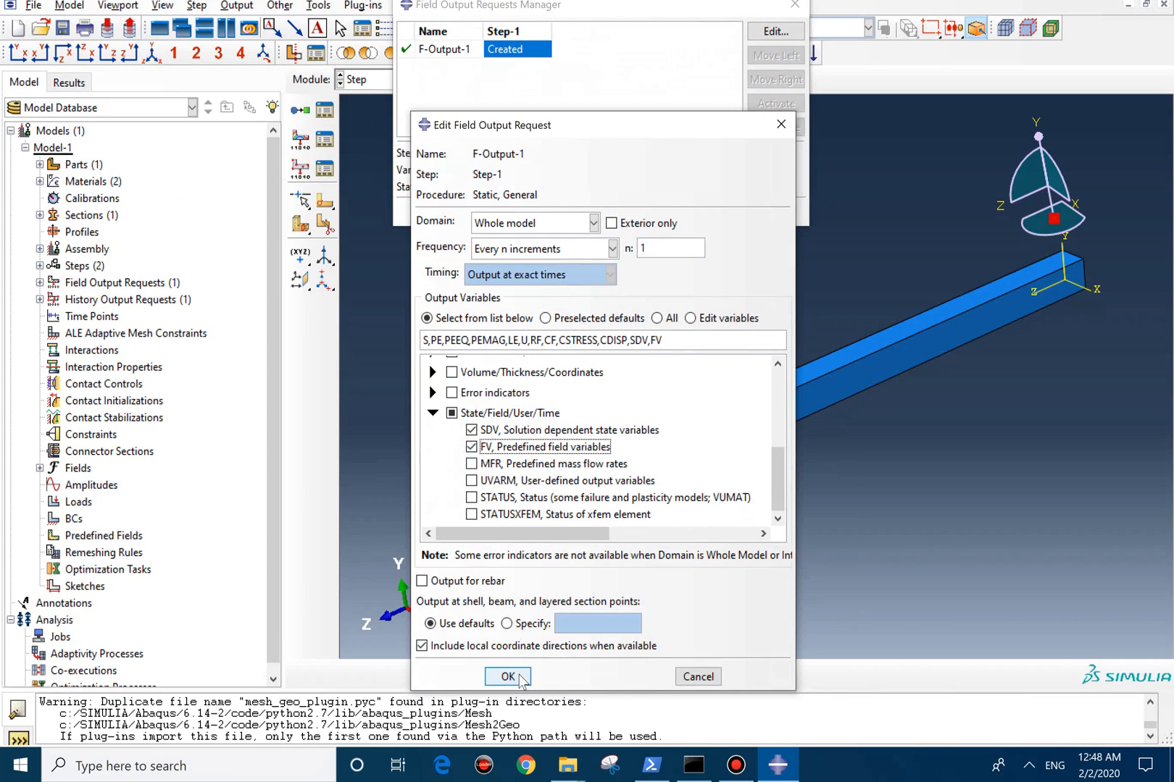
{"action": "left_click", "coordinate": [507, 677]}
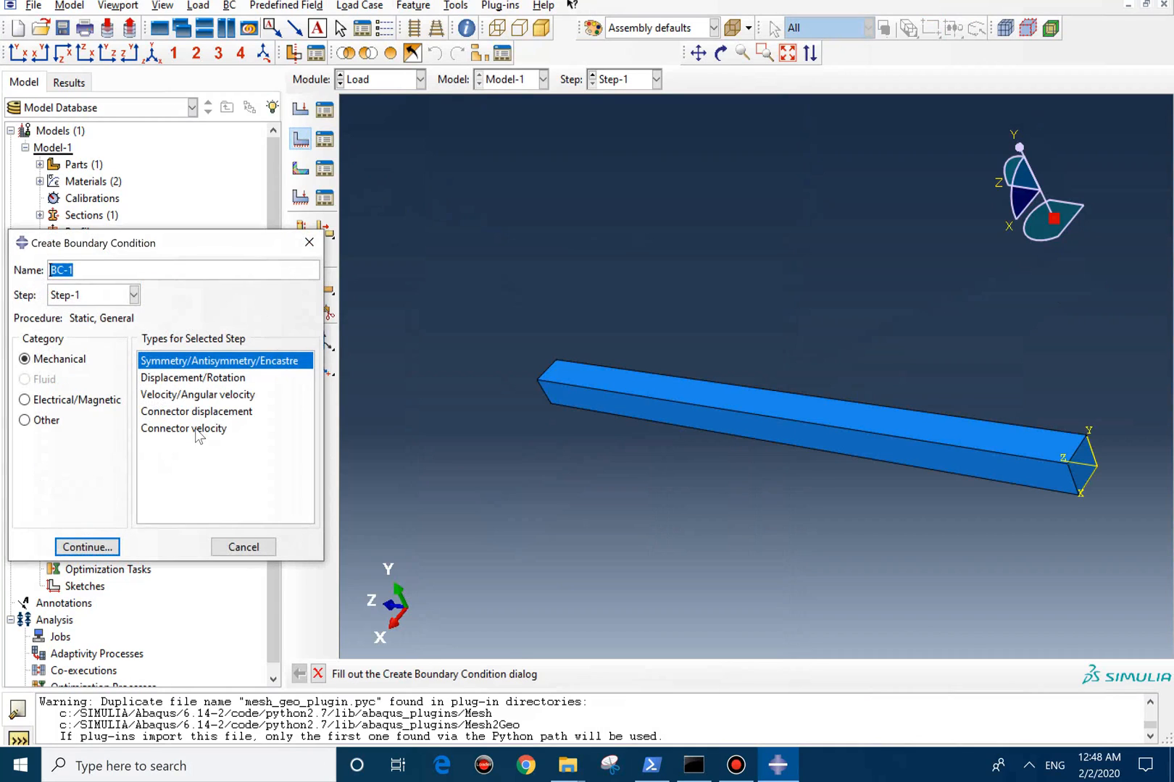
Fix one beam end with an Encastre BC and apply a -10e6 pressure load on the opposite face.
{"action": "left_click", "coordinate": [87, 548]}
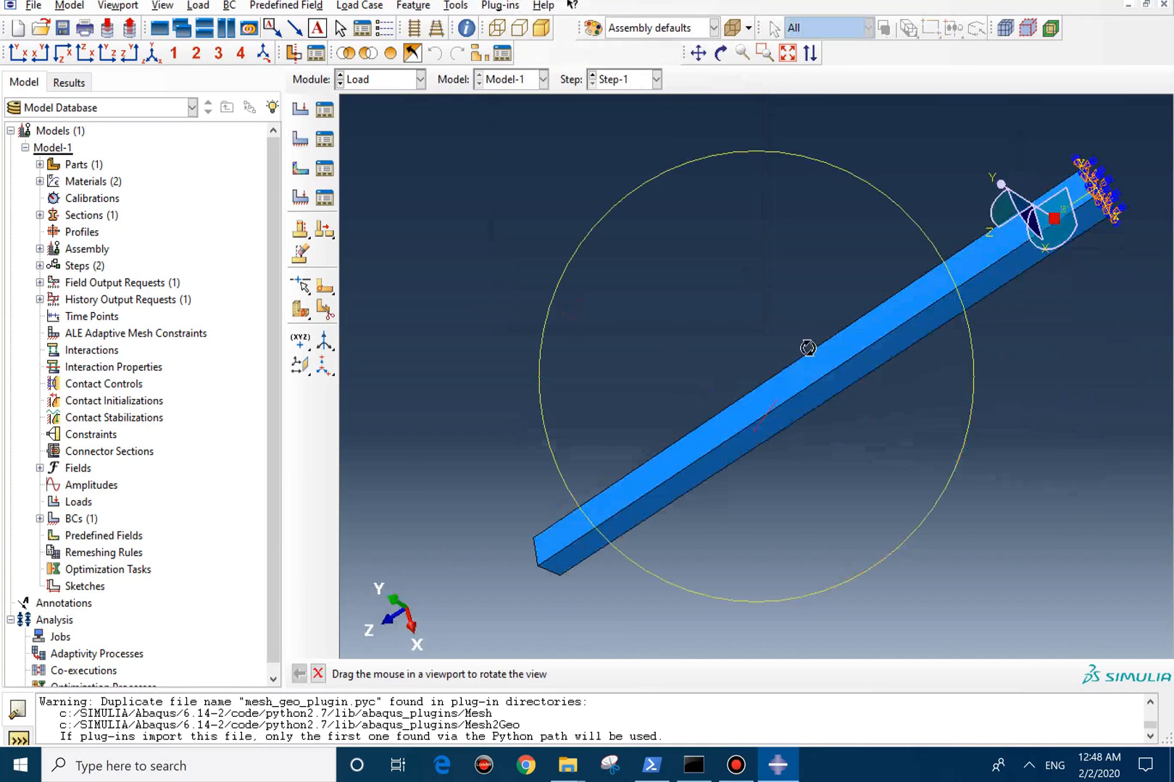
{"action": "left_click", "coordinate": [299, 107]}
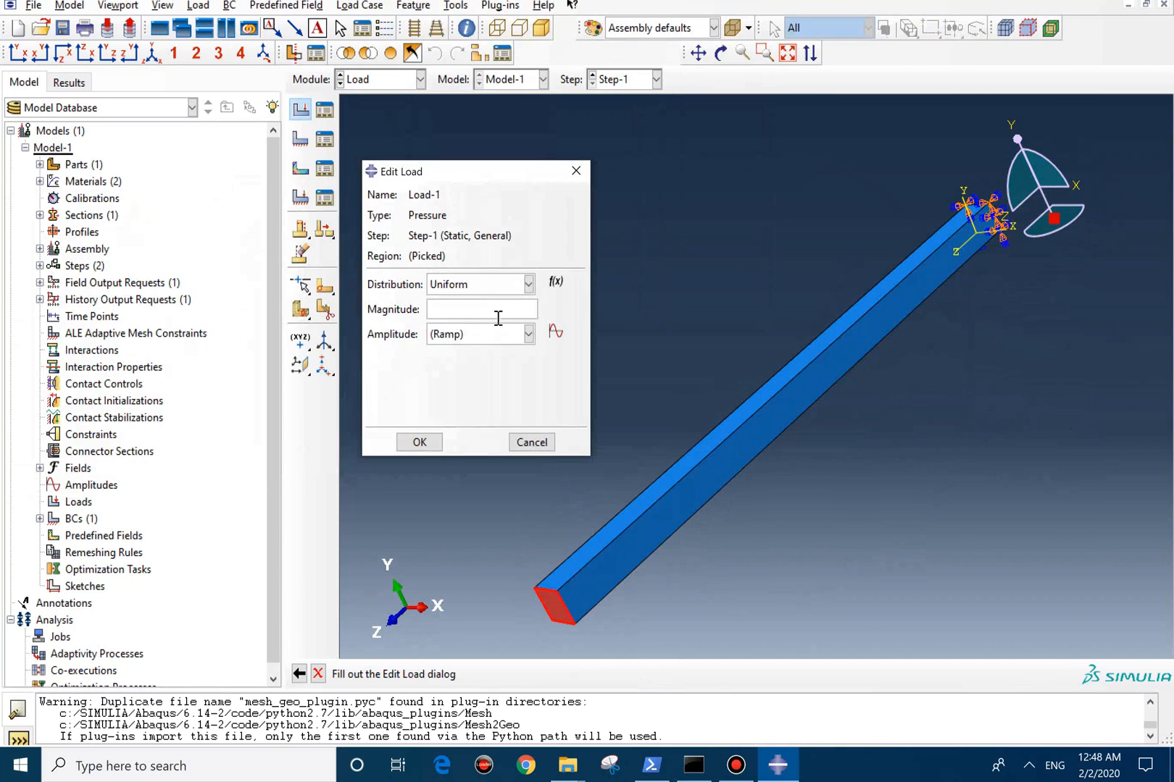
{"action": "left_click", "coordinate": [473, 310]}
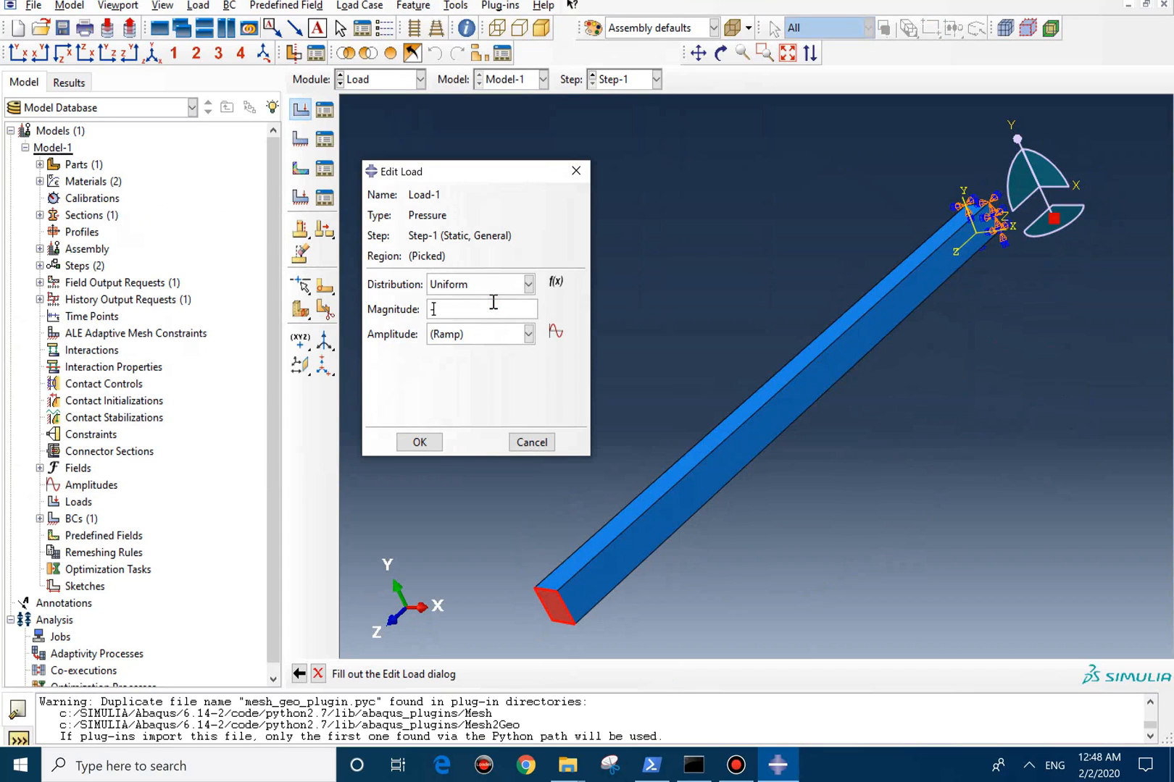
{"action": "type", "text": "-10e6"}
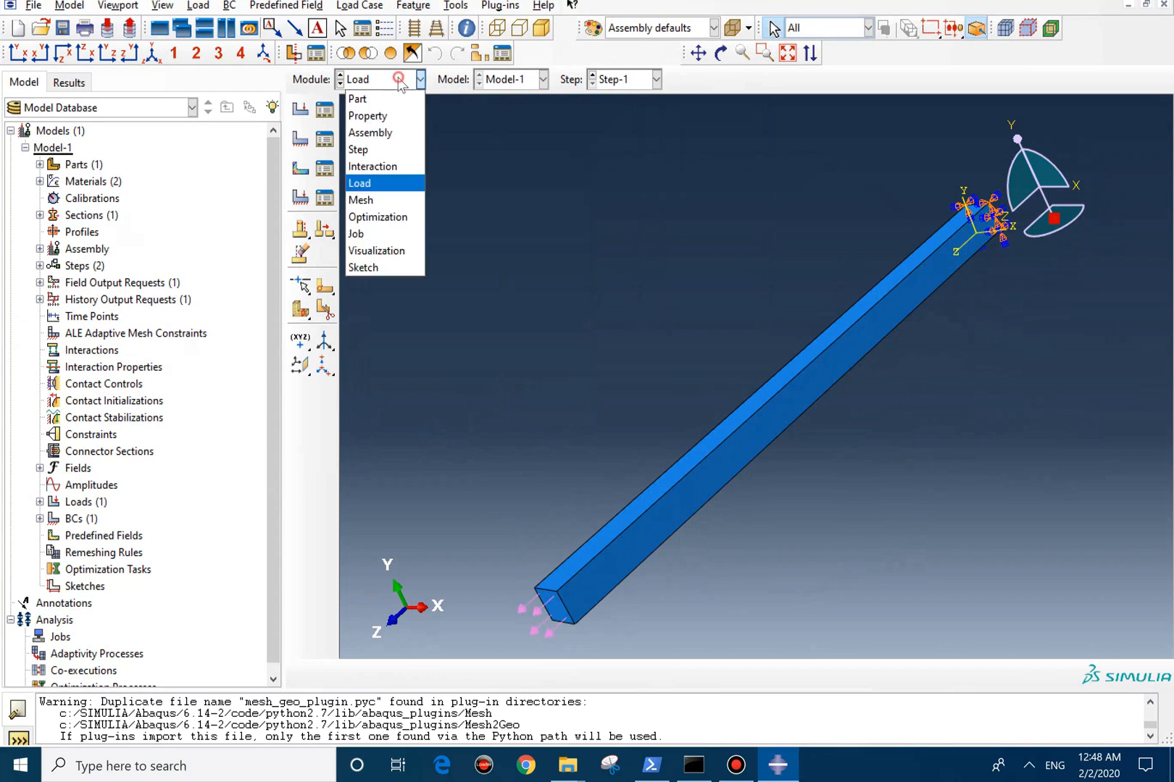
Seed the beam part with global size 0.01 and mesh it, then move to the Job module.
{"action": "left_click", "coordinate": [360, 200]}
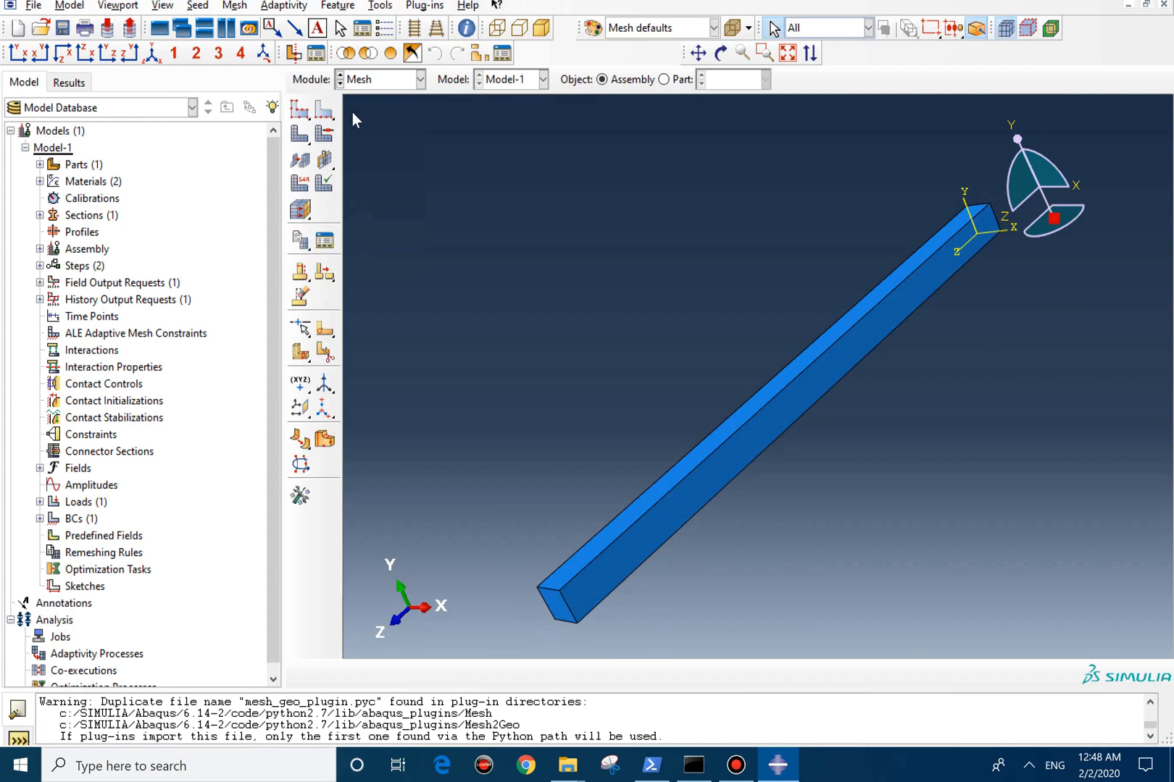
{"action": "left_click", "coordinate": [663, 80]}
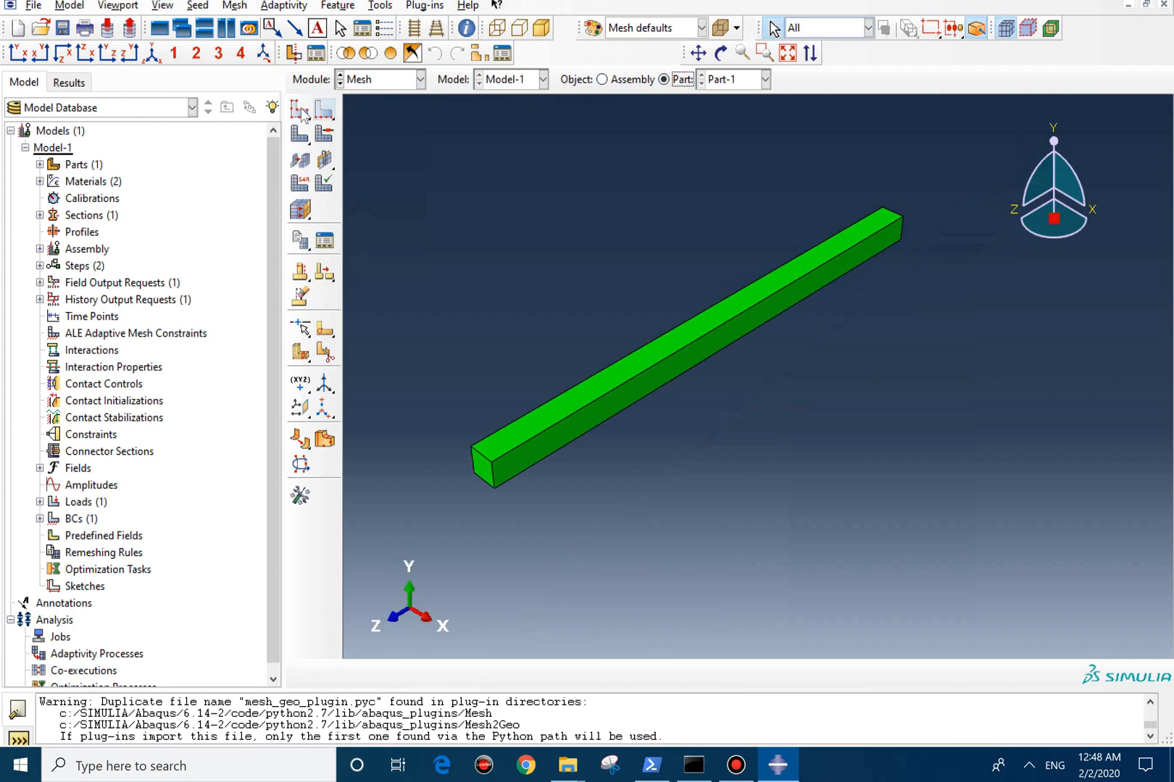
{"action": "left_click", "coordinate": [299, 110]}
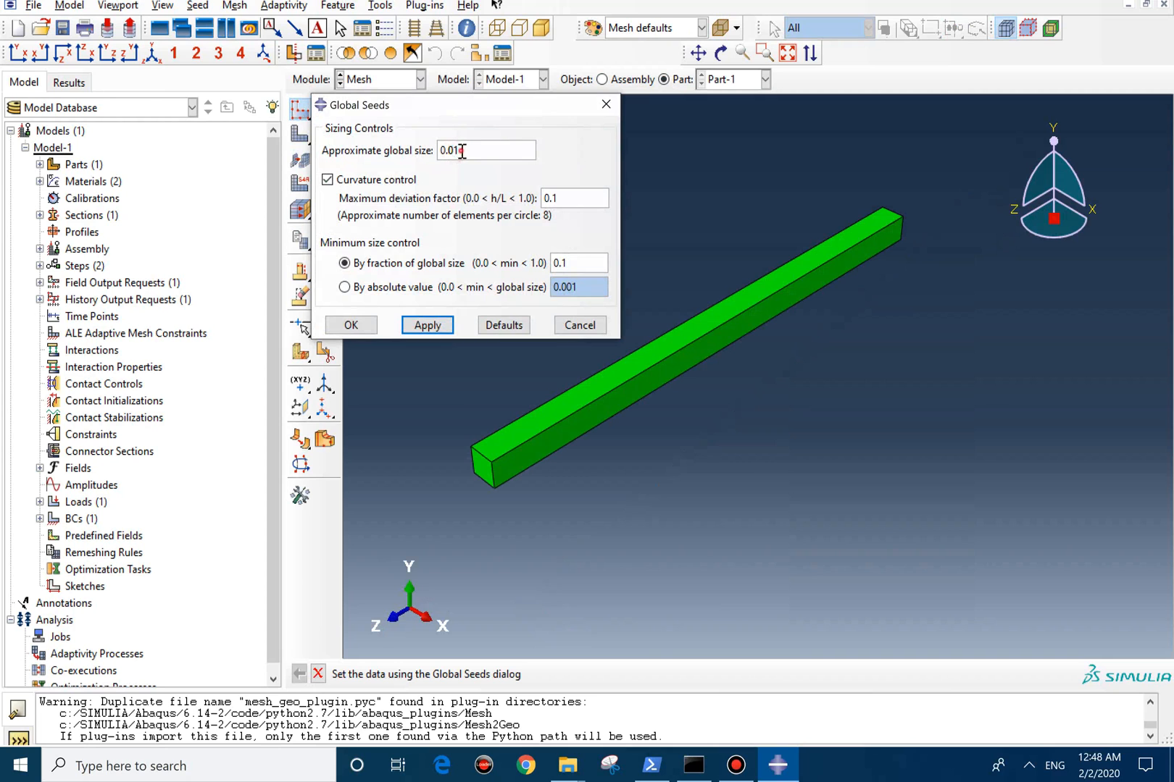
{"action": "left_click", "coordinate": [428, 325]}
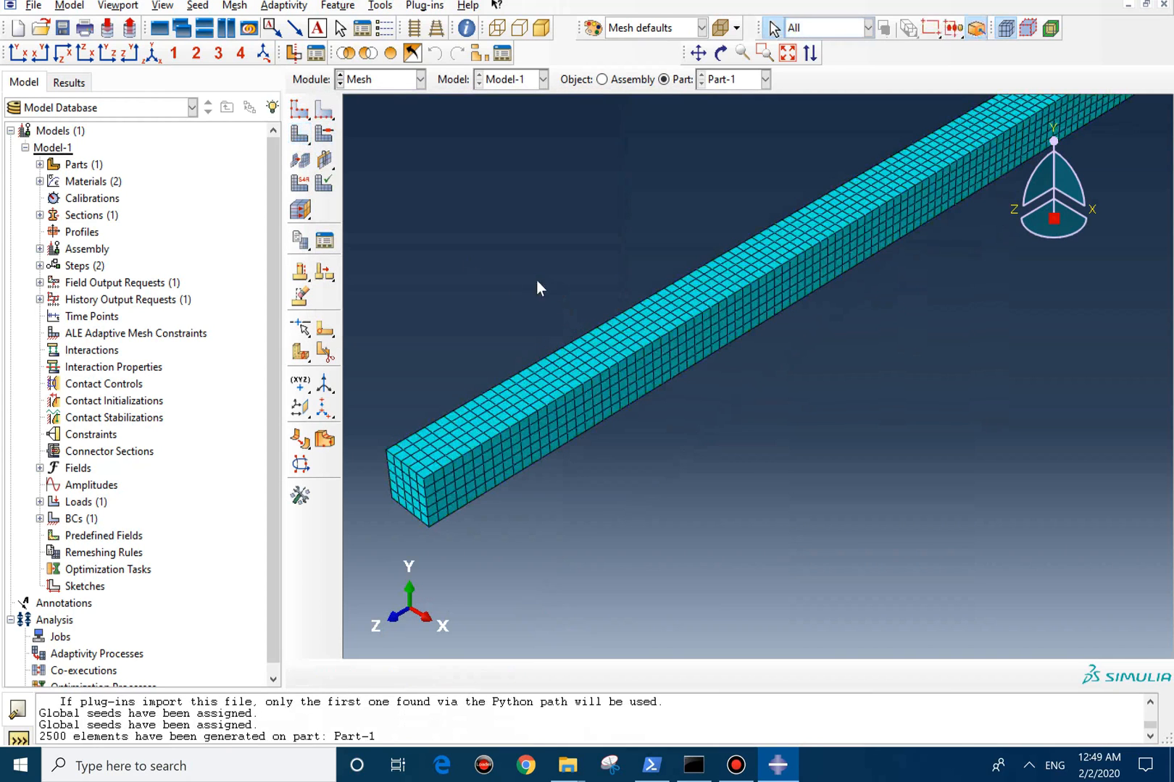
{"action": "left_click", "coordinate": [380, 80]}
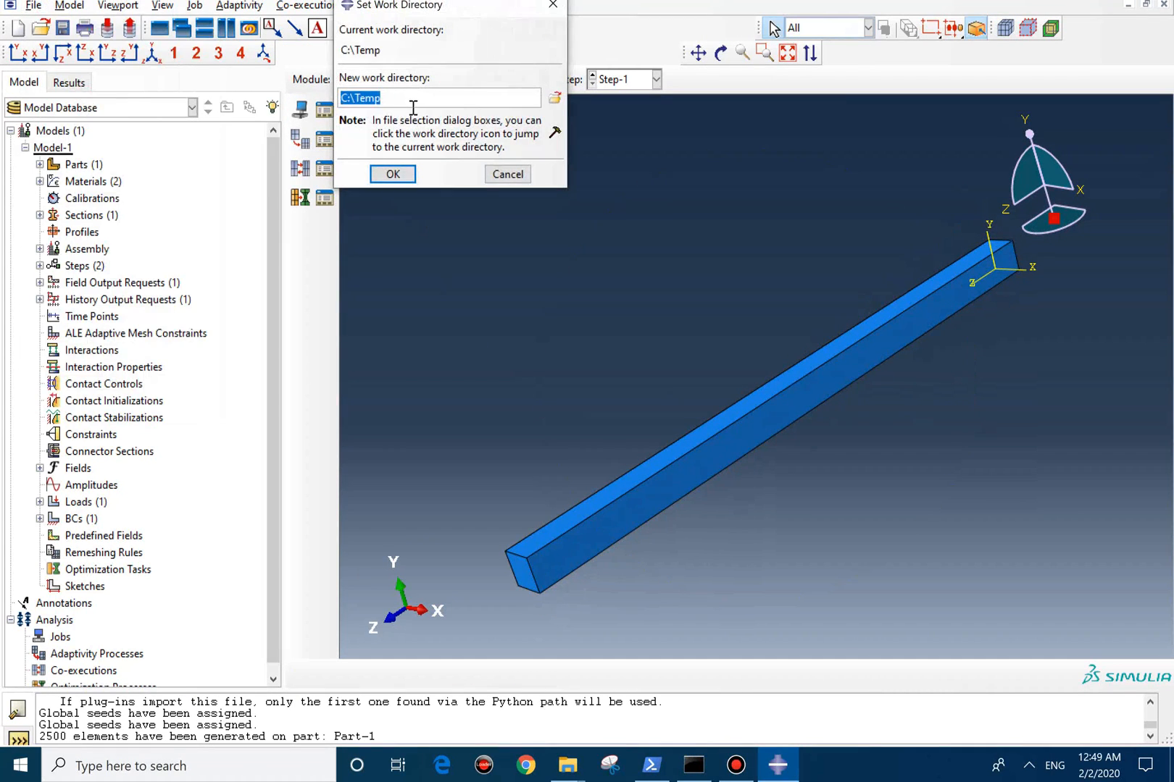
Set the work directory to Desktop\10, save the model as USFLD.cae and create Job-1 with its input file.
{"action": "type", "text": "C:/Users/reza/Desktop/10"}
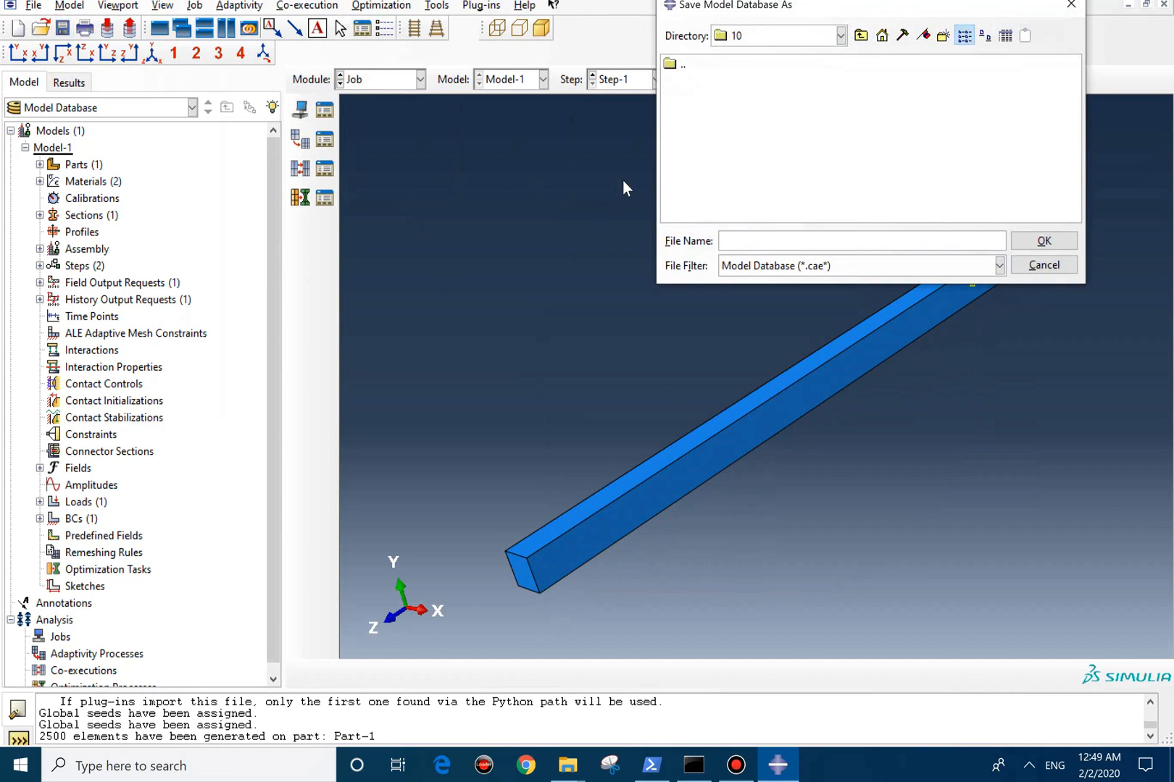
{"action": "type", "text": "UDS"}
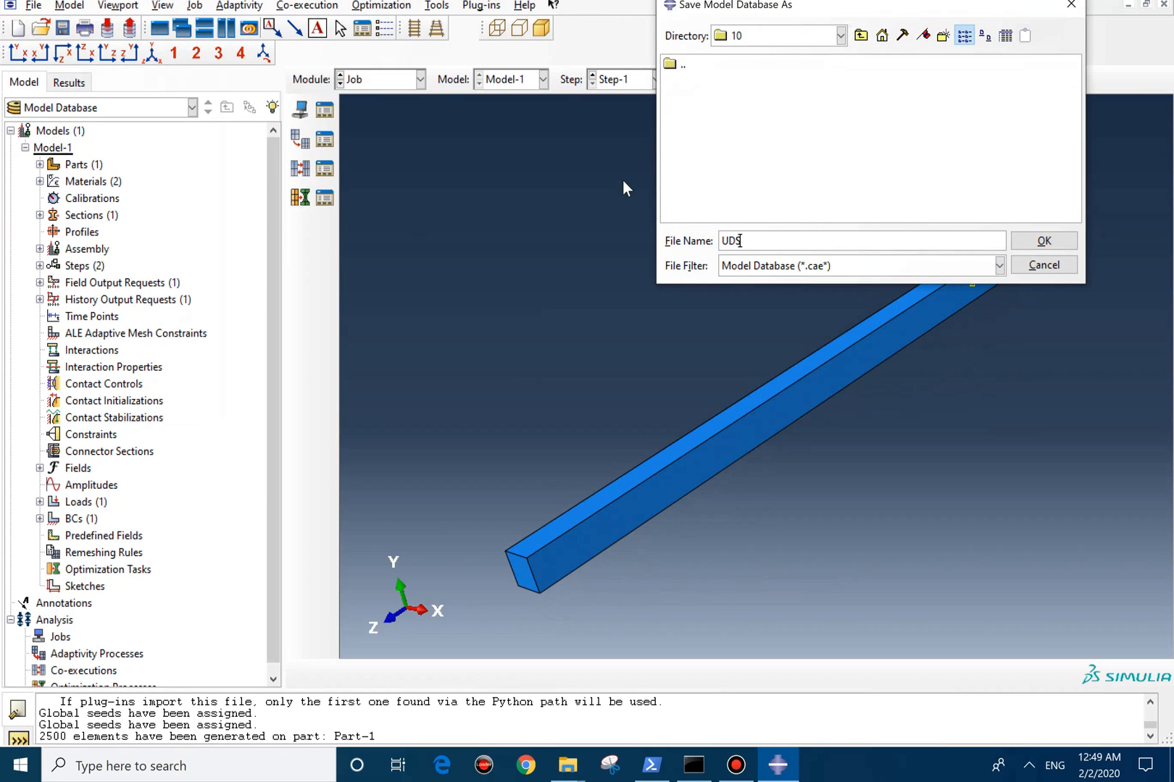
{"action": "type", "text": "USFLD"}
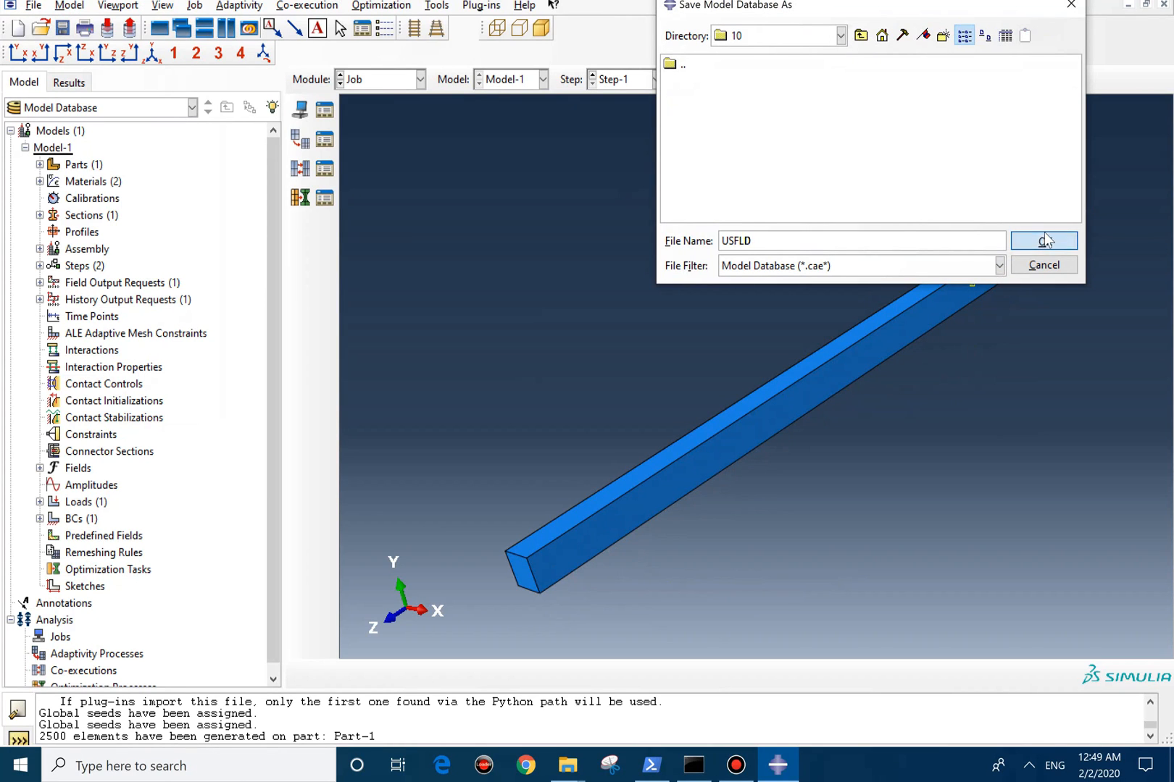
{"action": "left_click", "coordinate": [1043, 240]}
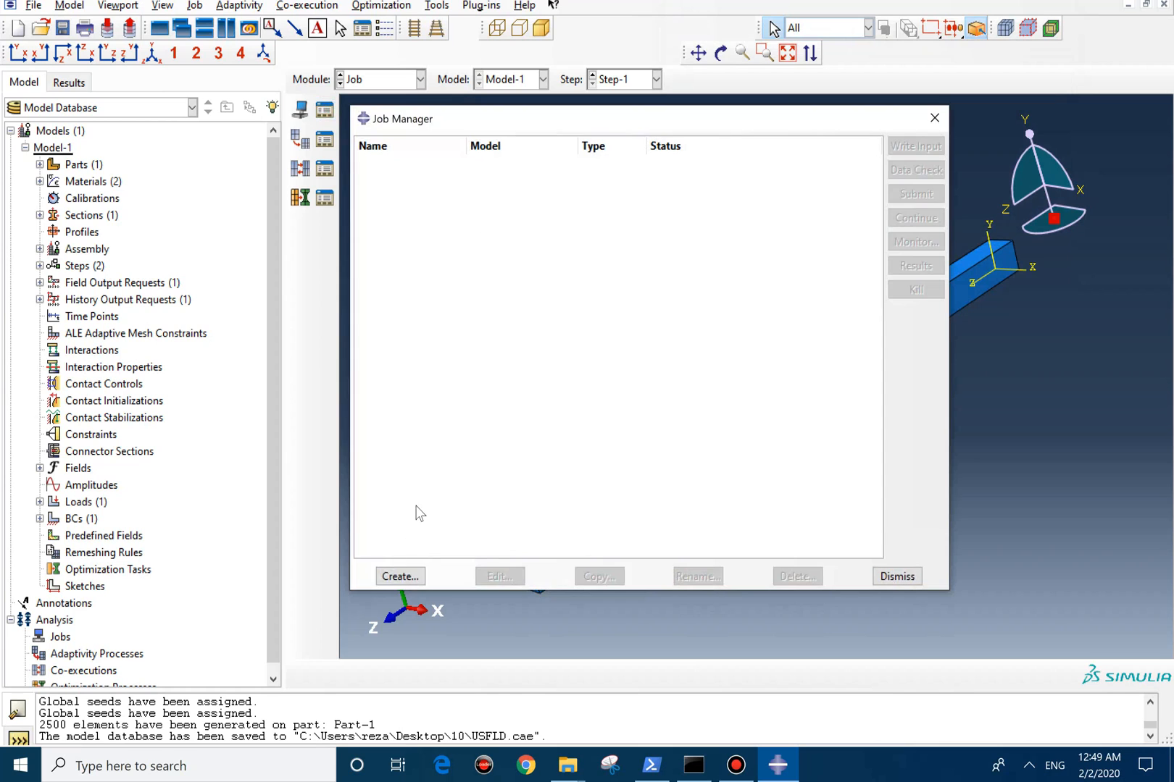
{"action": "left_click", "coordinate": [400, 576]}
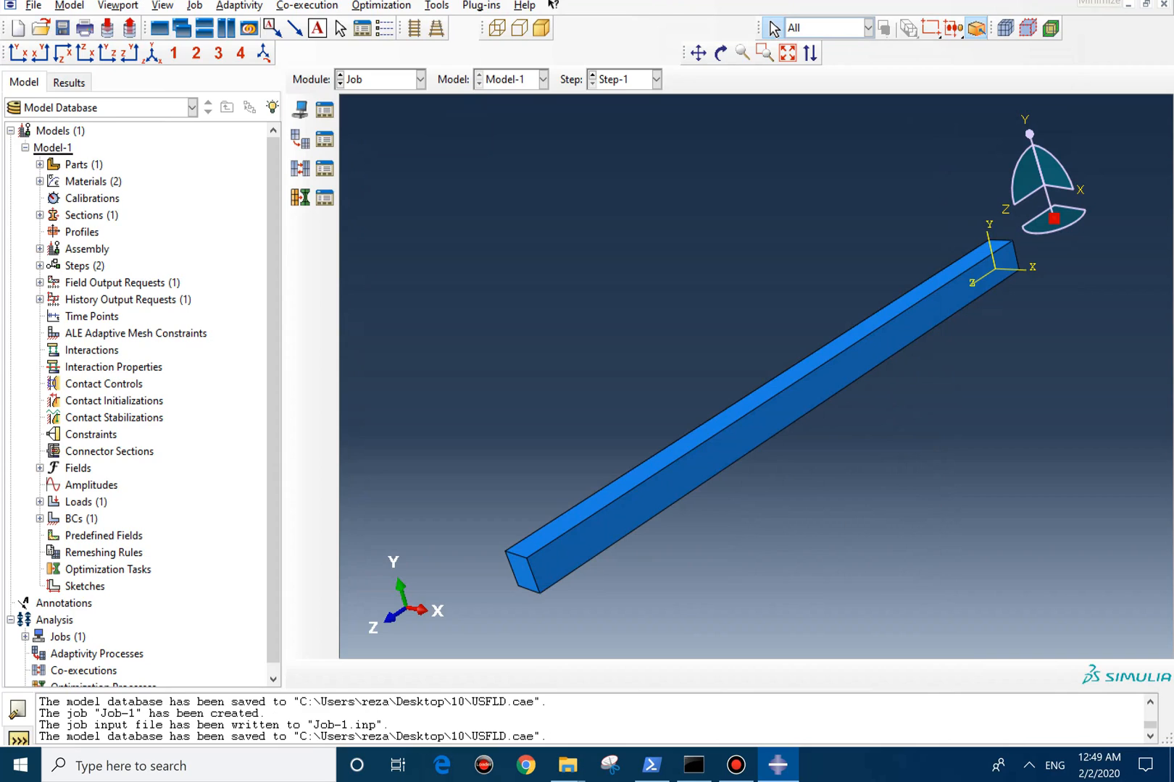
{"action": "left_click", "coordinate": [570, 765]}
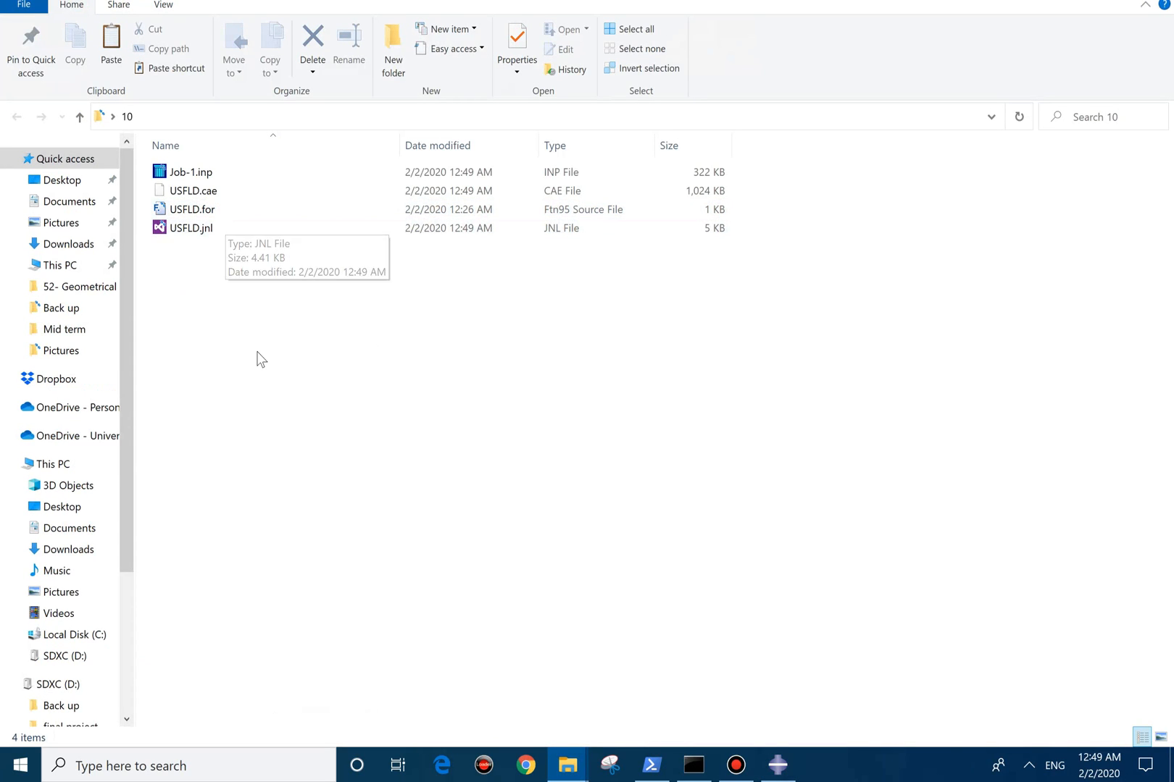
Create a new empty text file named asdasd.for in folder 10.
{"action": "right_click", "coordinate": [261, 356]}
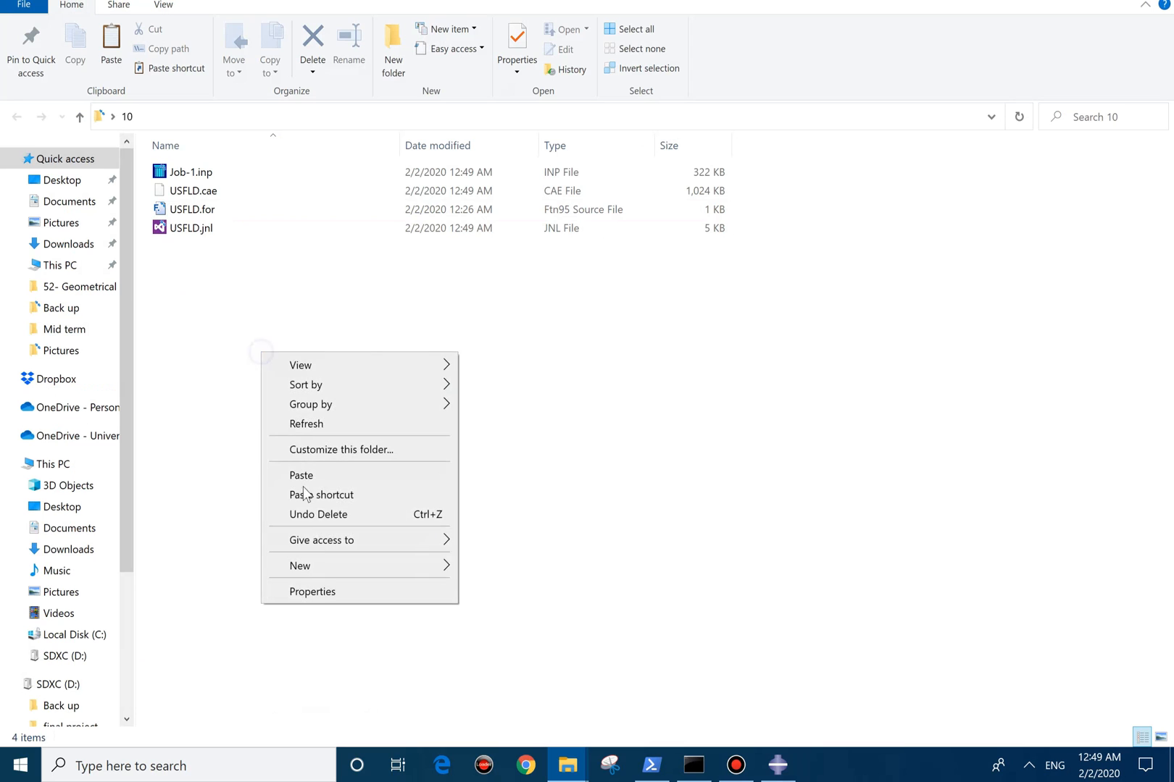
{"action": "left_click", "coordinate": [300, 566]}
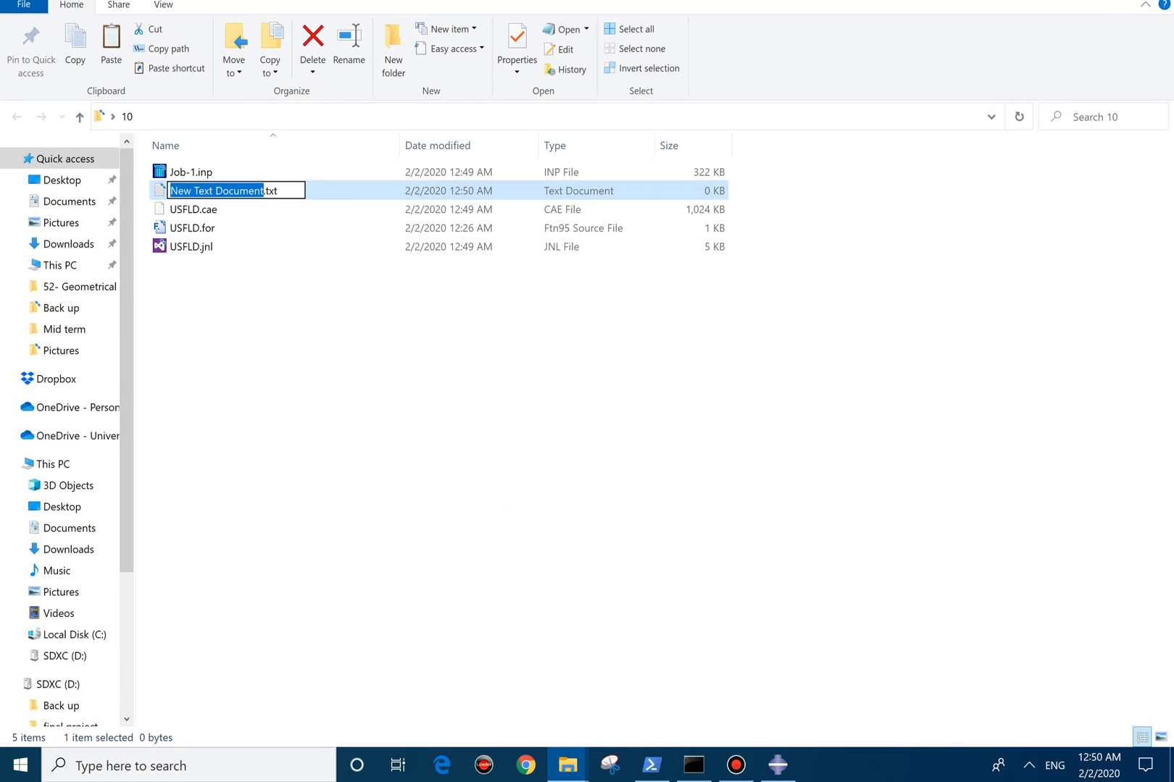
{"action": "type", "text": "asdasd."}
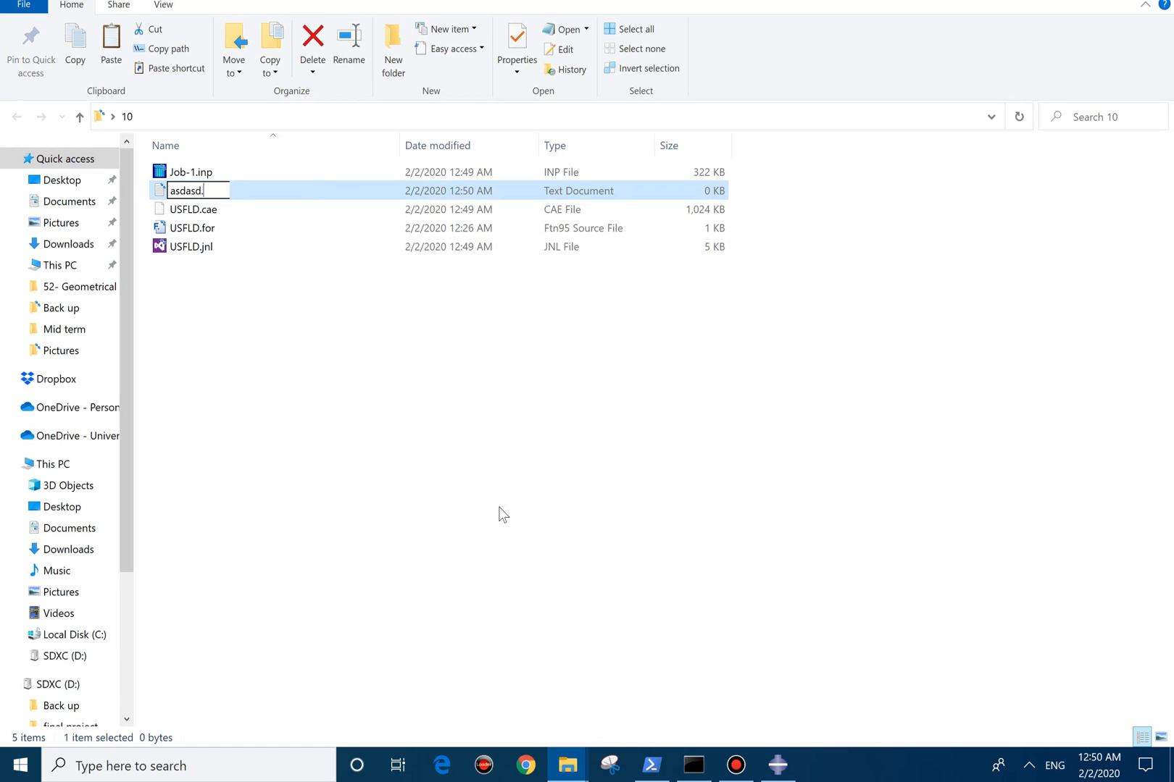
{"action": "key", "text": "Enter"}
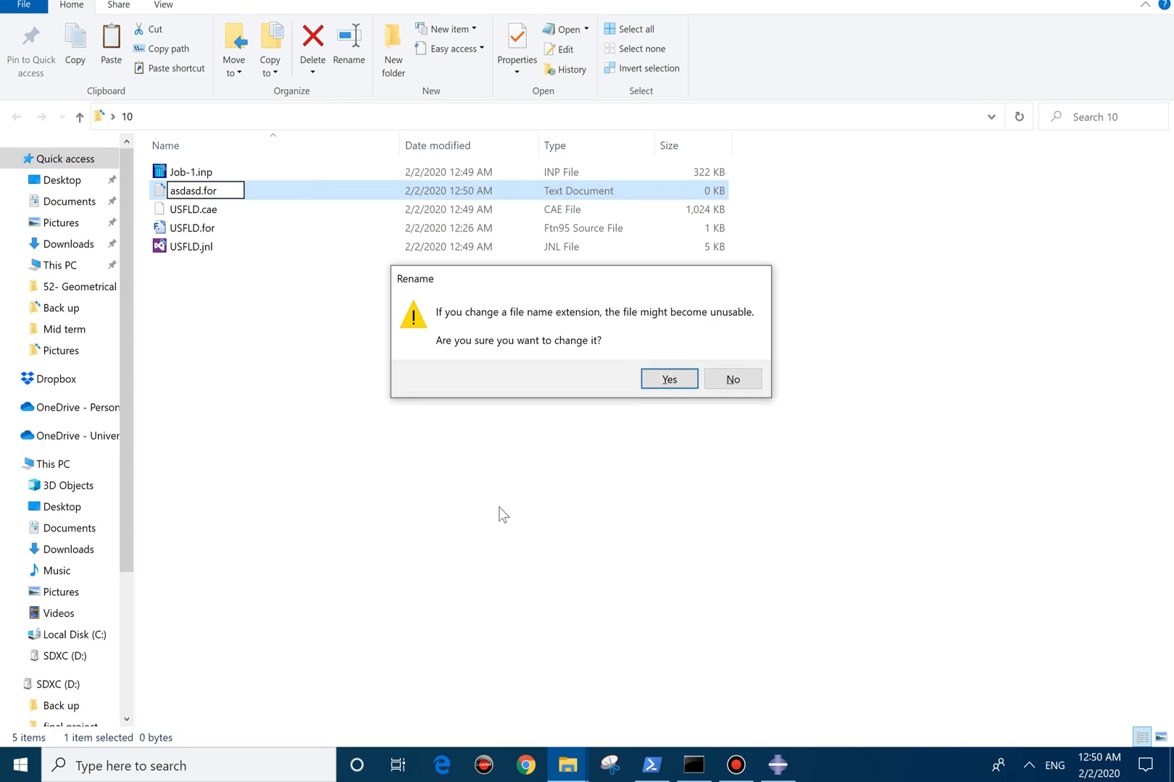
Open asdasd.for in Notepad++, see it is empty and close it.
{"action": "left_click", "coordinate": [669, 379]}
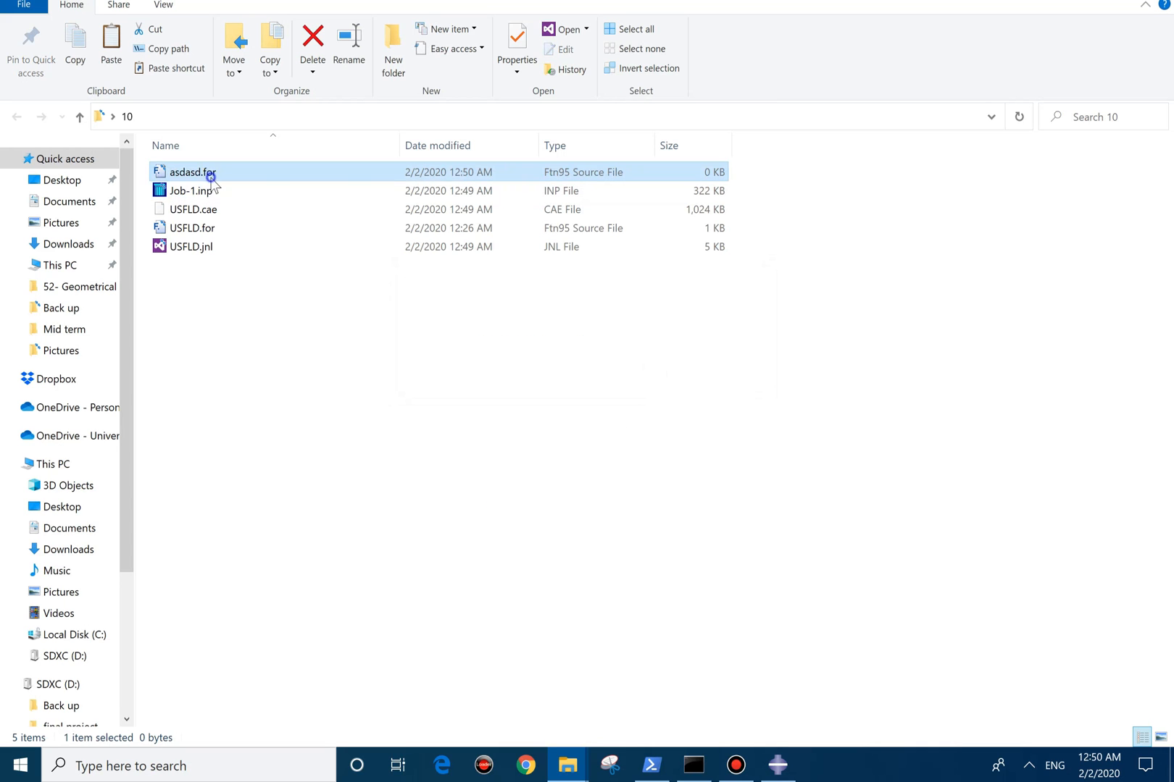
{"action": "double_click", "coordinate": [191, 172]}
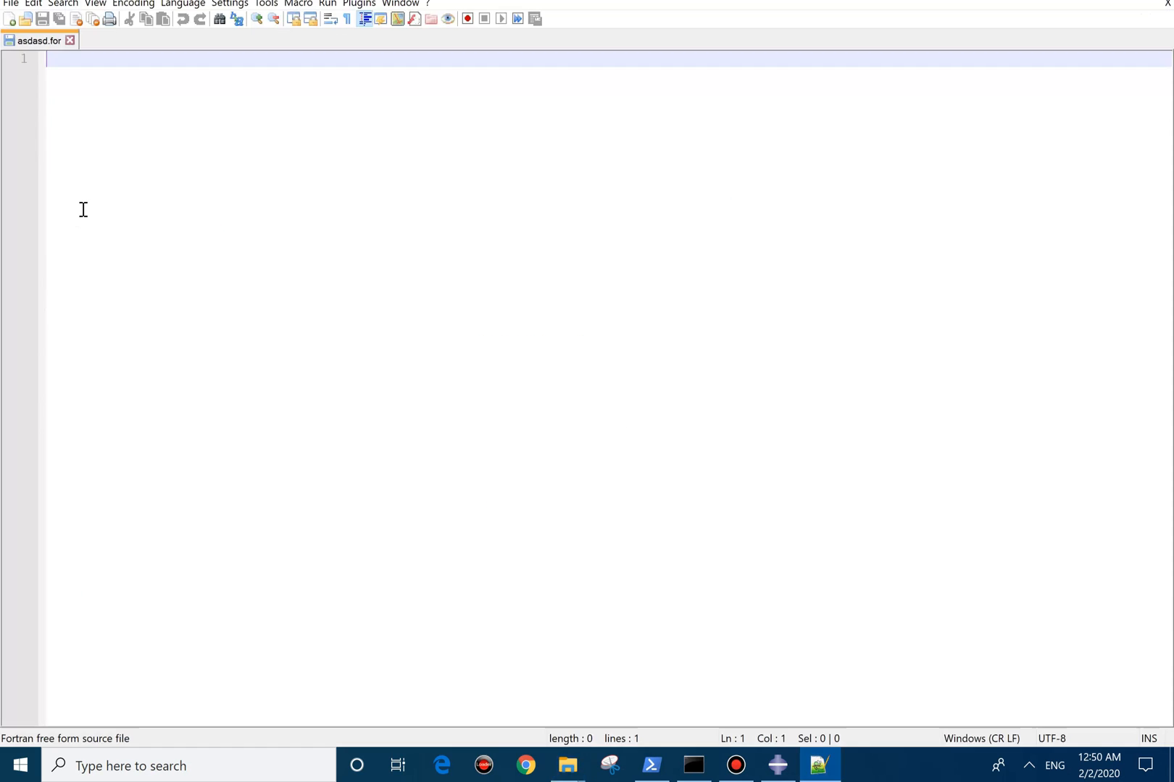
{"action": "left_click", "coordinate": [566, 765]}
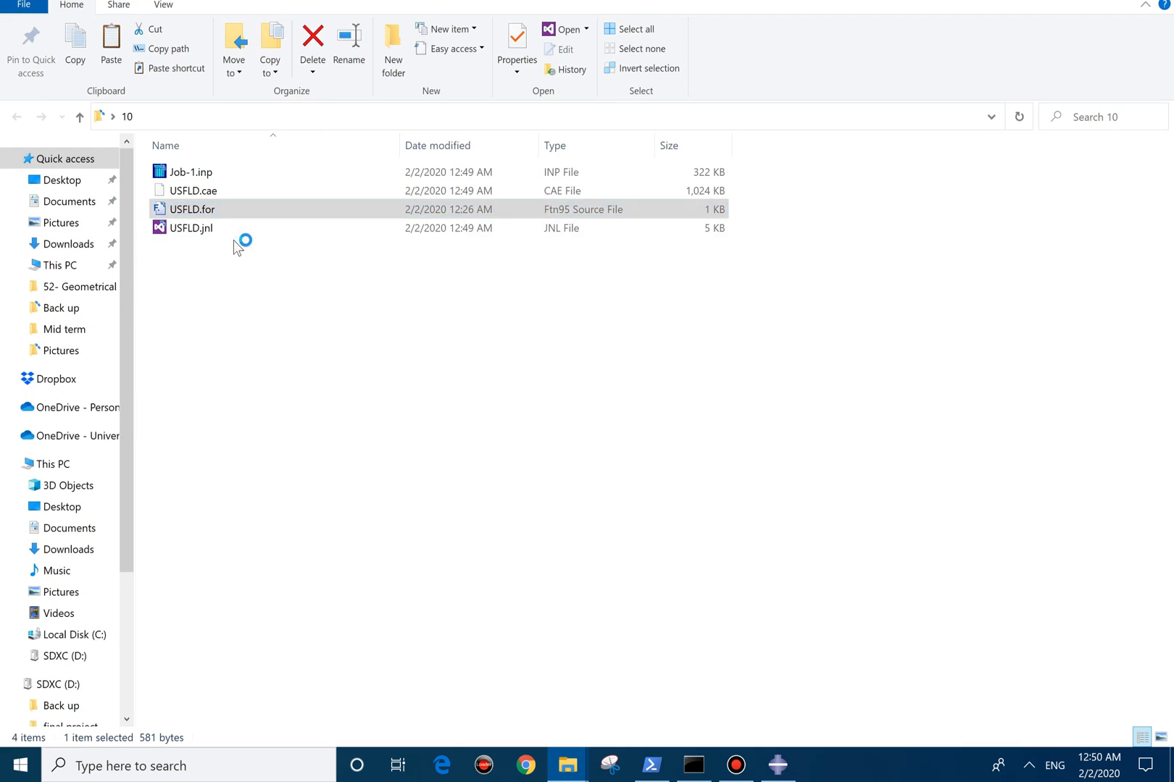
Open USFLD.for and write X=COORD(1), Y=COORD(2) and begin Z=COORD(3) after the declarations.
{"action": "double_click", "coordinate": [188, 208]}
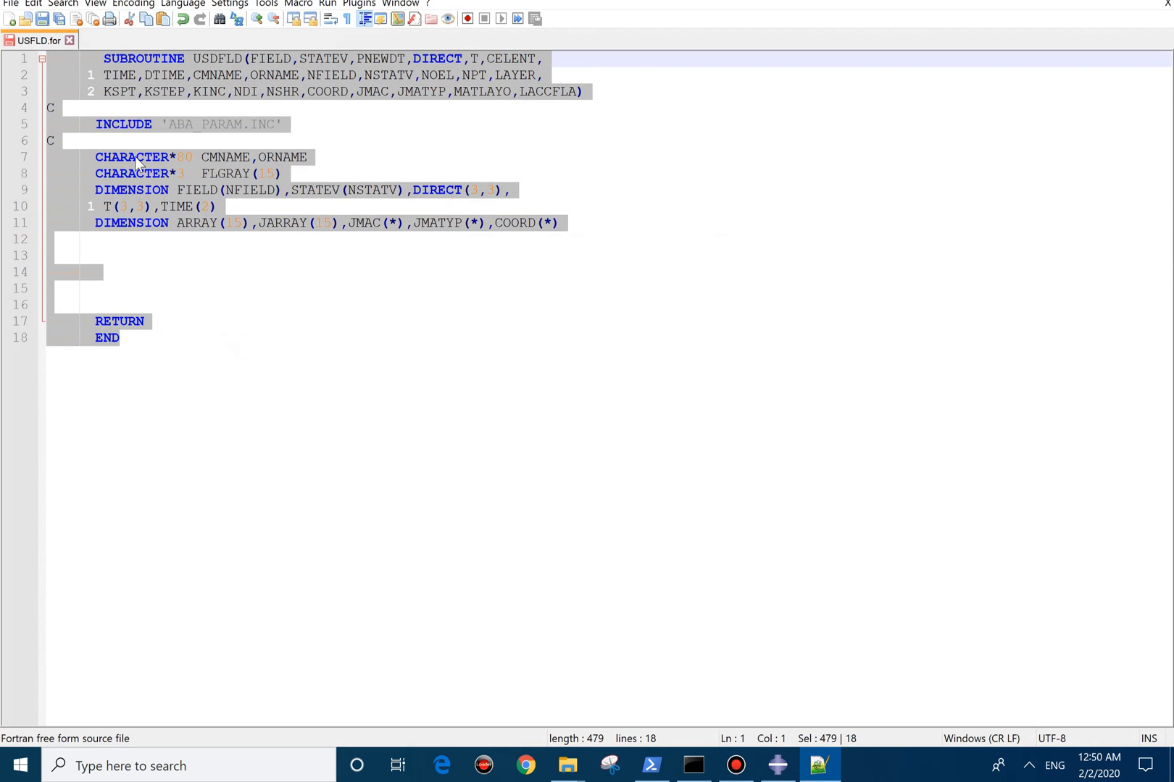
{"action": "left_click", "coordinate": [165, 259]}
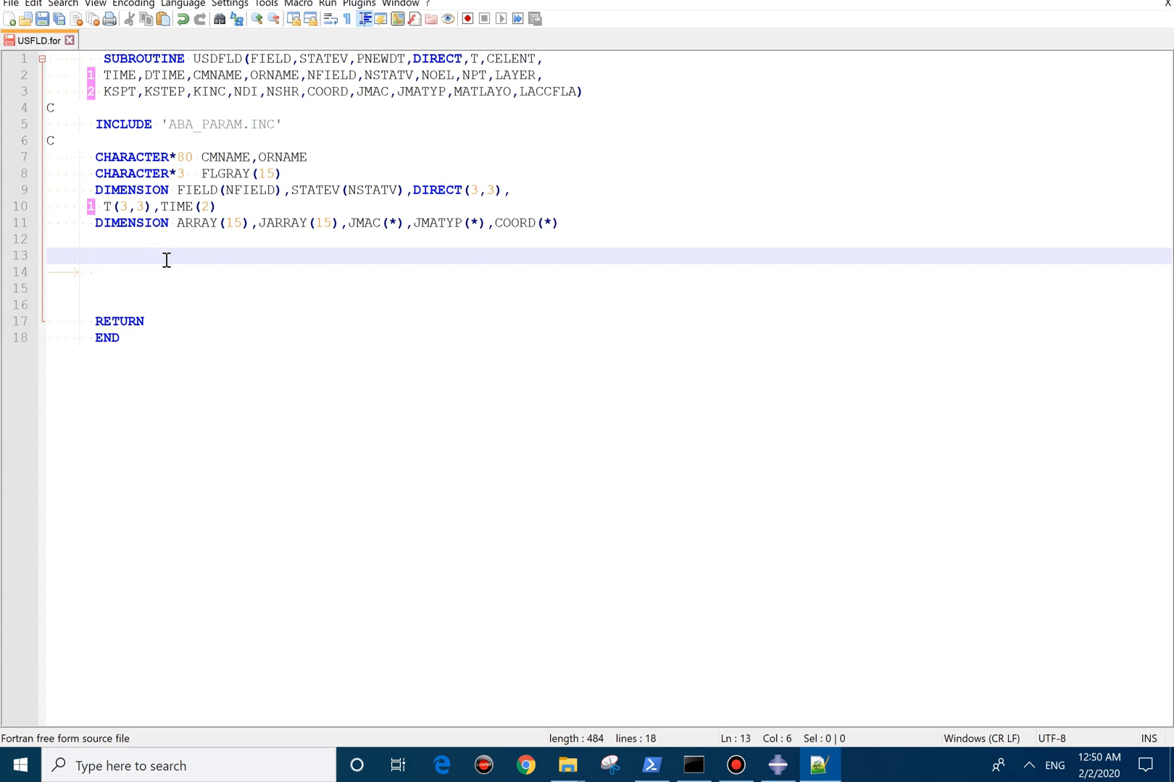
{"action": "type", "text": "X="}
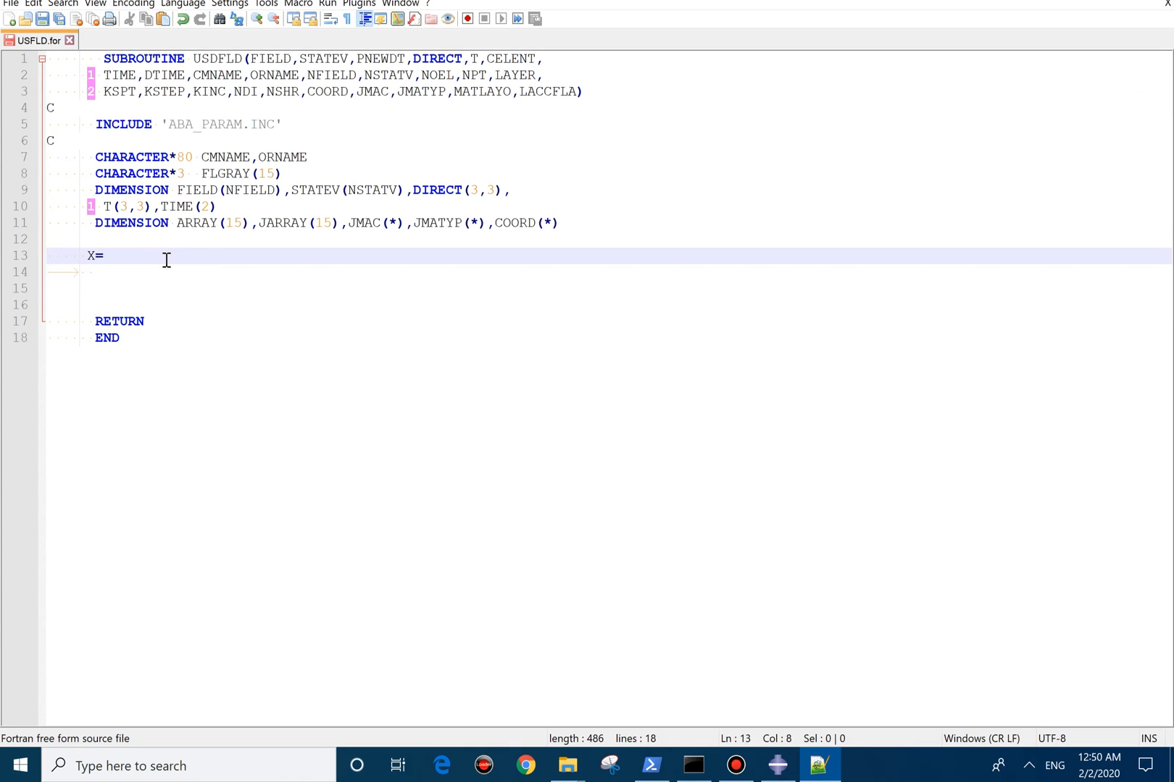
{"action": "type", "text": "COORD(1)"}
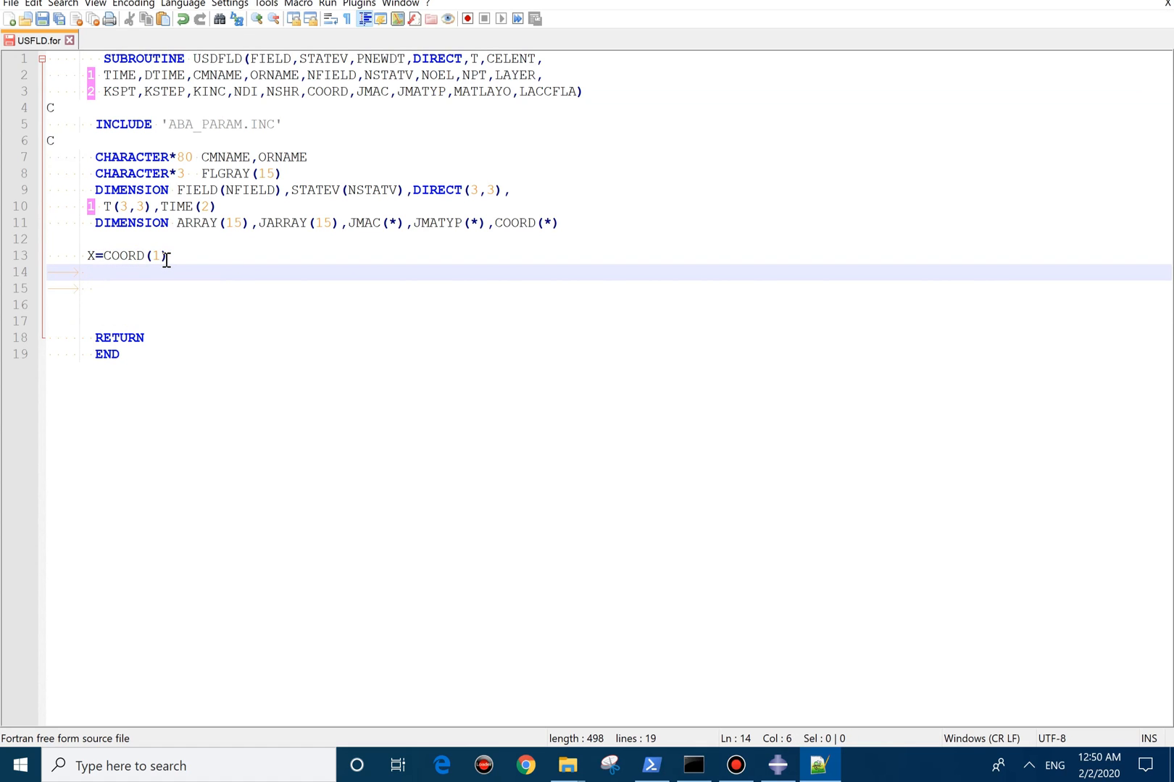
{"action": "type", "text": "Y=COORD(2)"}
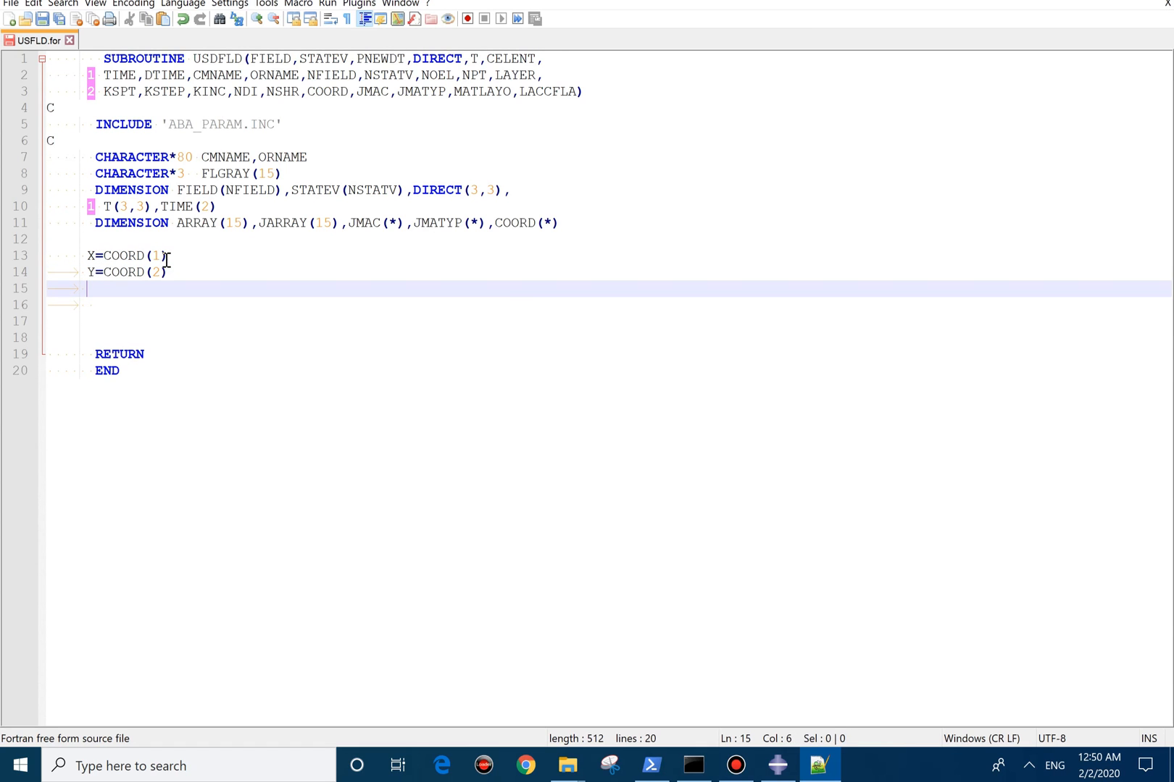
{"action": "type", "text": "Z=COORD(3"}
{"action": "left_click", "coordinate": [608, 320]}
{"action": "type", "text": "FILE"}
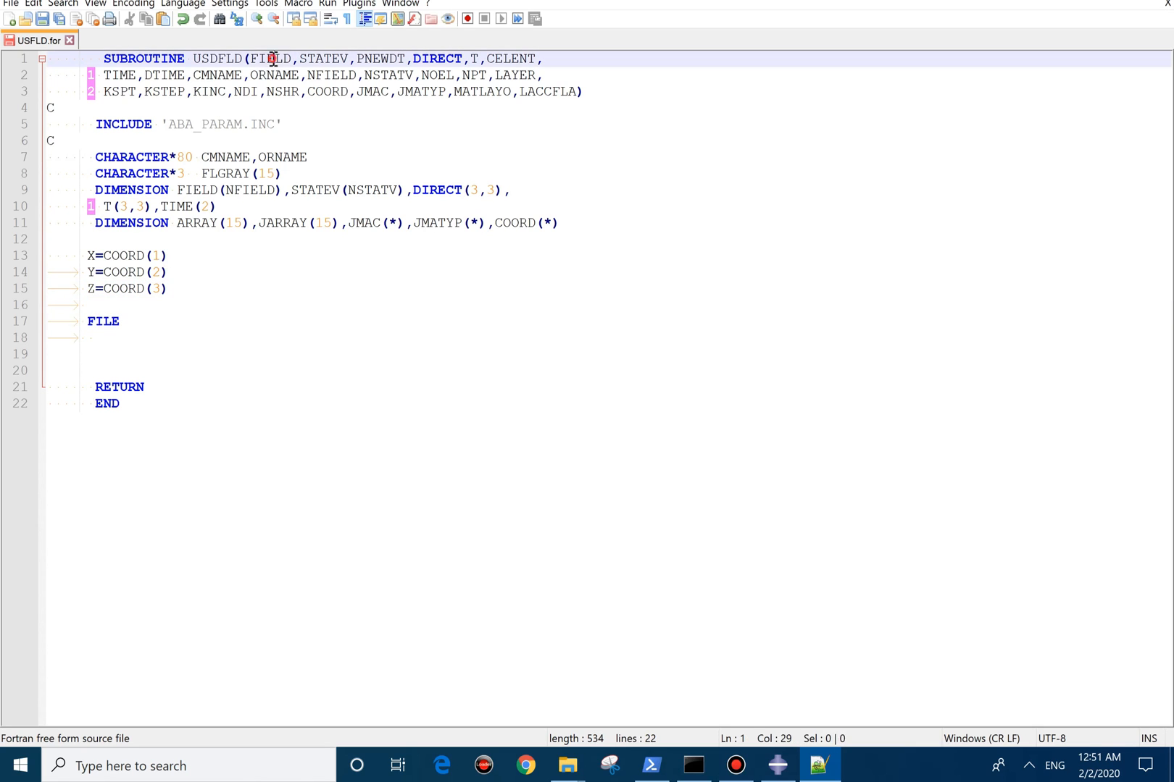
Correct the mistyped line to FIELD(1)=Y/0.01.
{"action": "double_click", "coordinate": [103, 322]}
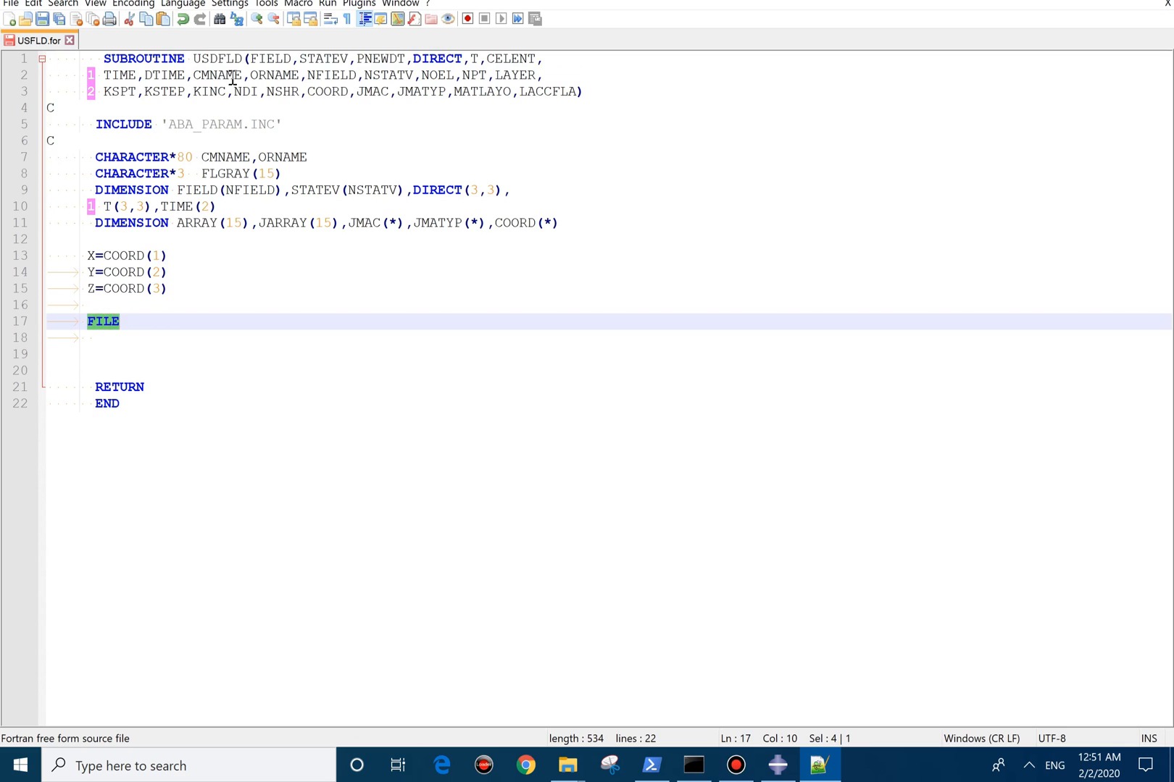
{"action": "type", "text": "FIELD(1)"}
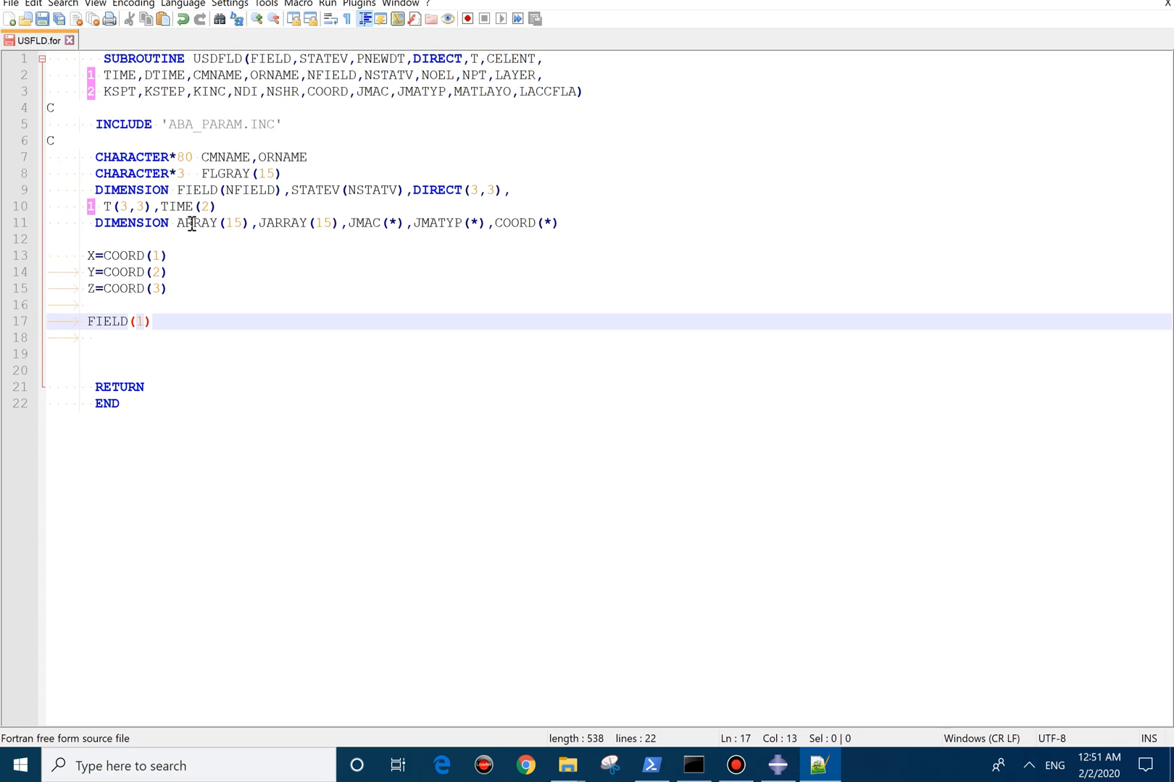
{"action": "type", "text": "="}
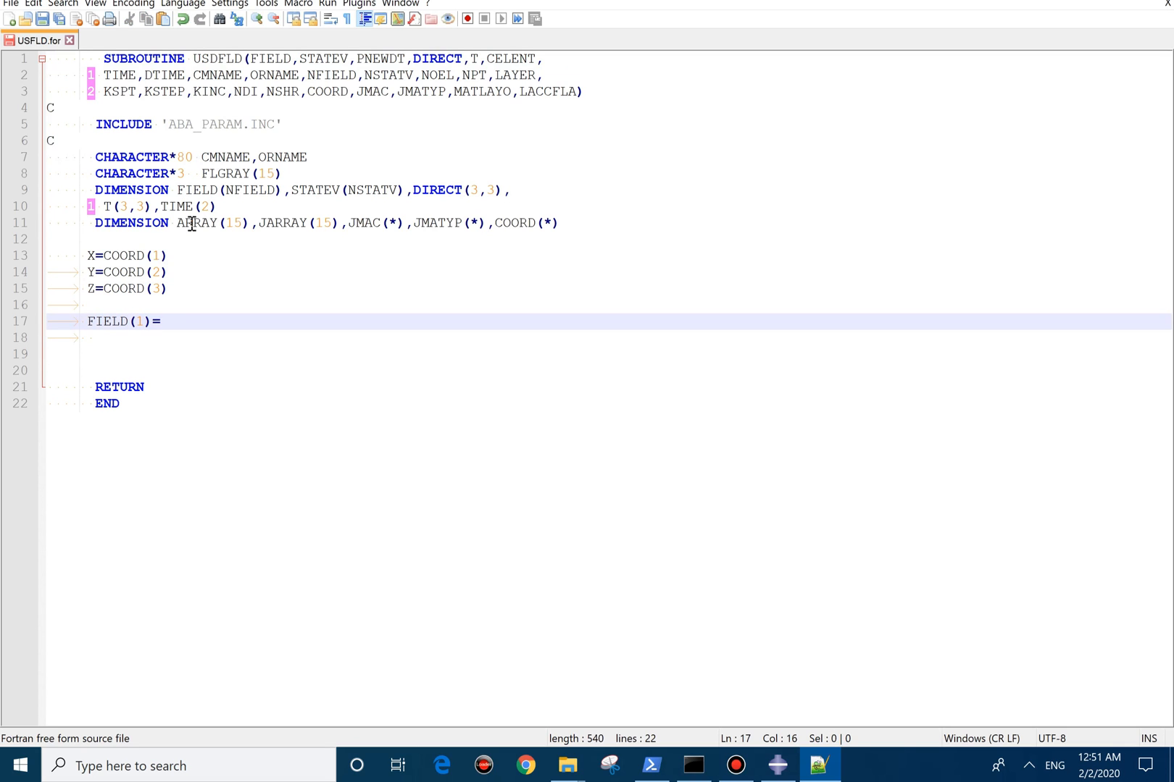
{"action": "type", "text": "Y/0.01"}
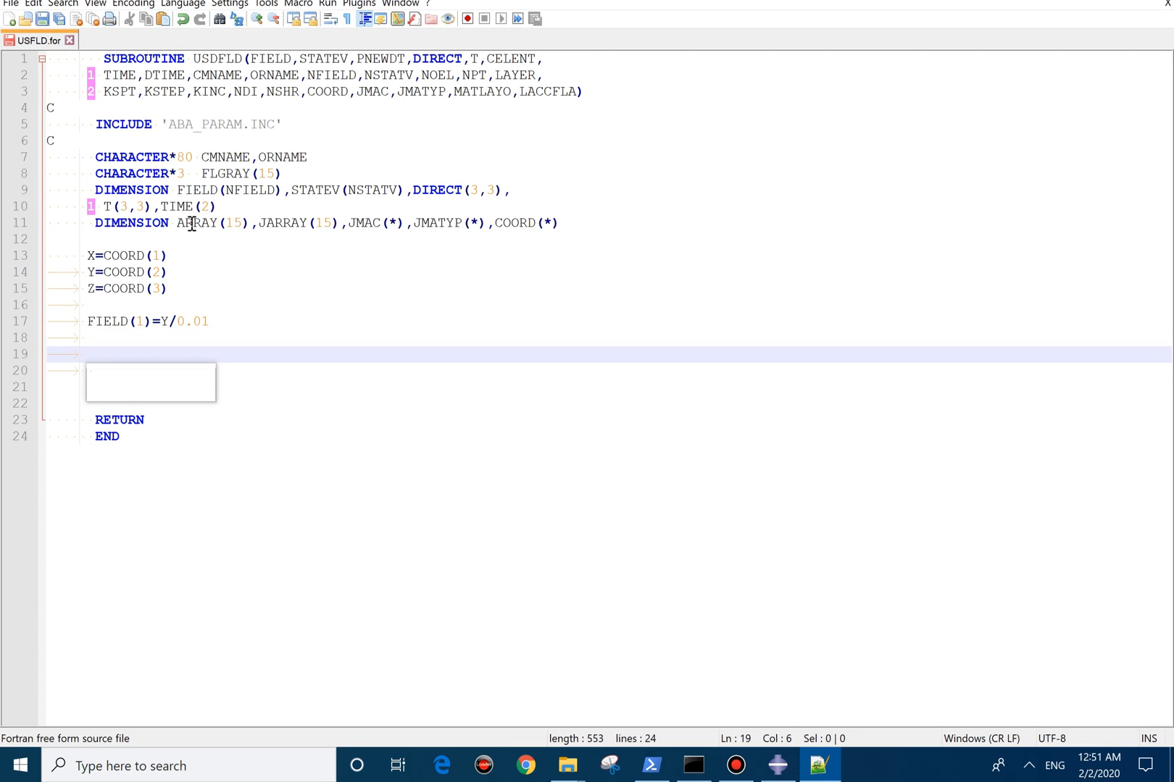
Add STATEV(1)=FIELD(1)*190.D9+10.D9, save the subroutine and close Notepad++.
{"action": "type", "text": "STATEV"}
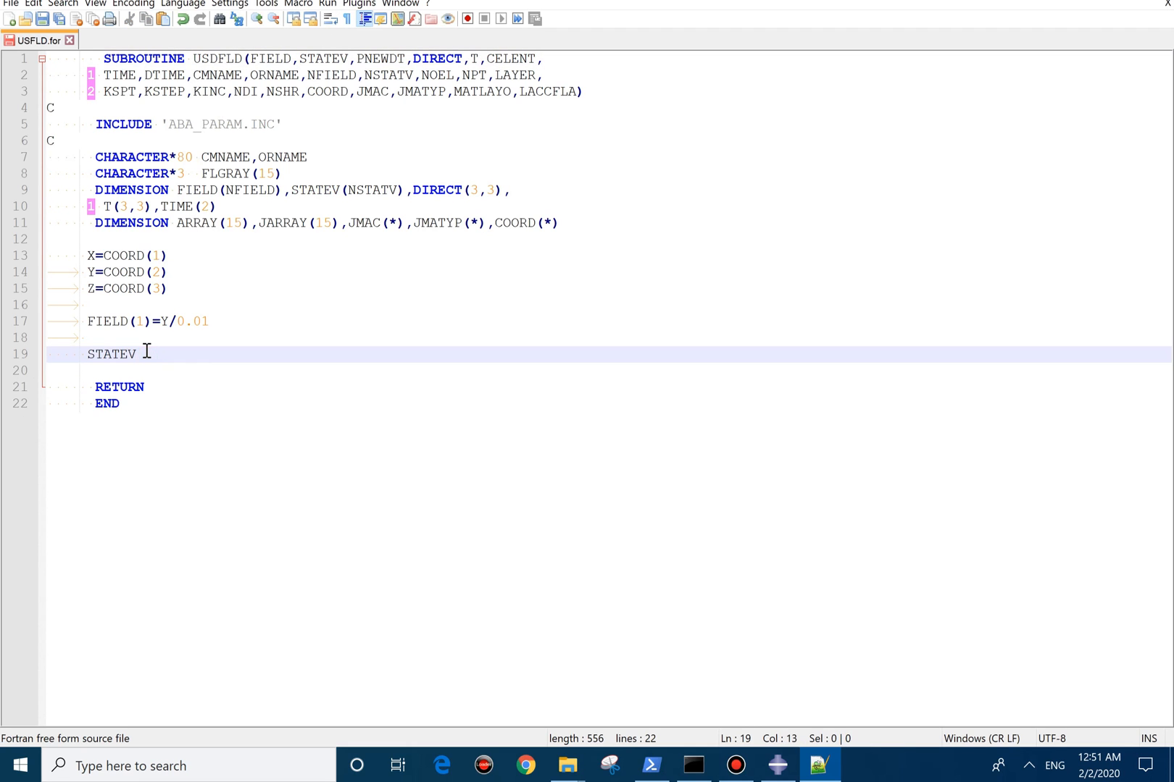
{"action": "type", "text": "(1)="}
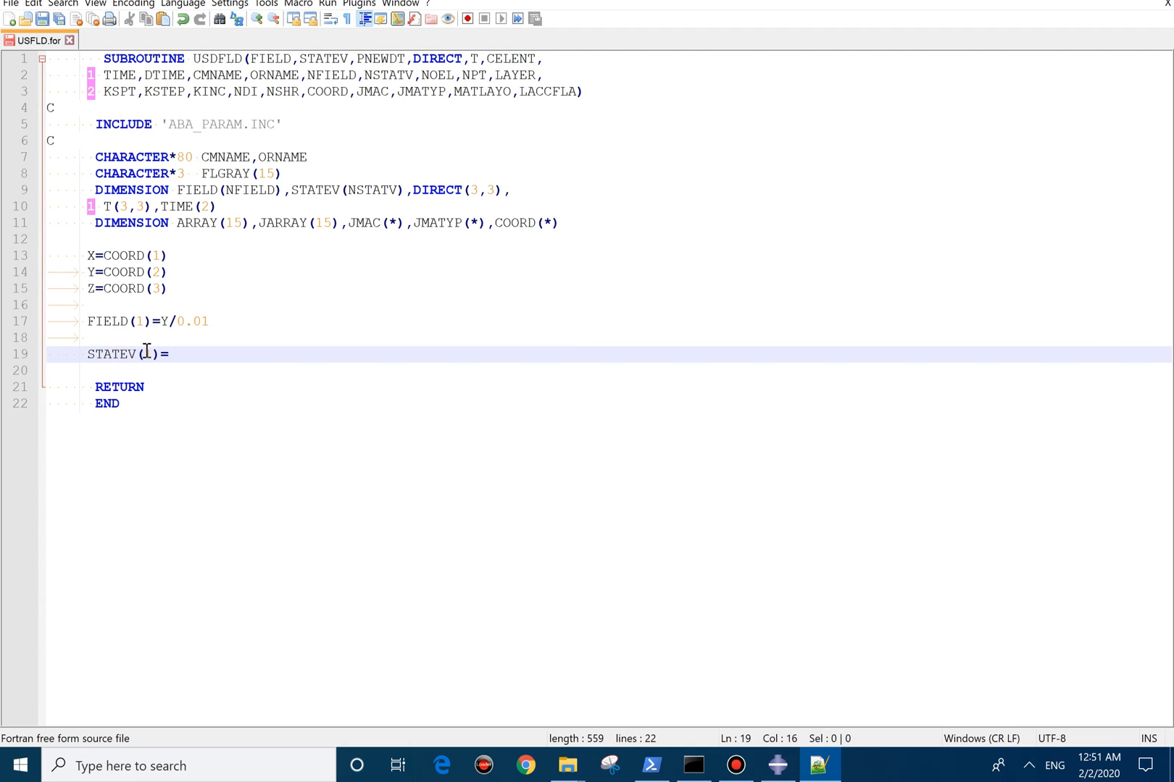
{"action": "type", "text": "1)=FIELD(1) *"}
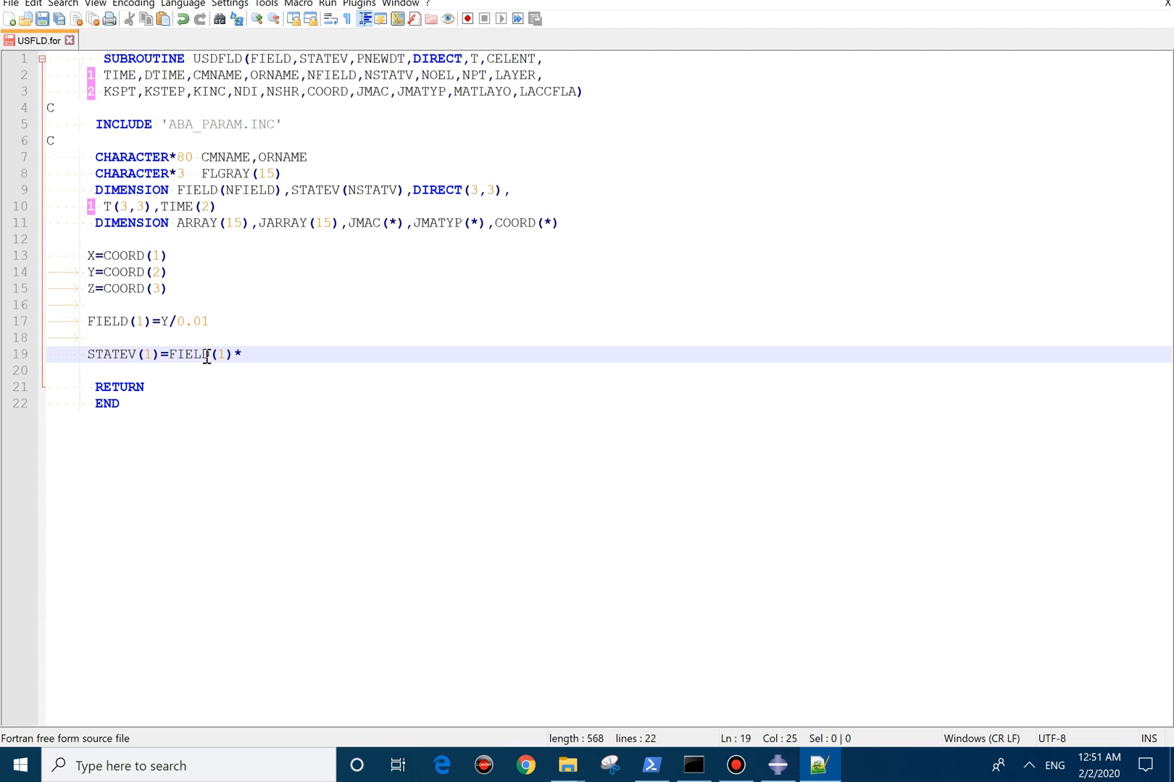
{"action": "type", "text": "190"}
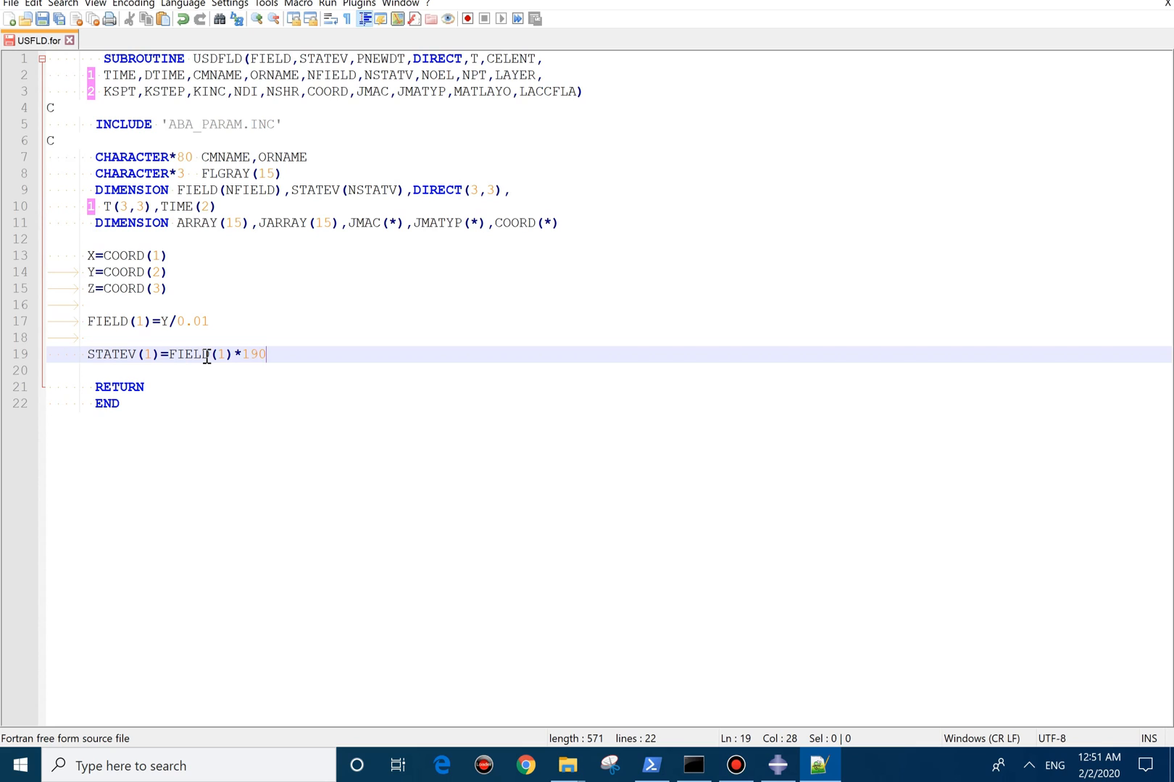
{"action": "type", "text": ".d"}
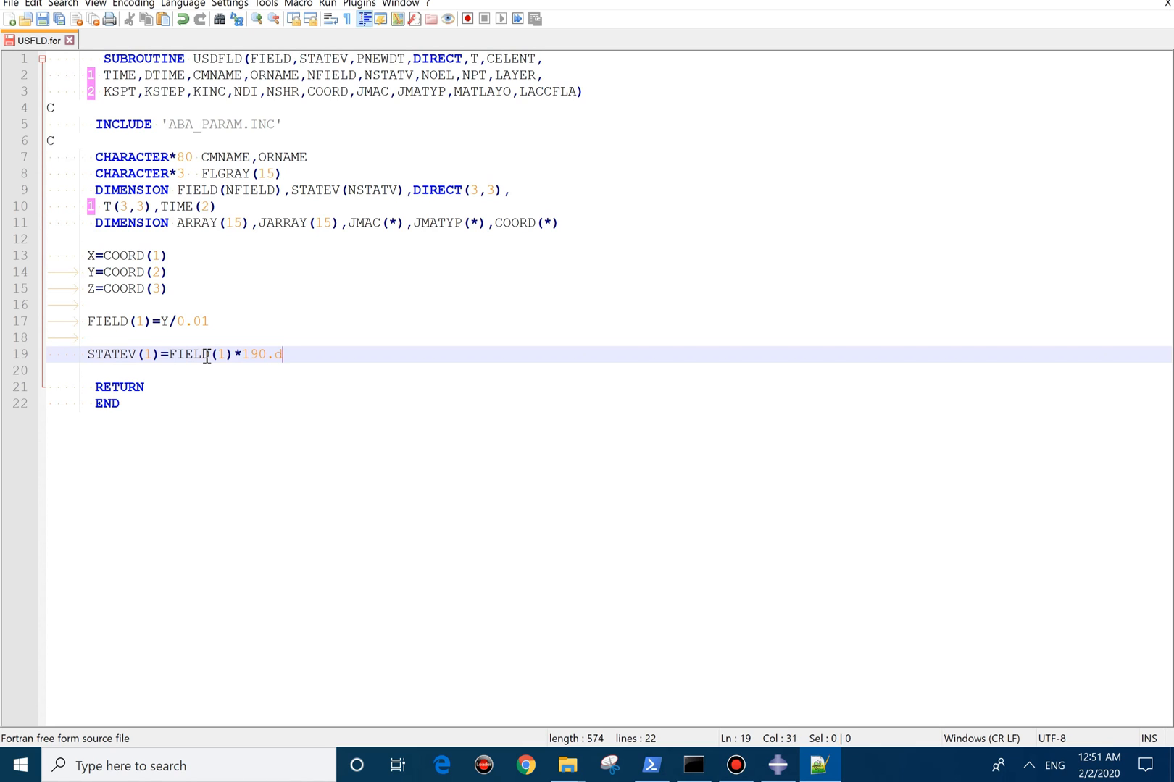
{"action": "type", "text": "9+"}
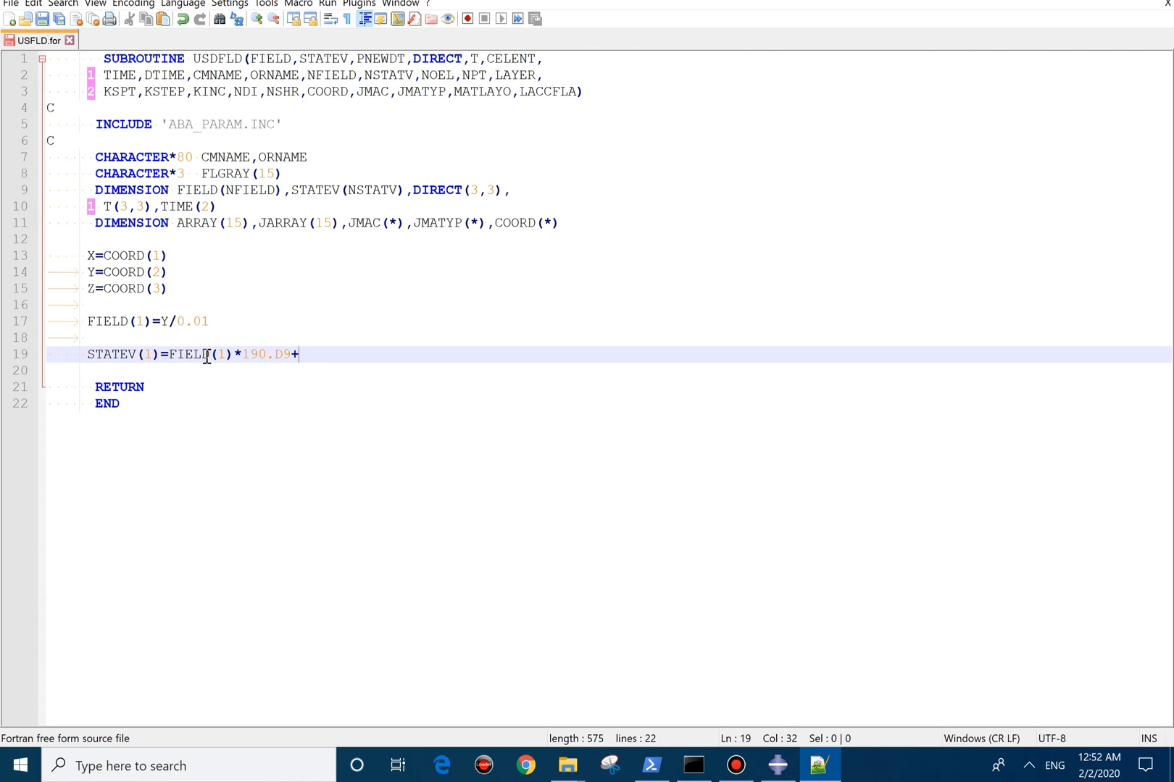
{"action": "type", "text": "10.D9"}
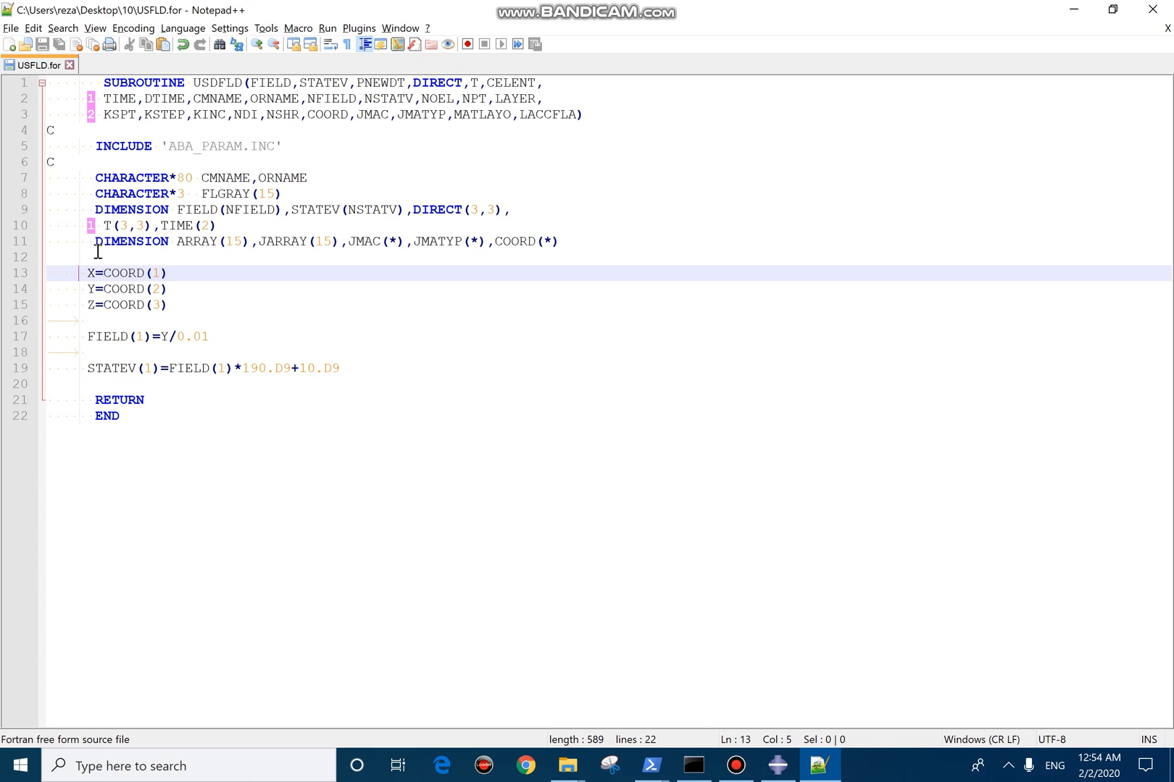
{"action": "type", "text": "\" \""}
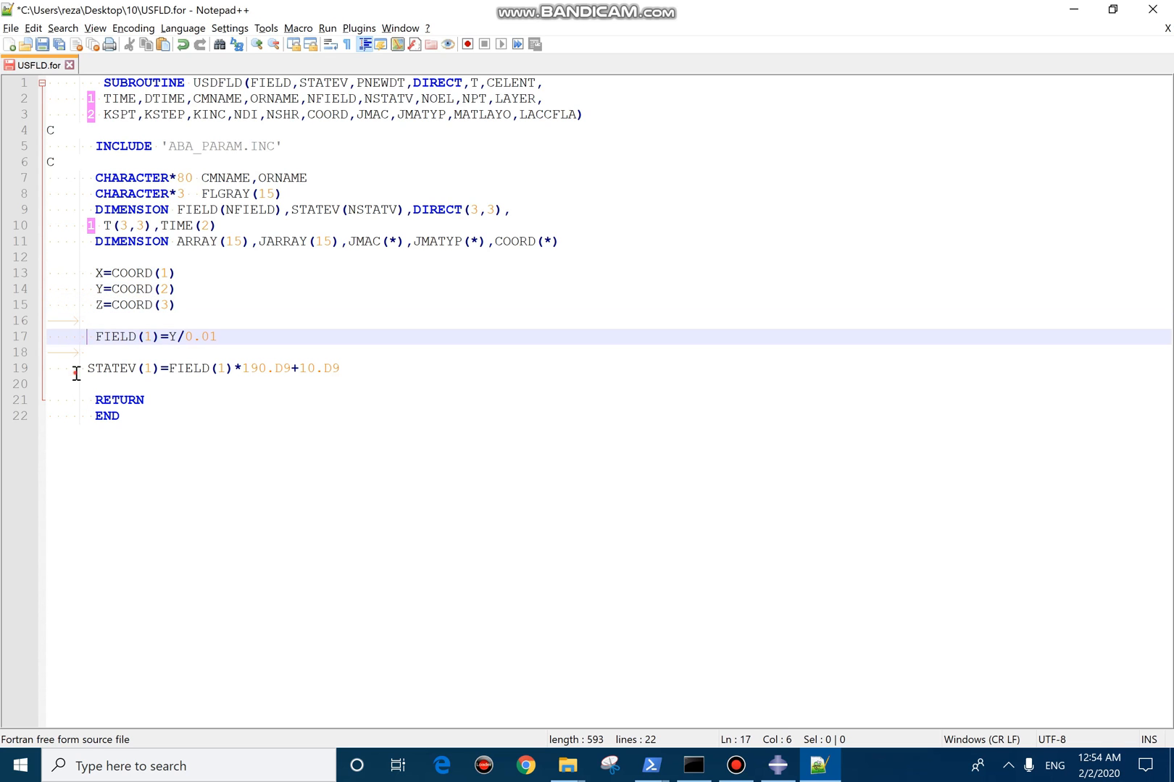
{"action": "left_click", "coordinate": [566, 765]}
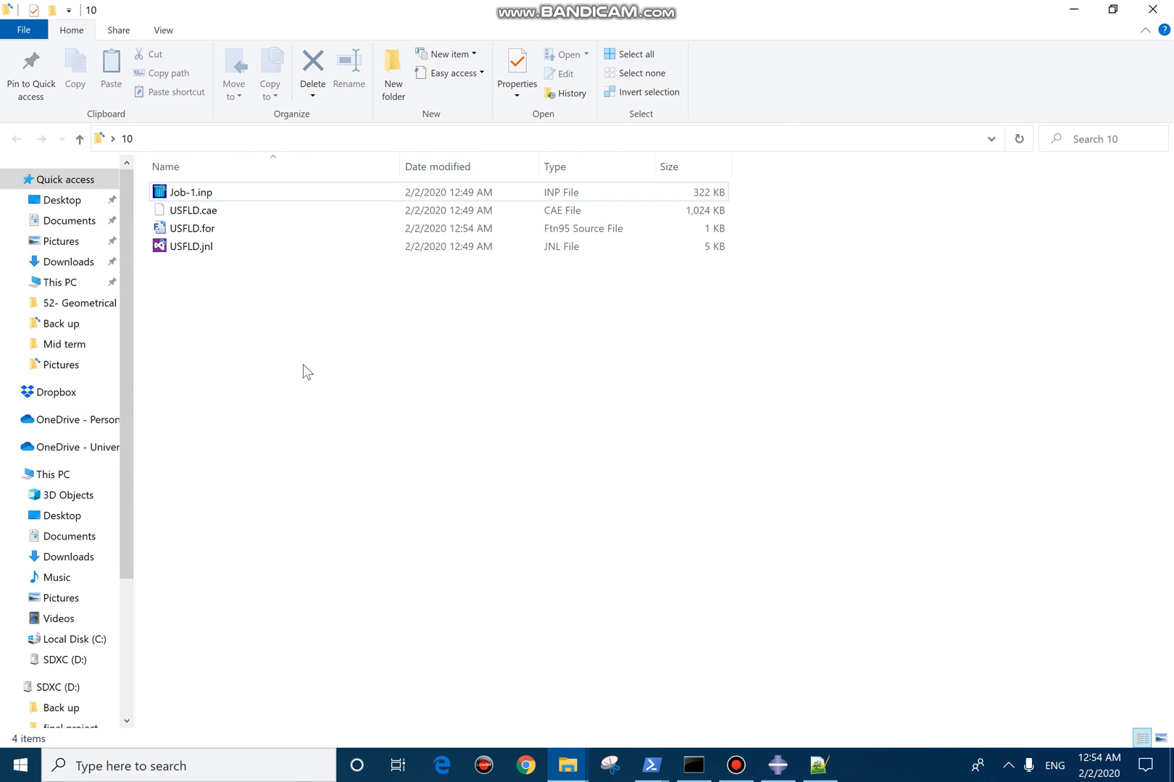
In a PowerShell window in folder 10, run abaqus user=usfld.for job=job-1.inp to completion.
{"action": "right_click", "coordinate": [307, 372]}
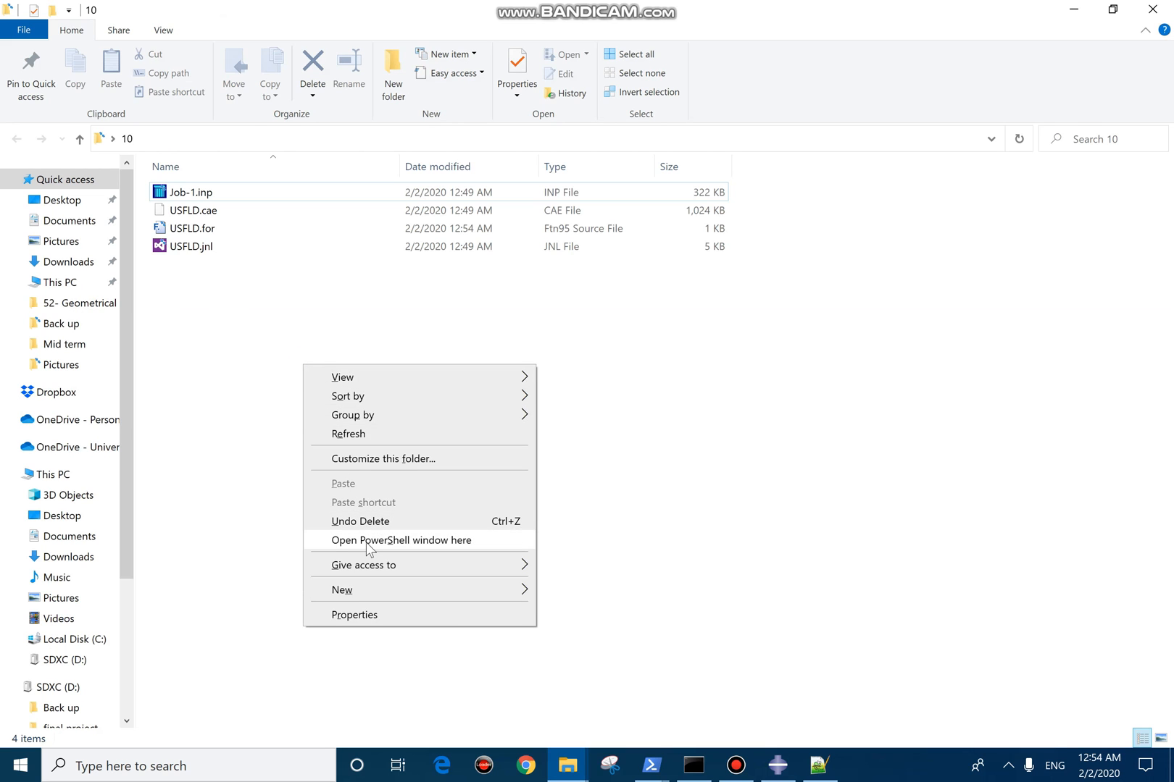
{"action": "left_click", "coordinate": [400, 540]}
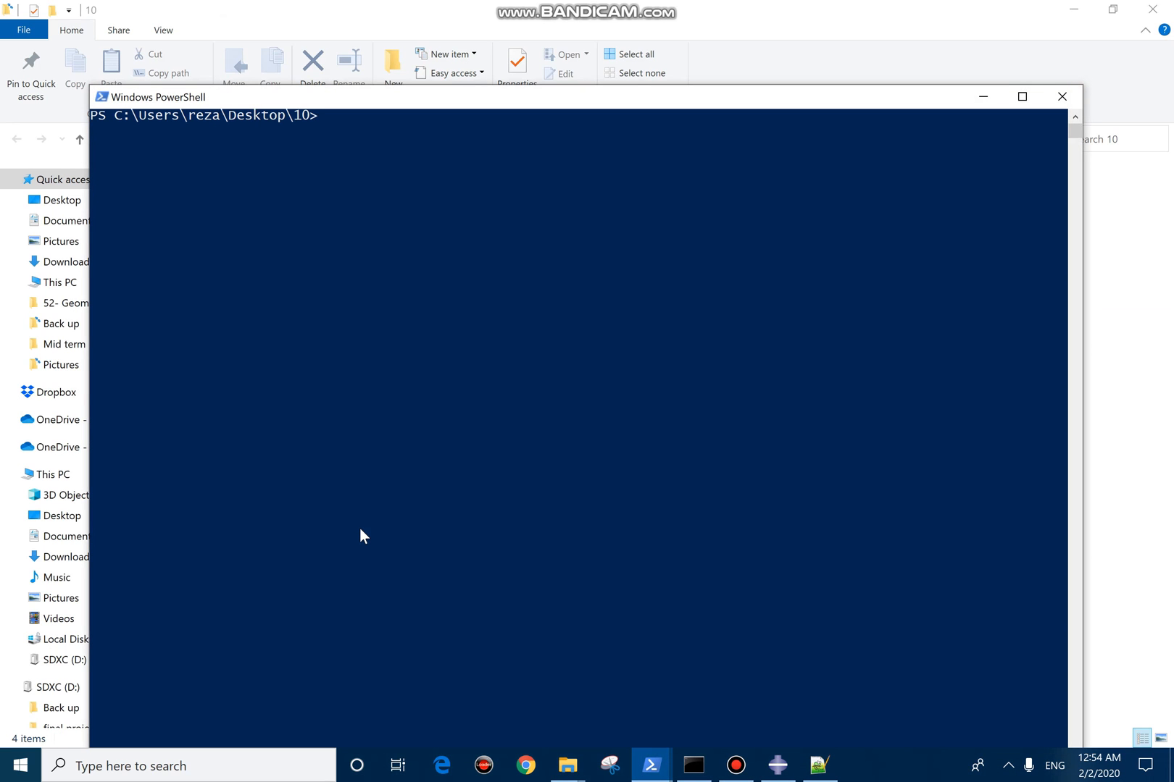
{"action": "type", "text": "abaqus"}
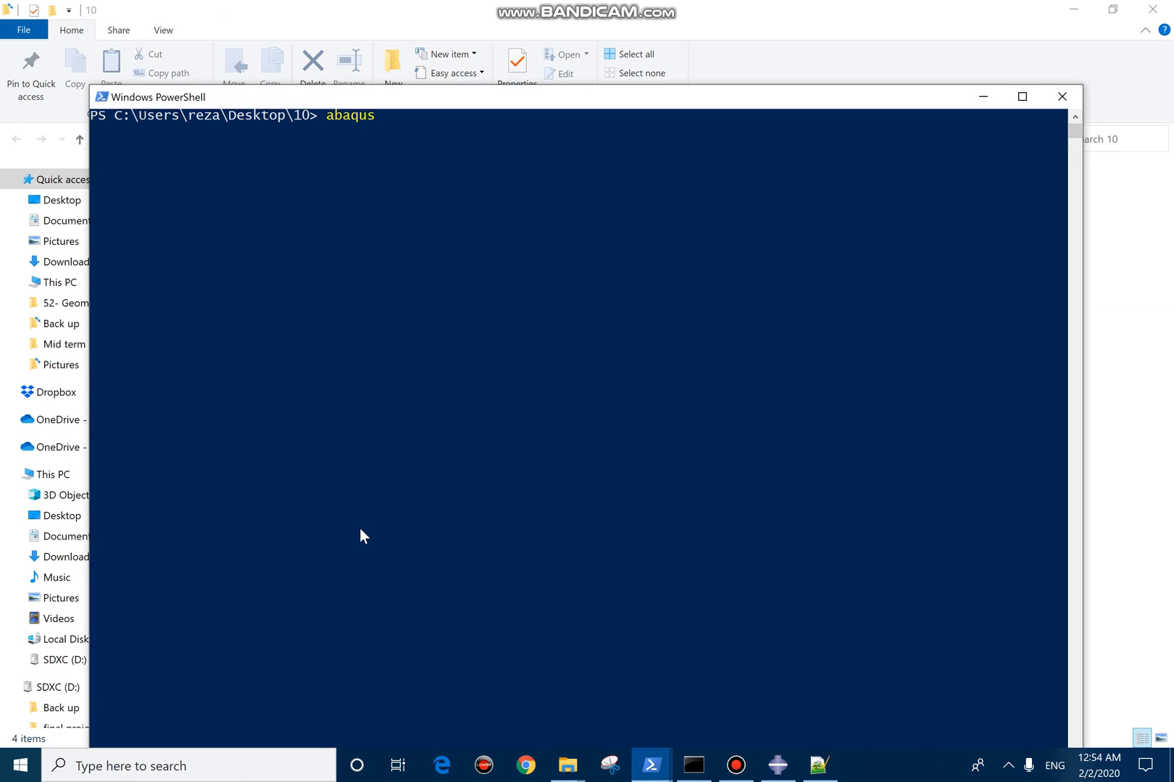
{"action": "type", "text": "user=r"}
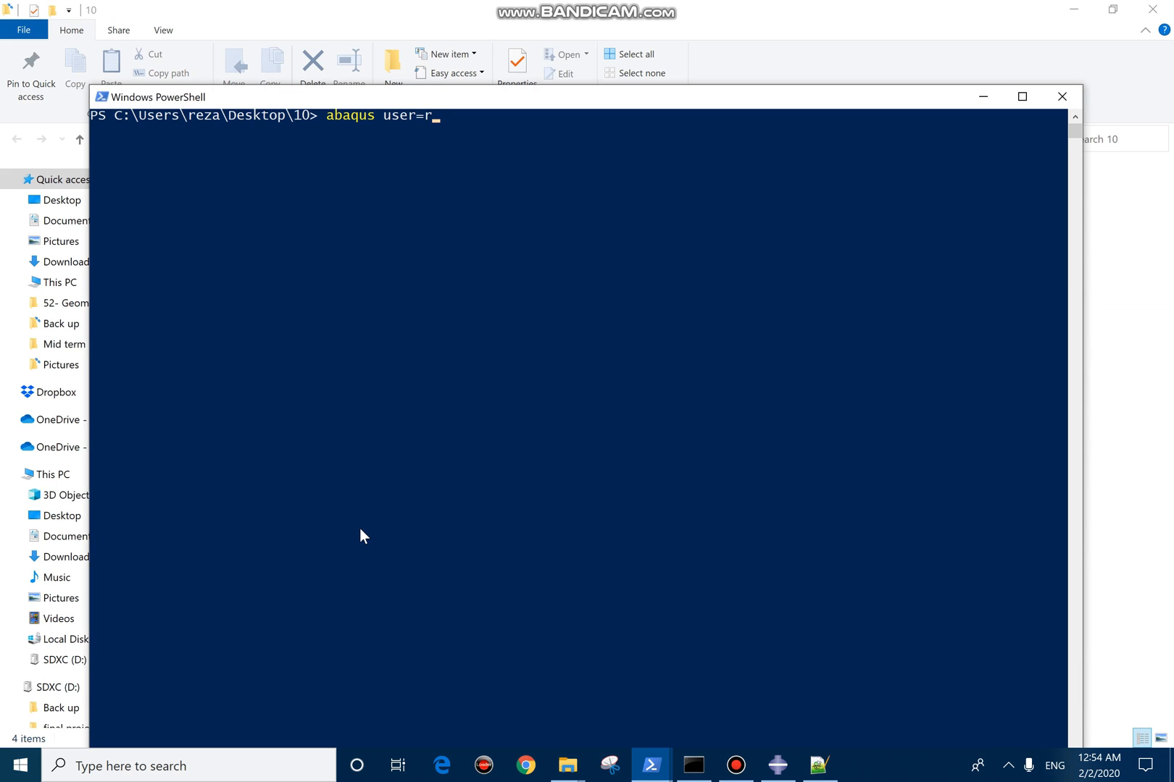
{"action": "type", "text": "usfld"}
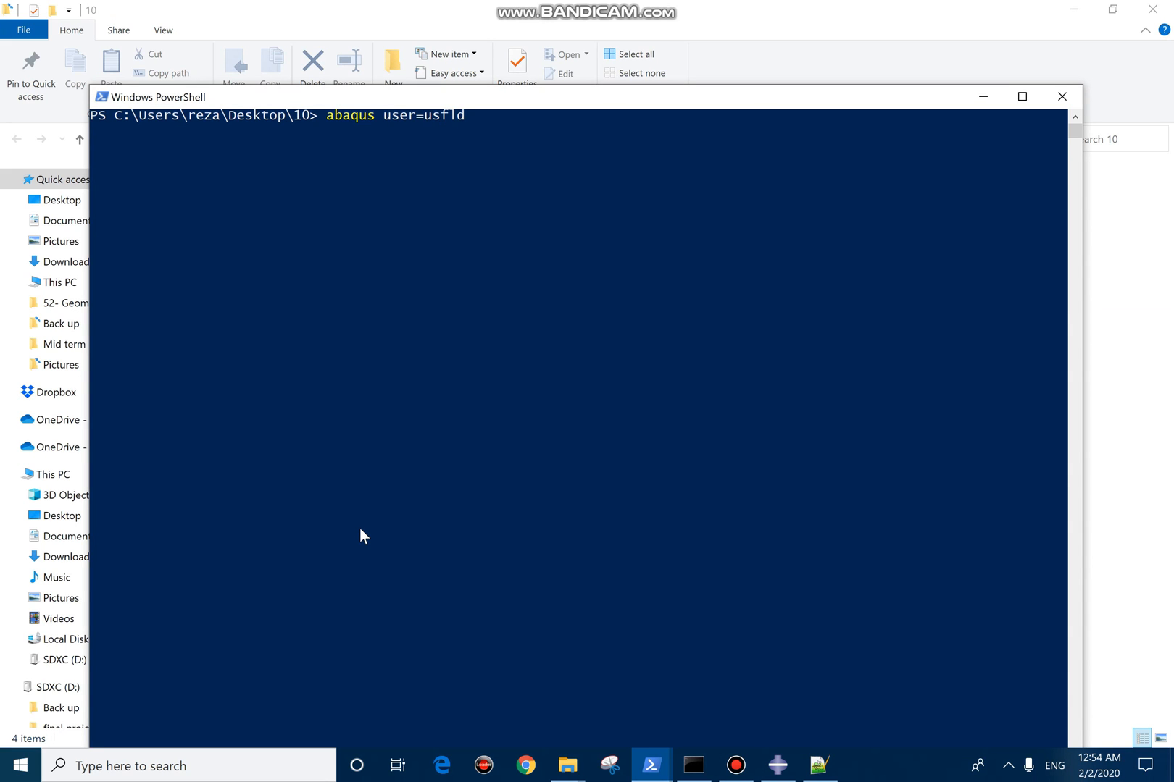
{"action": "type", "text": ".for job="}
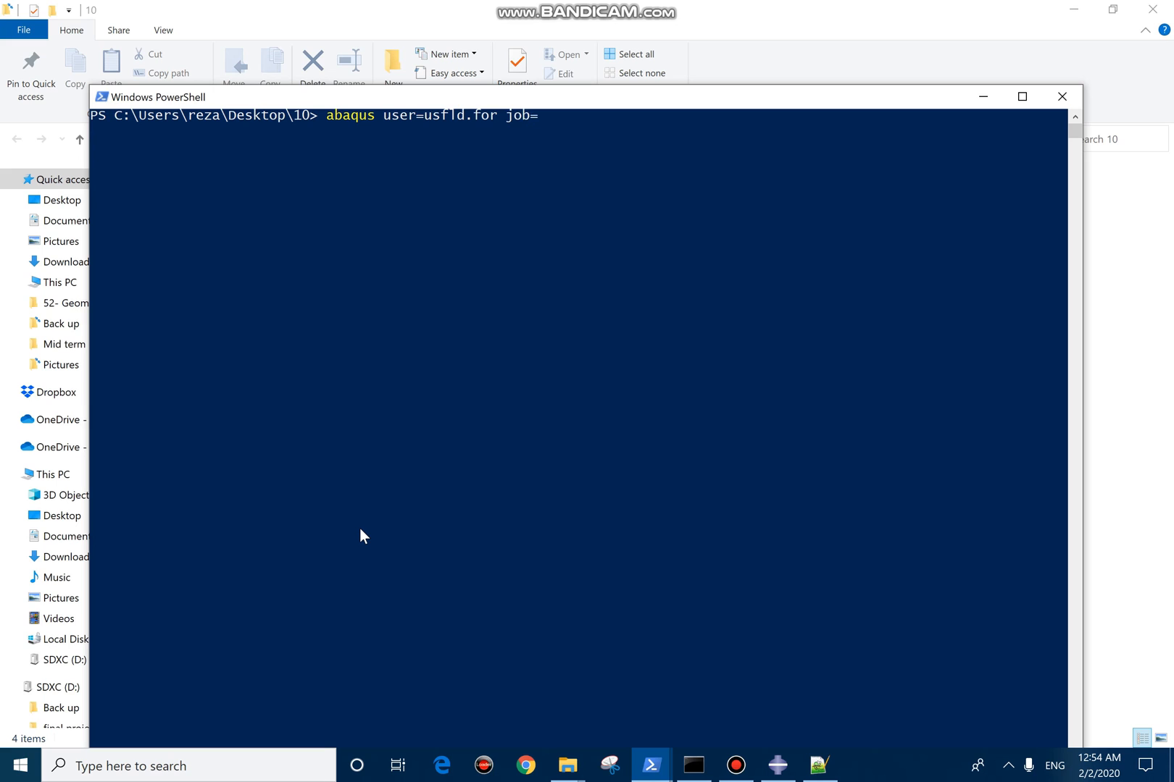
{"action": "type", "text": "job-1.i"}
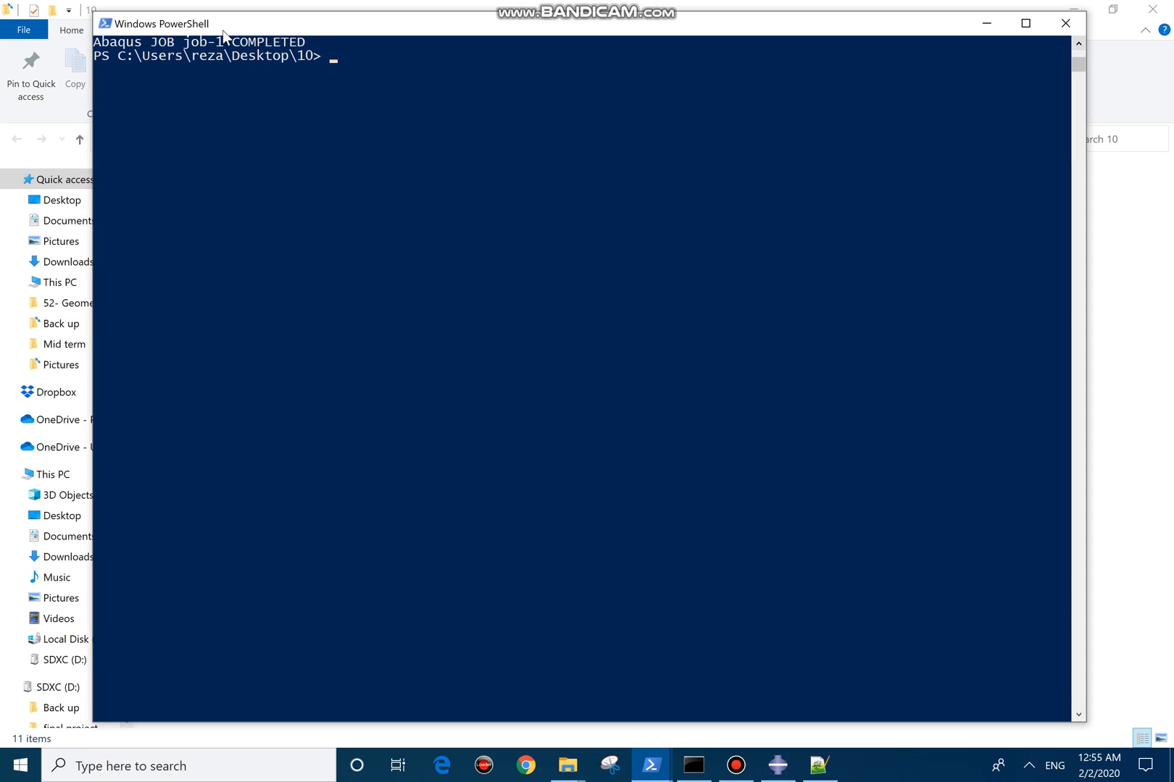
{"action": "left_click", "coordinate": [568, 765]}
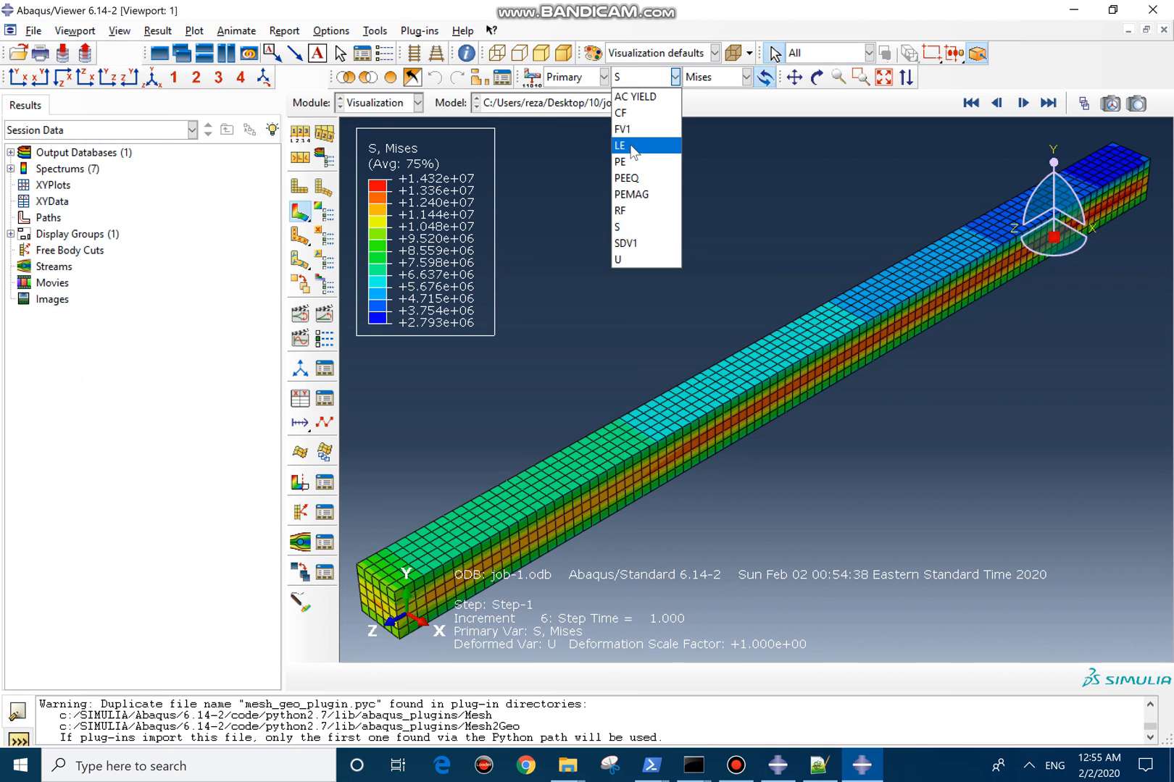
Show logarithmic strain LE, then switch the primary contour variable to SDV1.
{"action": "left_click", "coordinate": [620, 147]}
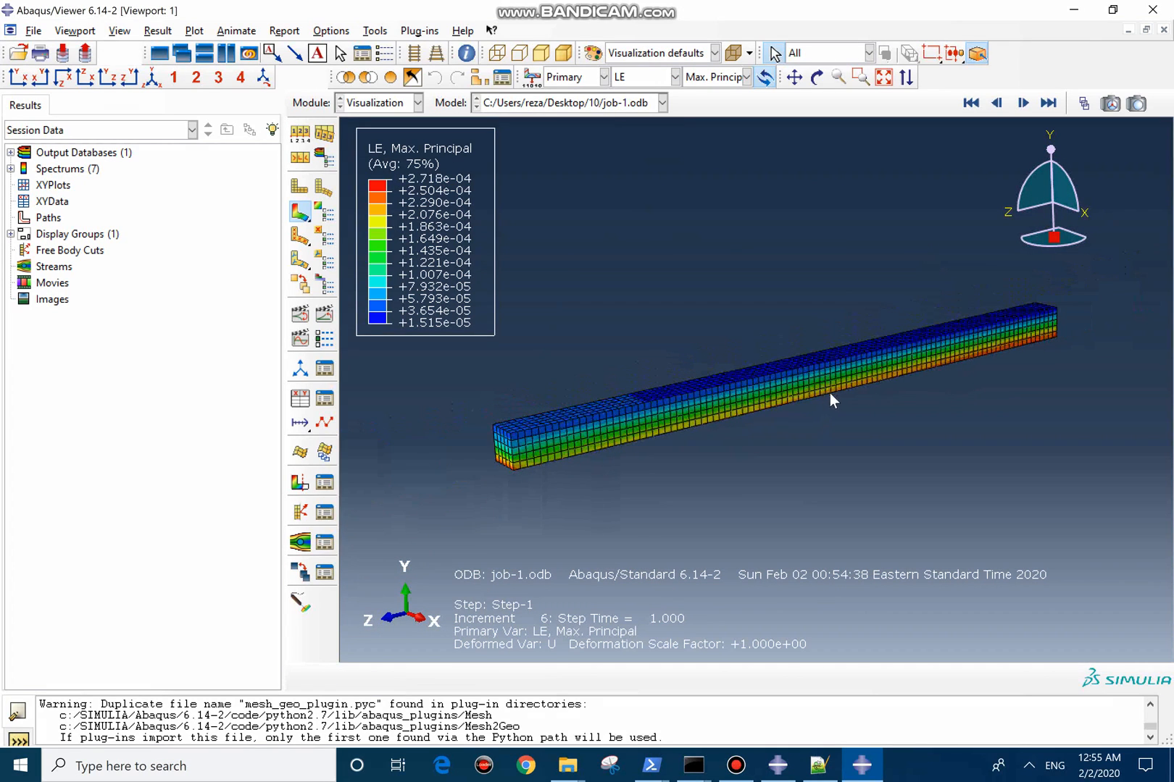
{"action": "mouse_move", "coordinate": [669, 455]}
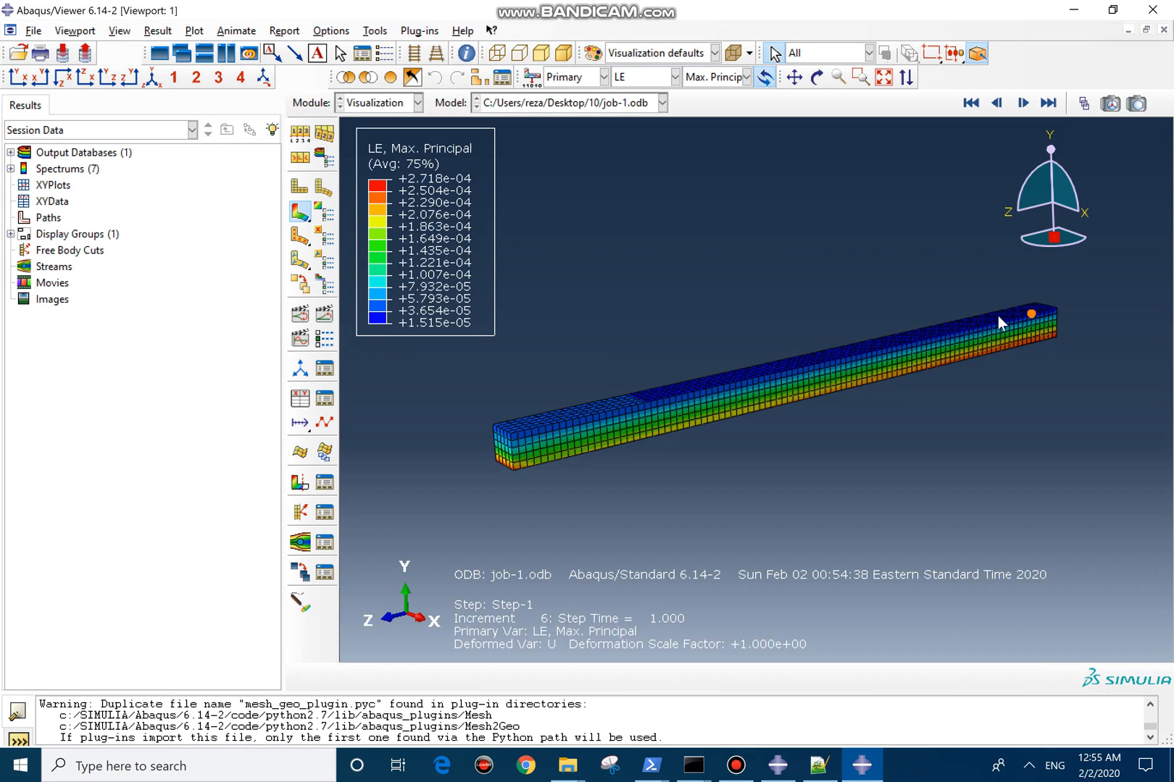
{"action": "left_click", "coordinate": [669, 77]}
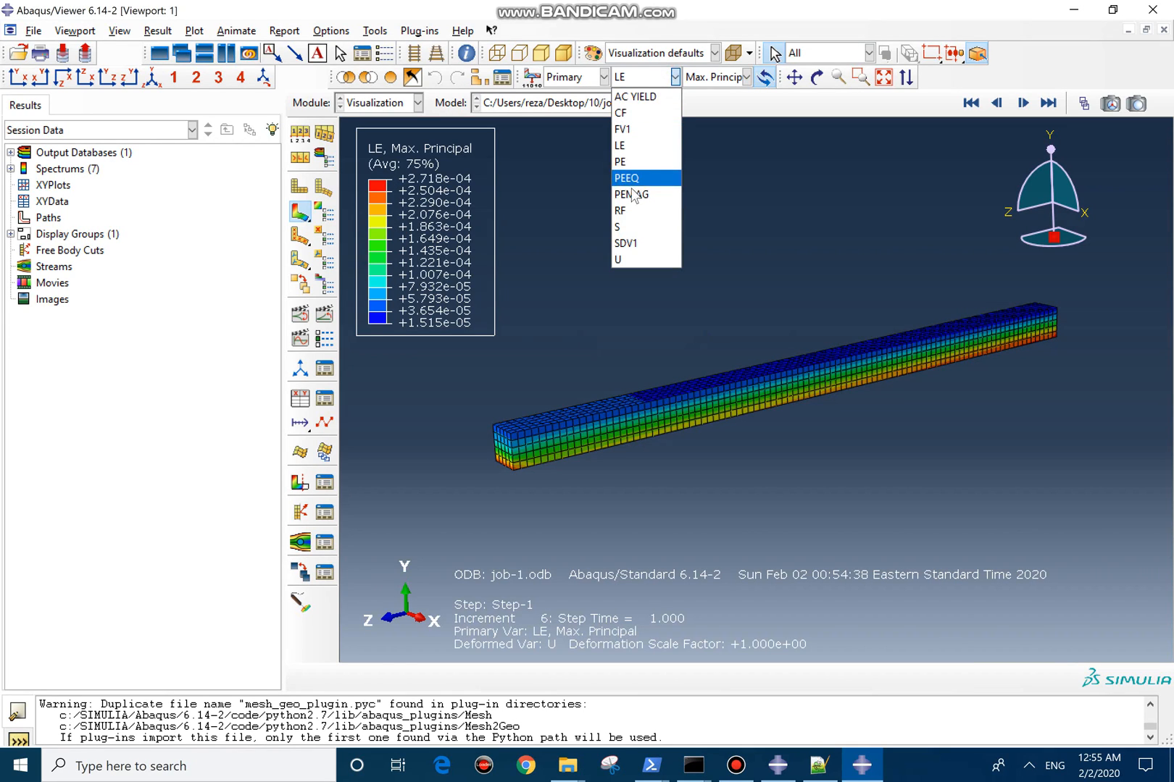
{"action": "left_click", "coordinate": [626, 244]}
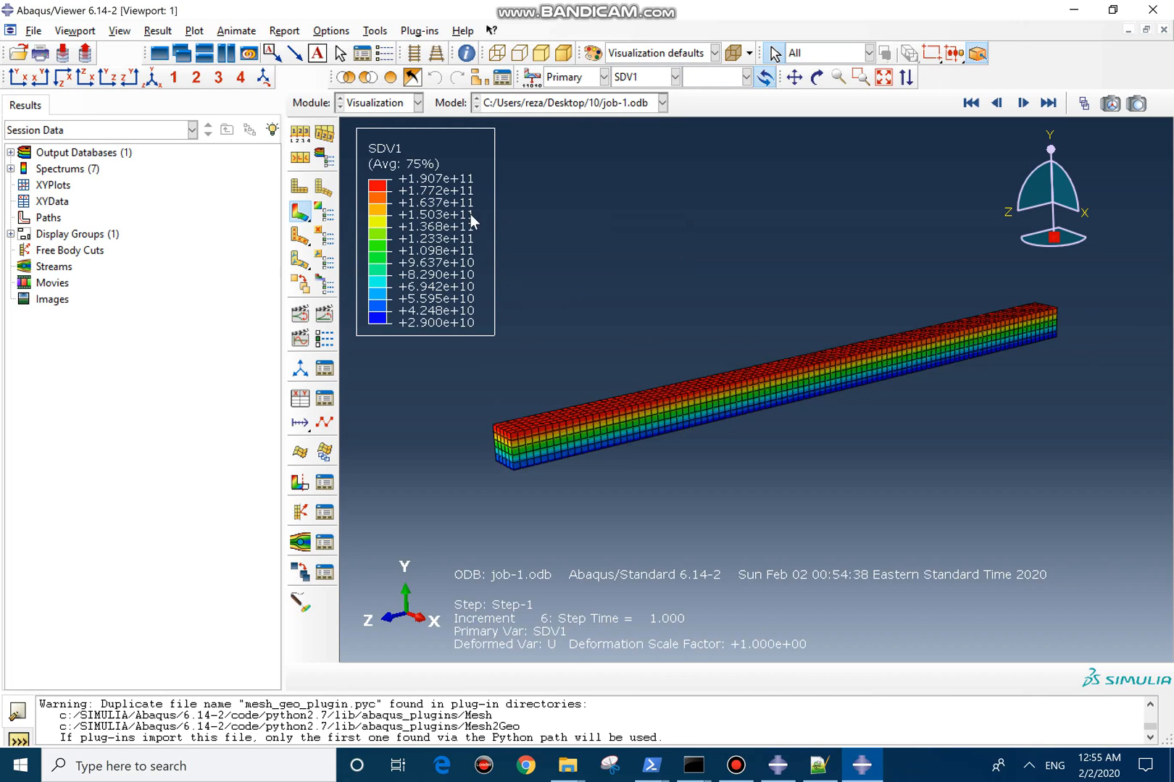
{"action": "mouse_move", "coordinate": [956, 394]}
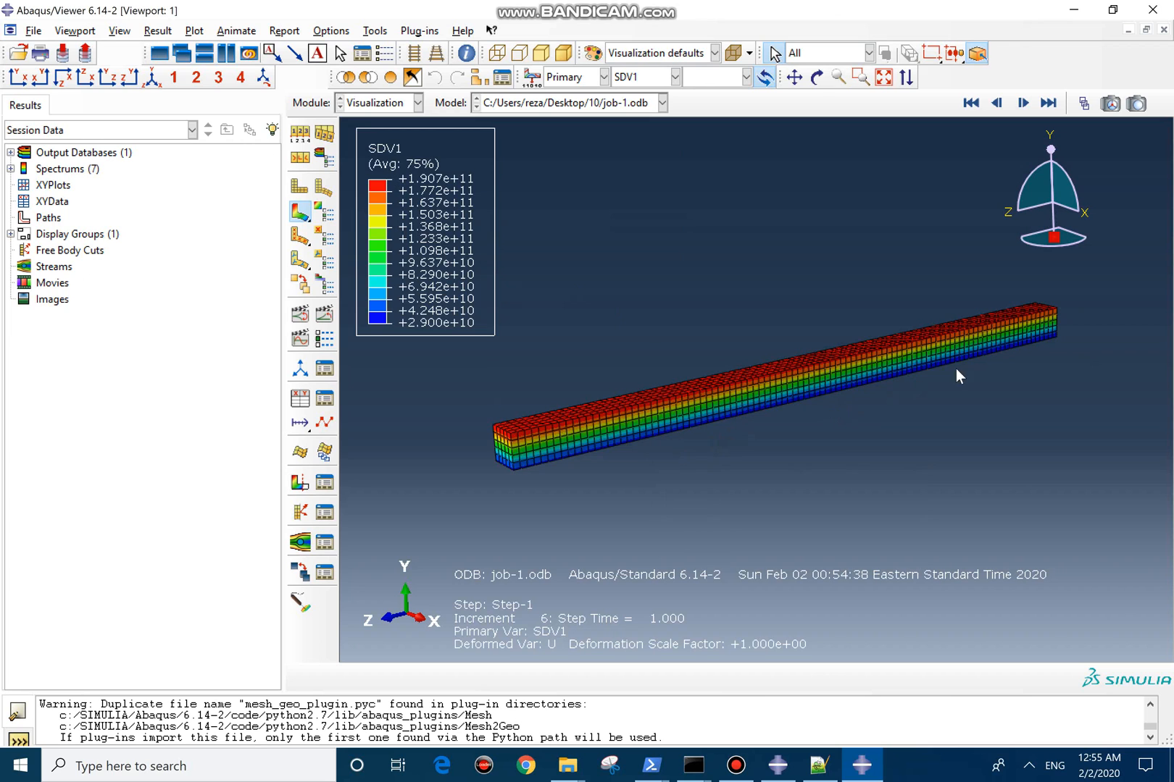
{"action": "mouse_move", "coordinate": [361, 347]}
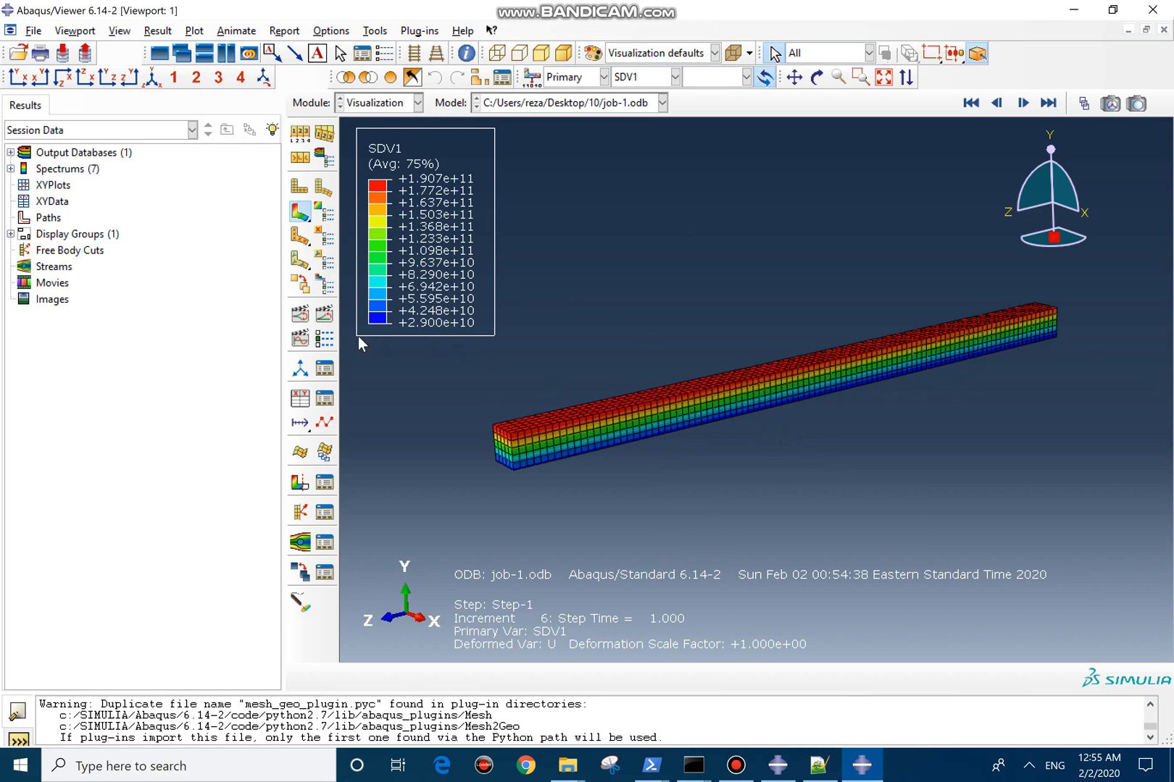
Animate the SDV1 contour (29e9 to 190.7e9 through the depth) over the step's time history.
{"action": "left_click", "coordinate": [1021, 103]}
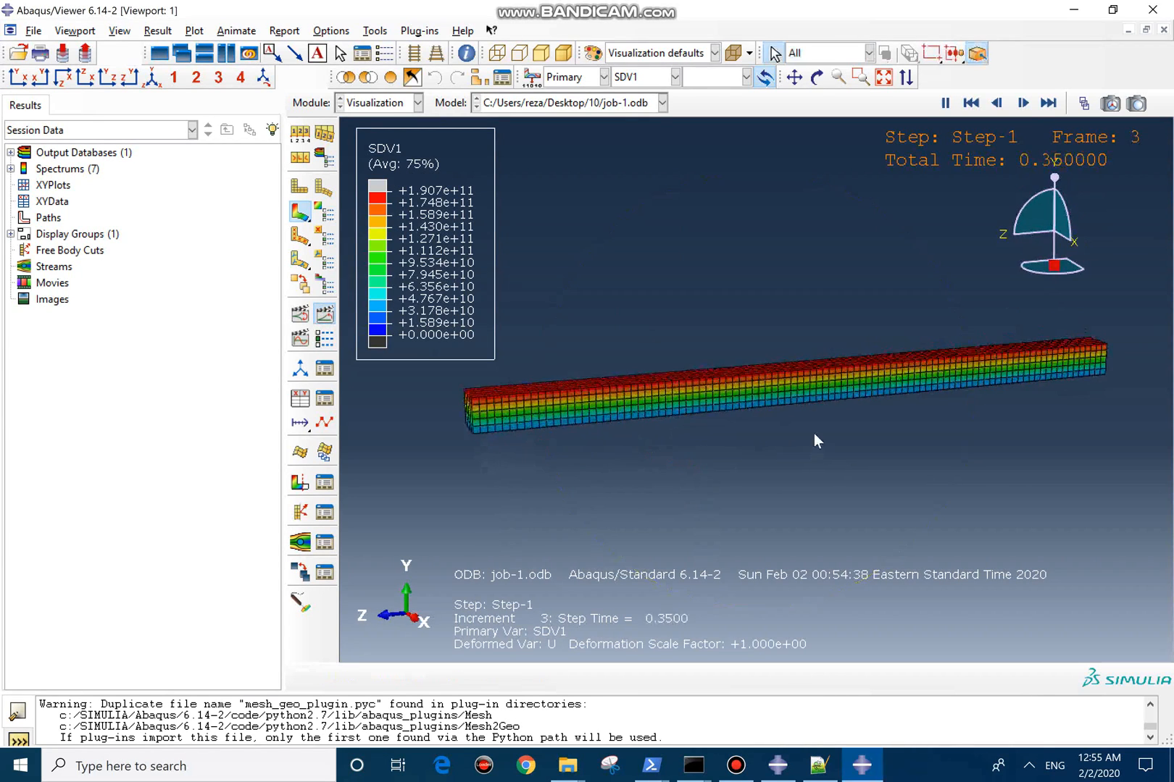
{"action": "left_click", "coordinate": [1023, 105]}
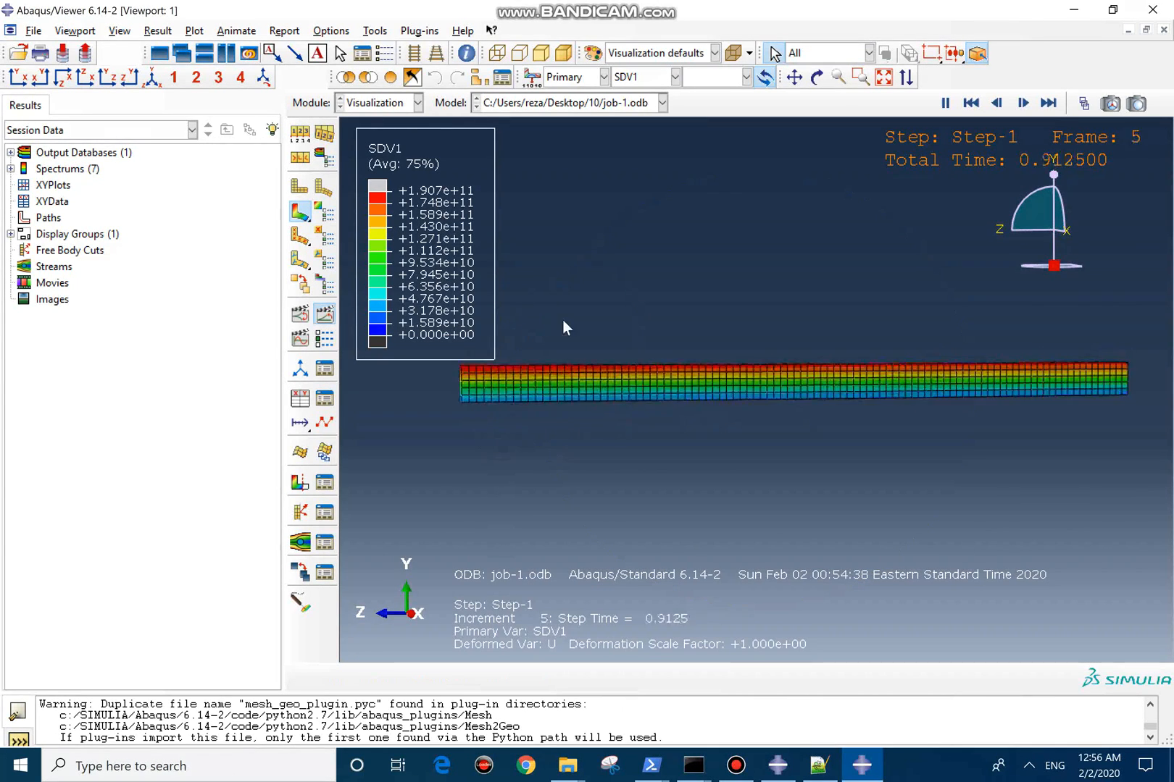
{"action": "left_click", "coordinate": [997, 102]}
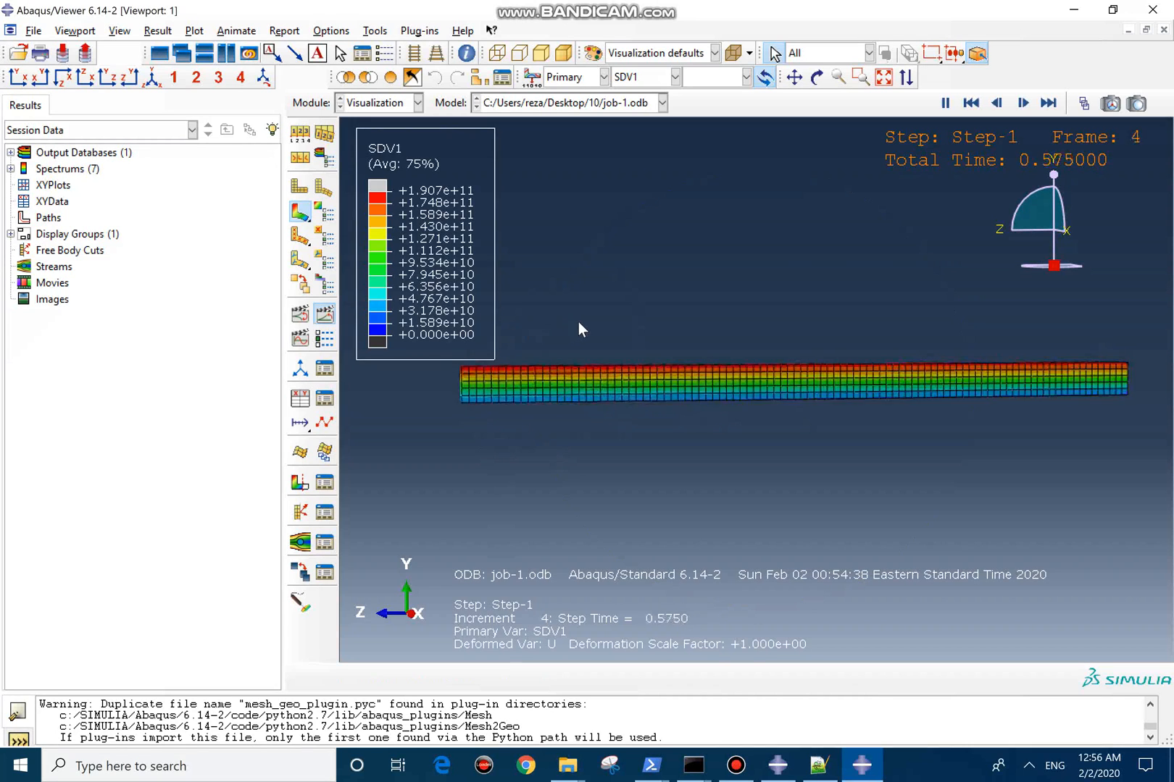
{"action": "left_click", "coordinate": [678, 76]}
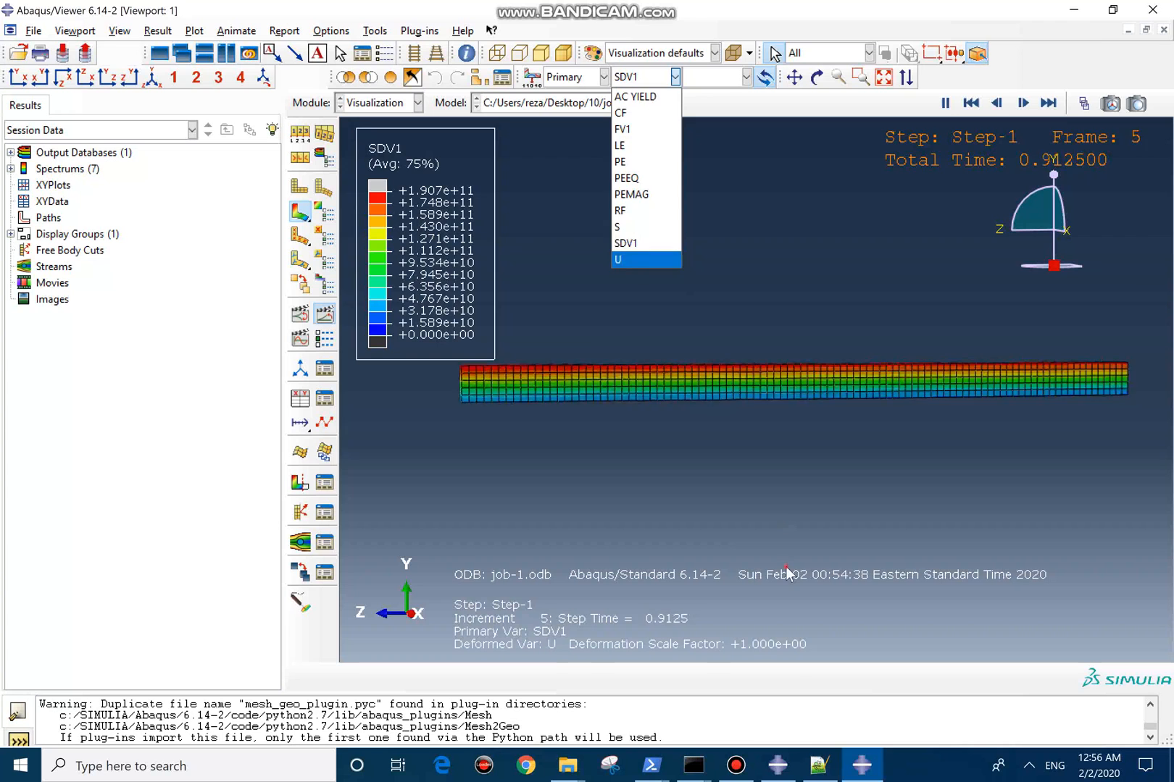
{"action": "left_click", "coordinate": [969, 103]}
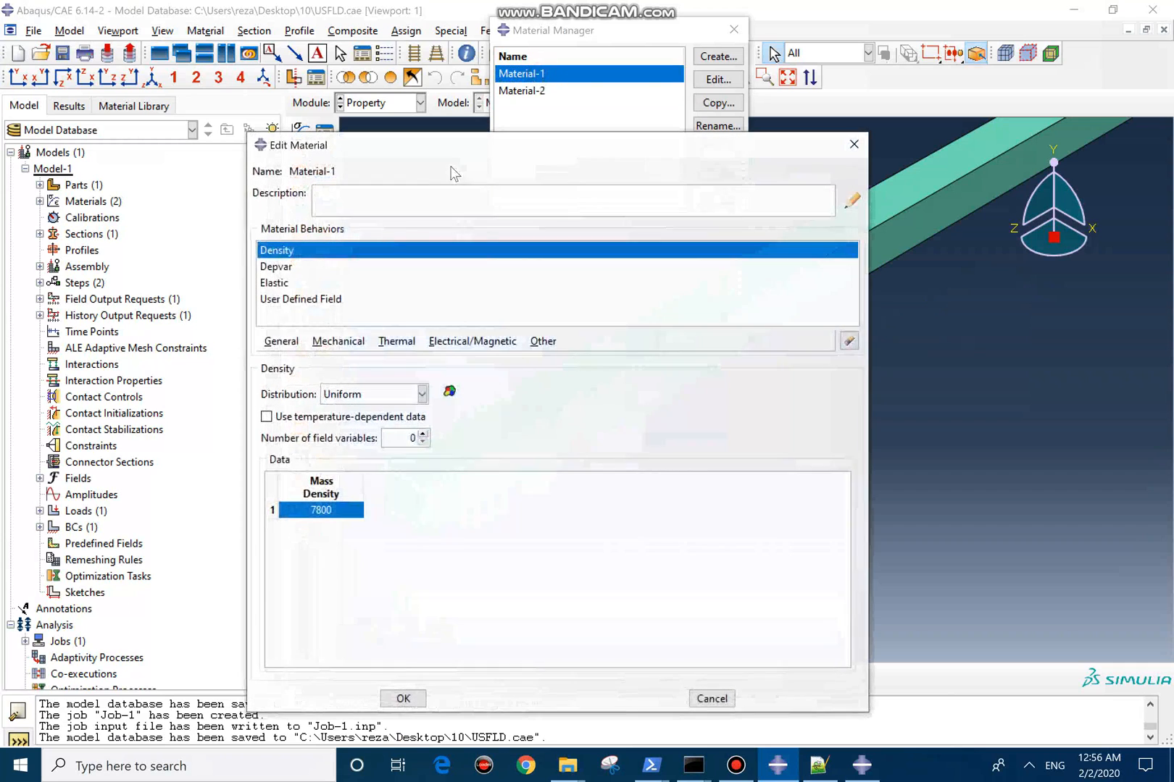
Check Material-1's Depvar declares one state variable against the STATEV lines in USFLD.for.
{"action": "left_click", "coordinate": [275, 266]}
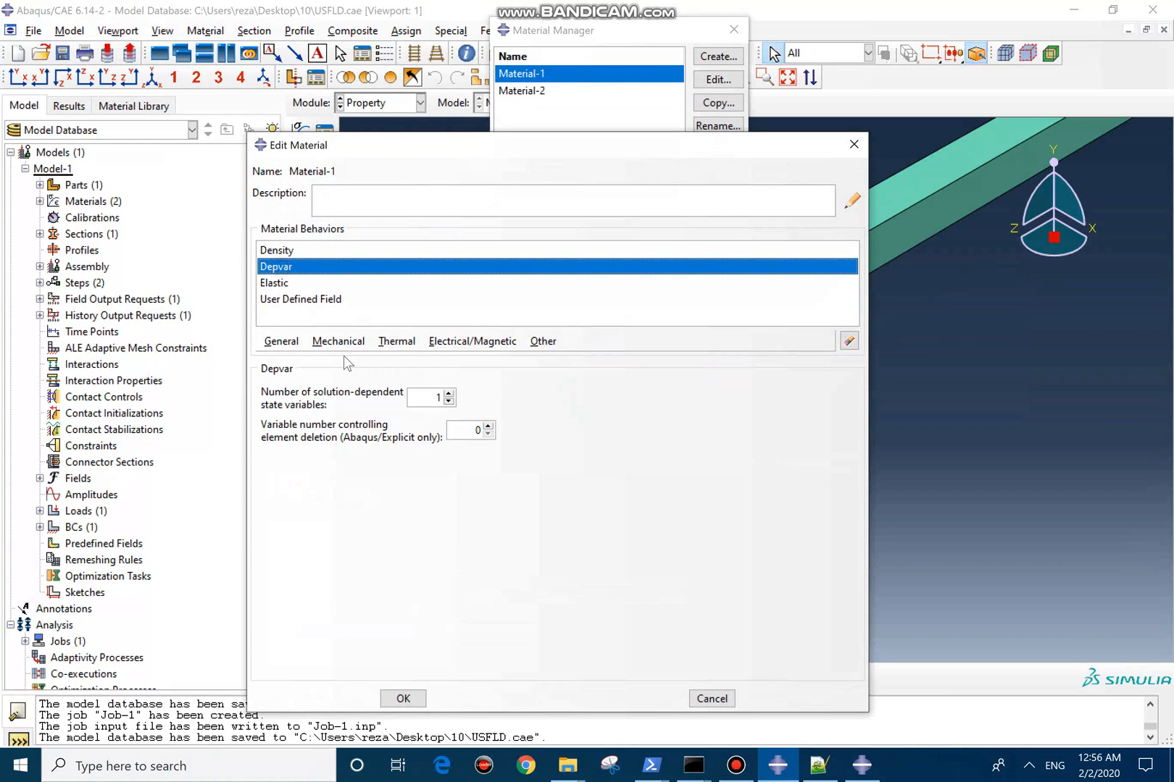
{"action": "mouse_move", "coordinate": [741, 570]}
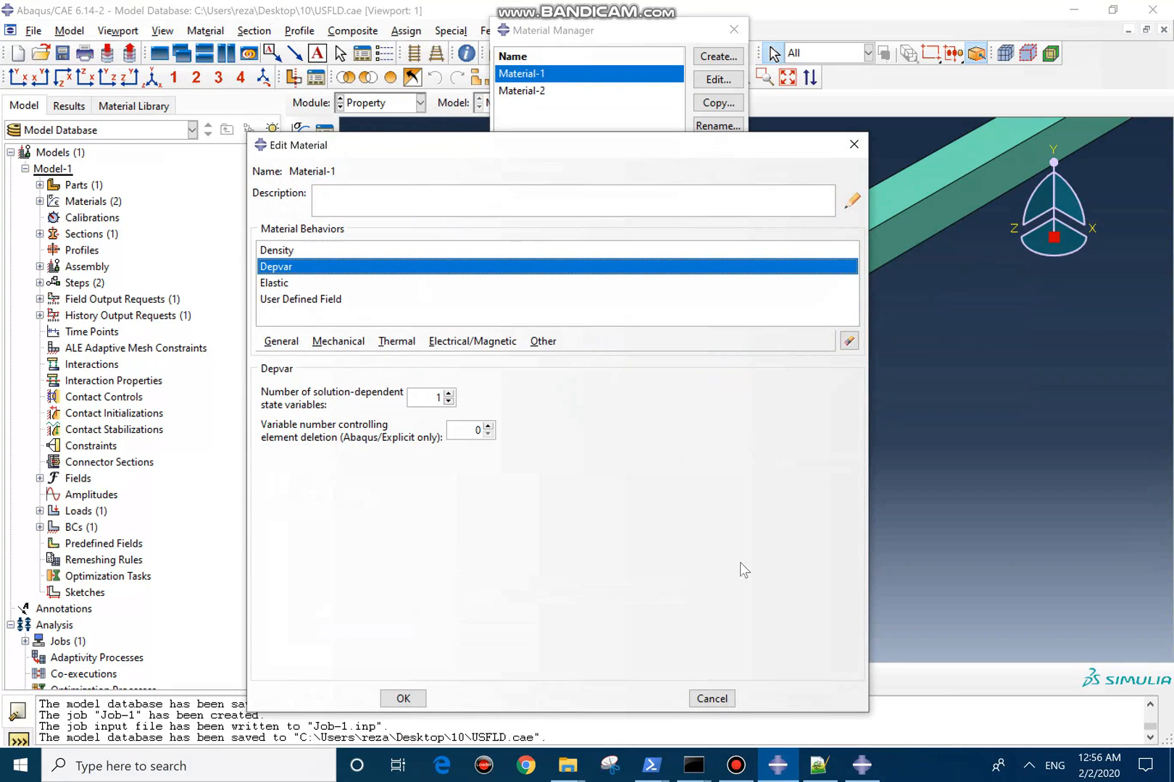
{"action": "left_click", "coordinate": [820, 765]}
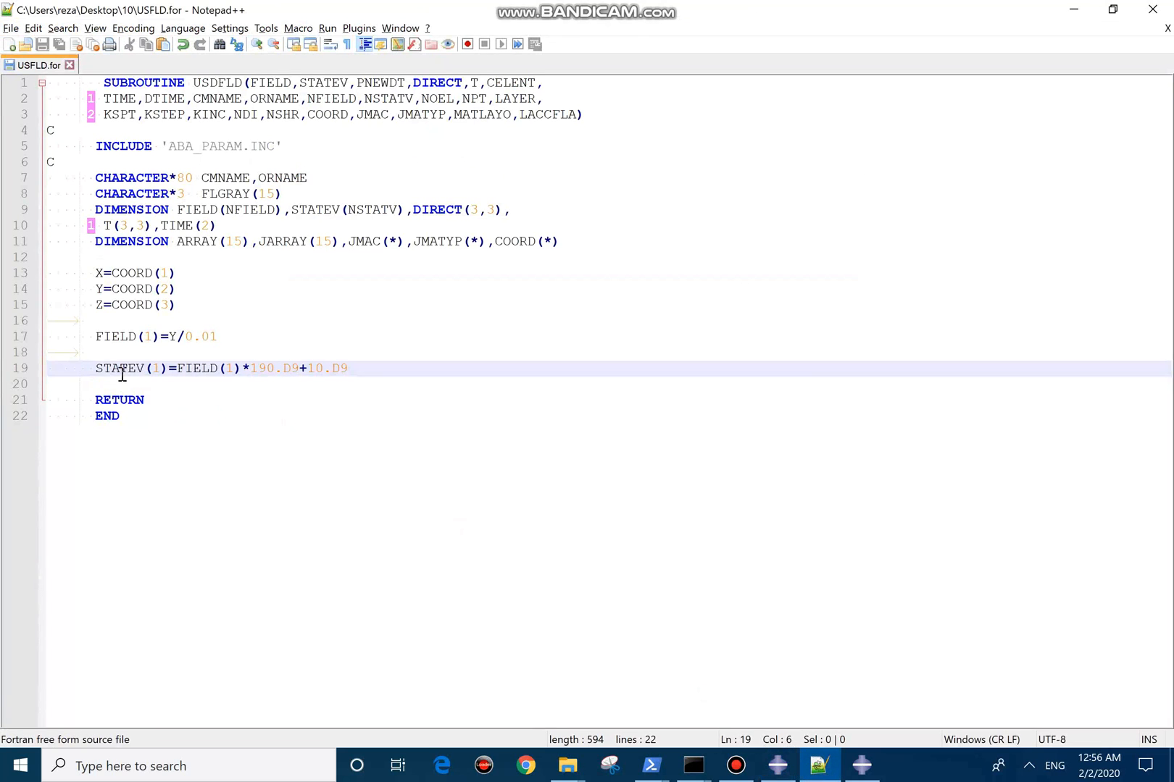
{"action": "double_click", "coordinate": [119, 368]}
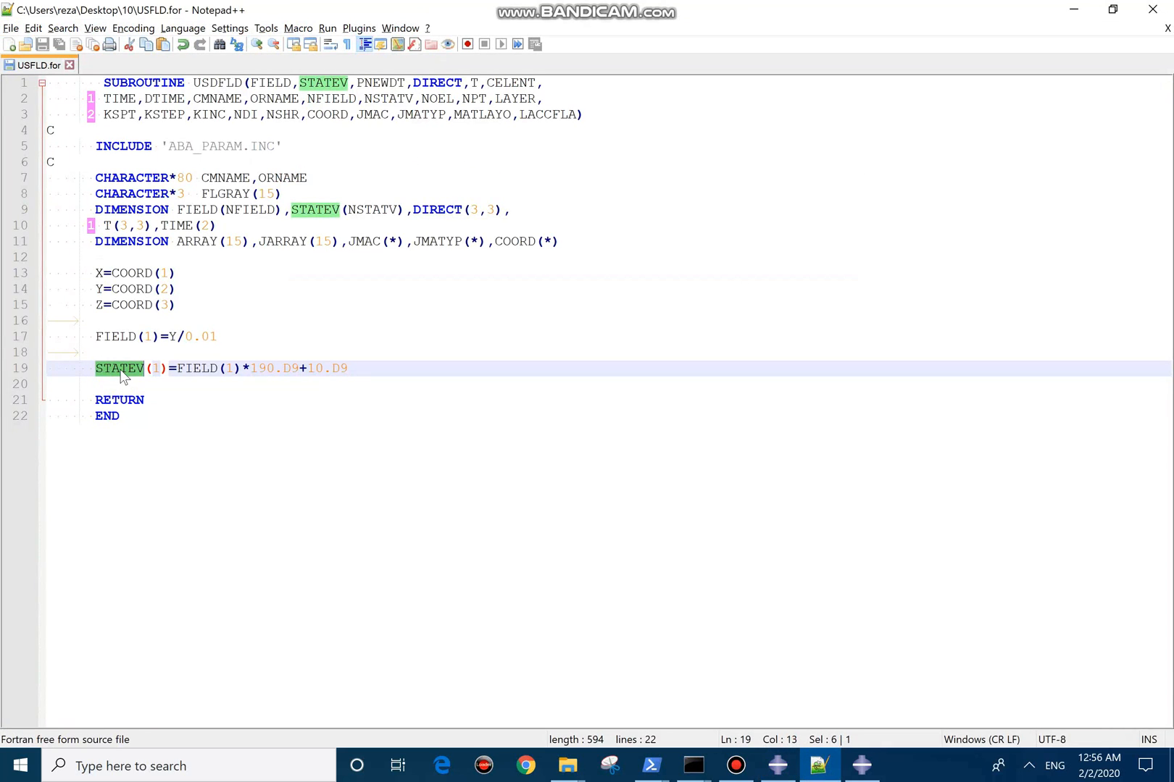
{"action": "left_click", "coordinate": [859, 765]}
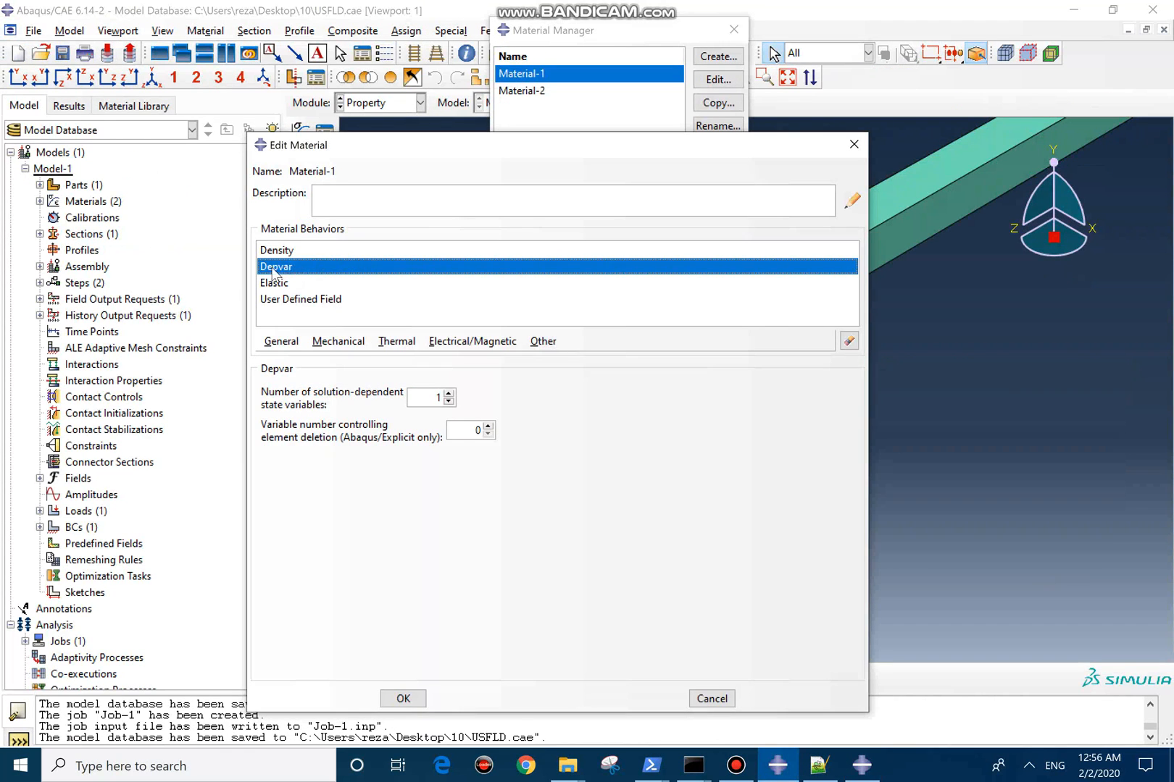
{"action": "mouse_move", "coordinate": [750, 275]}
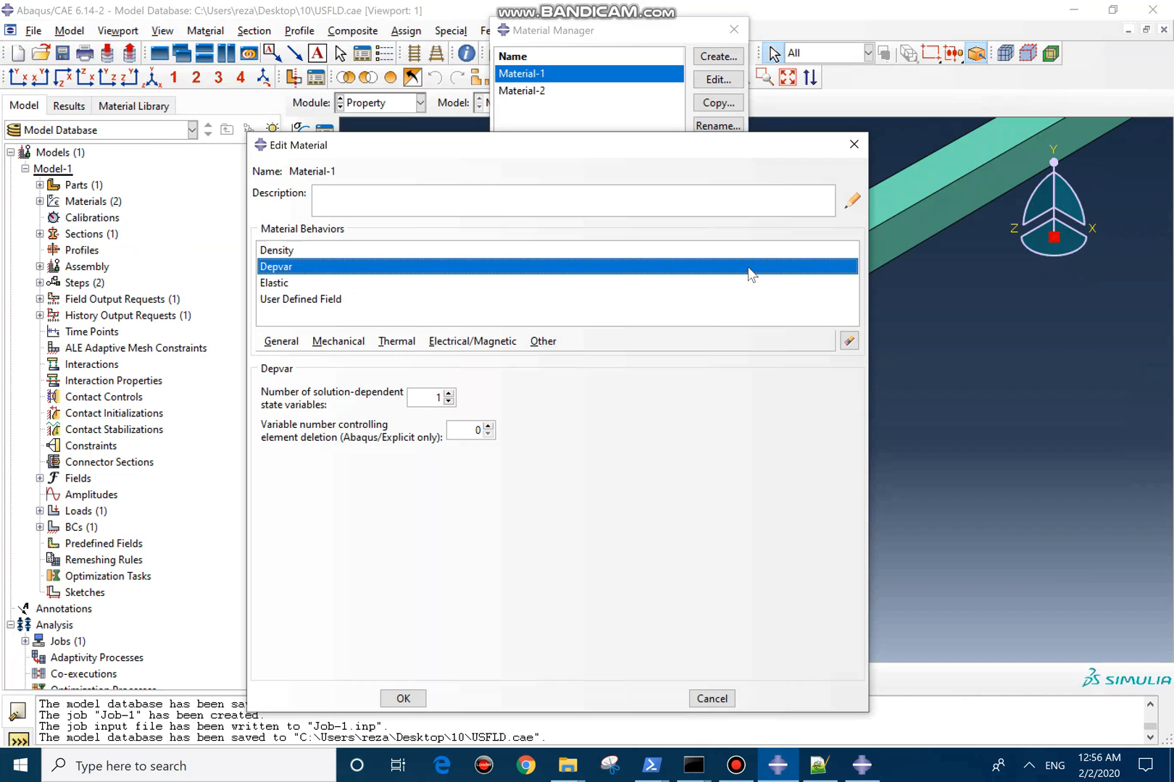
{"action": "mouse_move", "coordinate": [756, 276]}
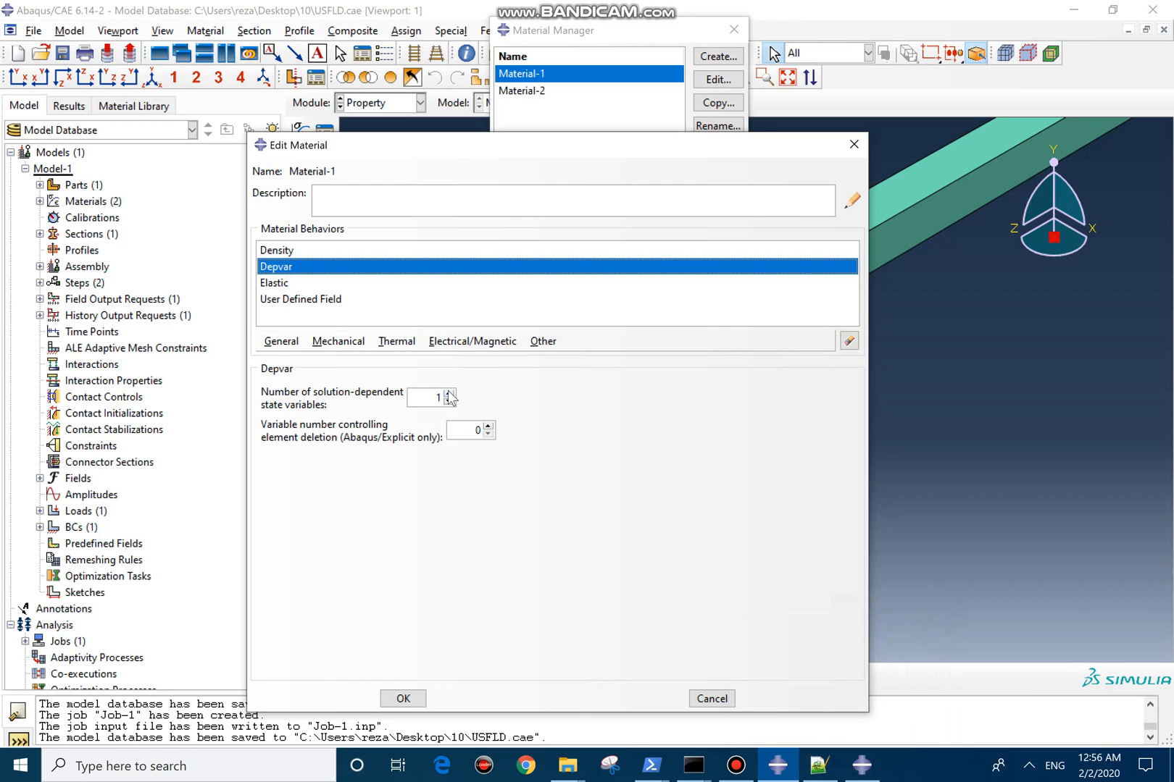
{"action": "left_click", "coordinate": [819, 765]}
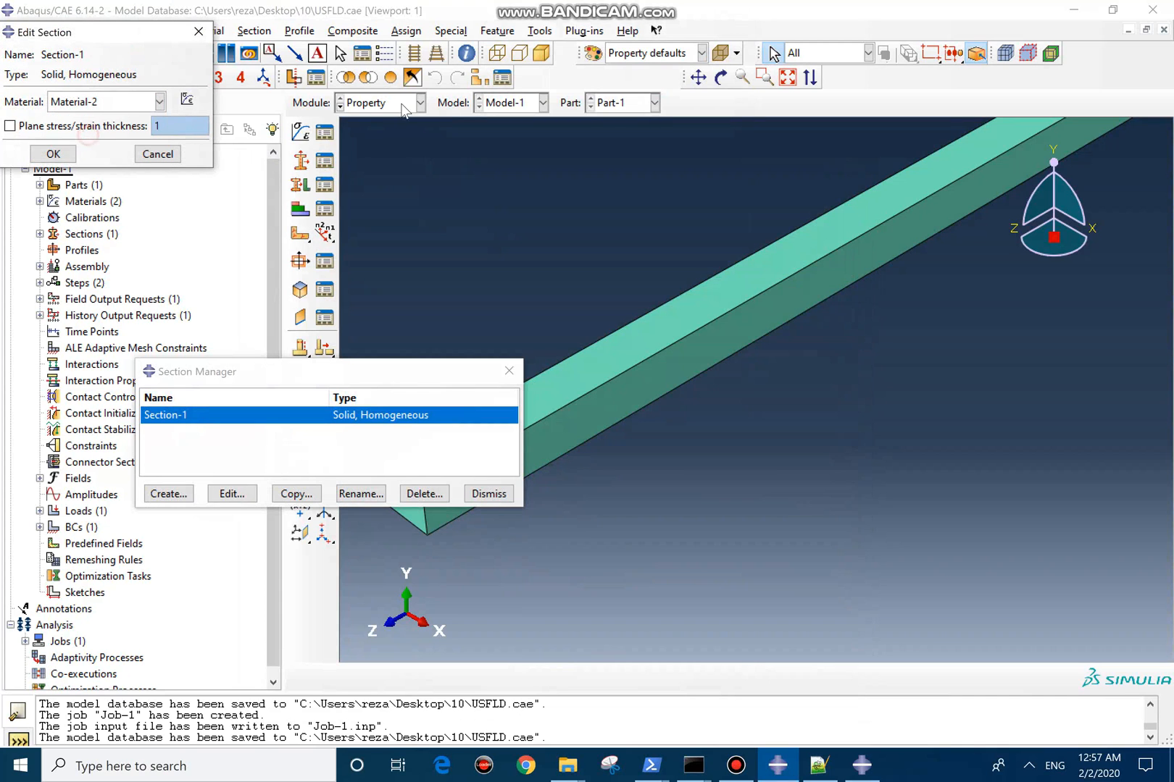
Assign Material-2 to Section-1, create and submit Job-2, then load its results.
{"action": "left_click", "coordinate": [420, 103]}
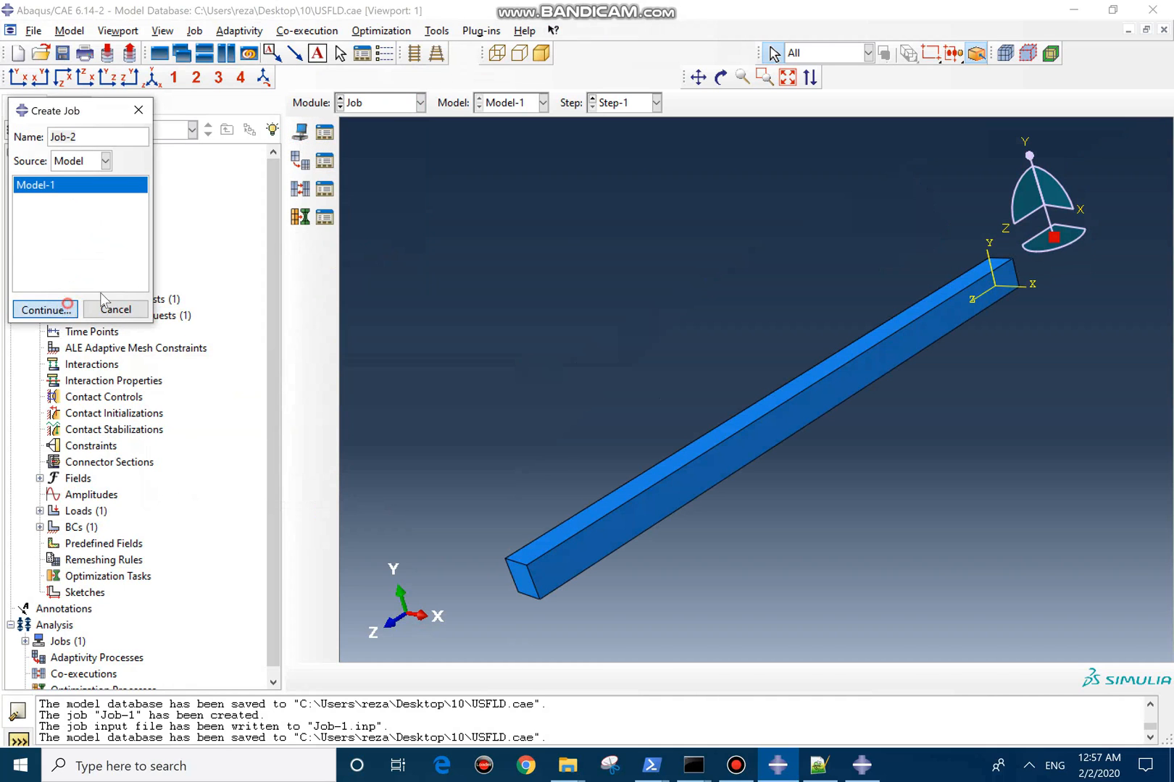
{"action": "left_click", "coordinate": [43, 310]}
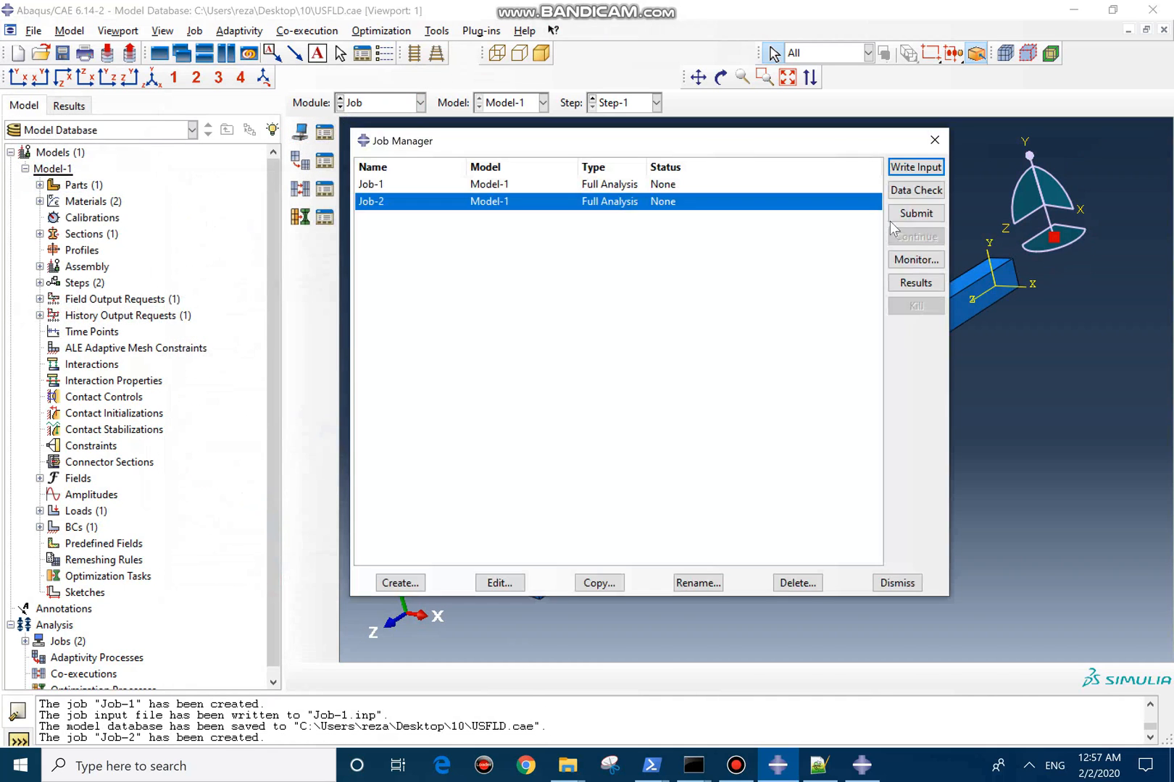
{"action": "left_click", "coordinate": [916, 213]}
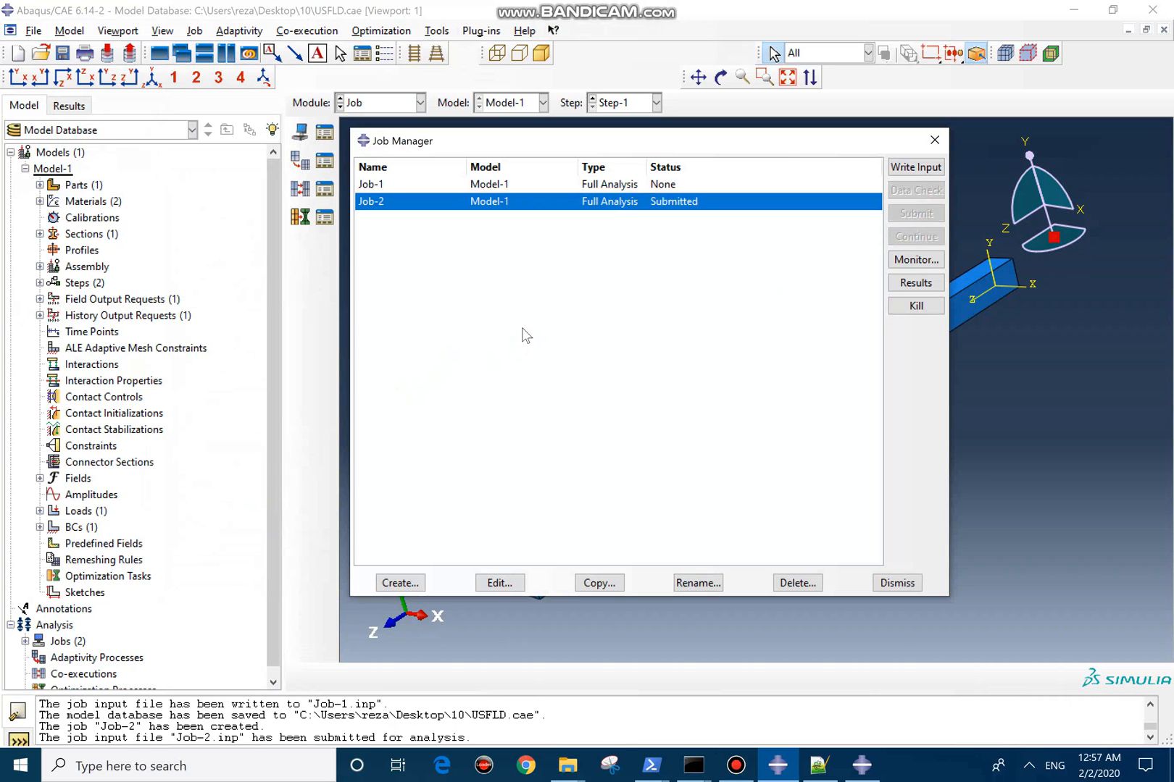
{"action": "left_click", "coordinate": [895, 582]}
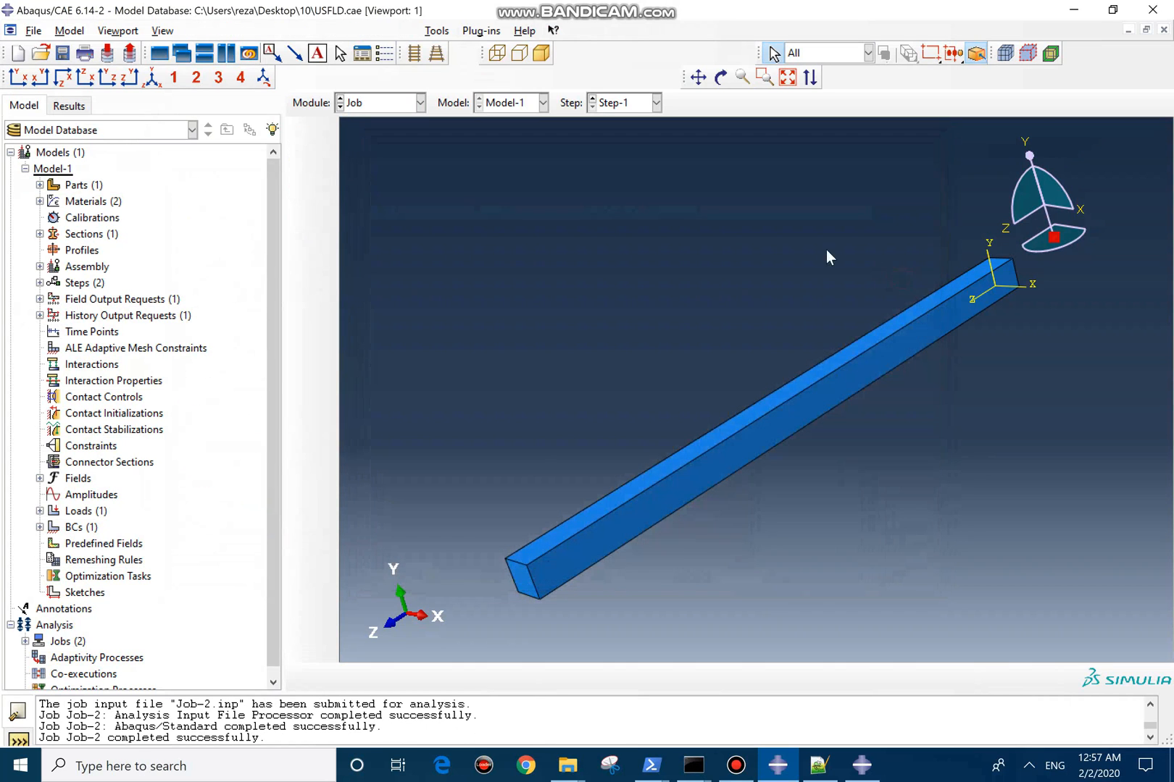
{"action": "left_click", "coordinate": [69, 106]}
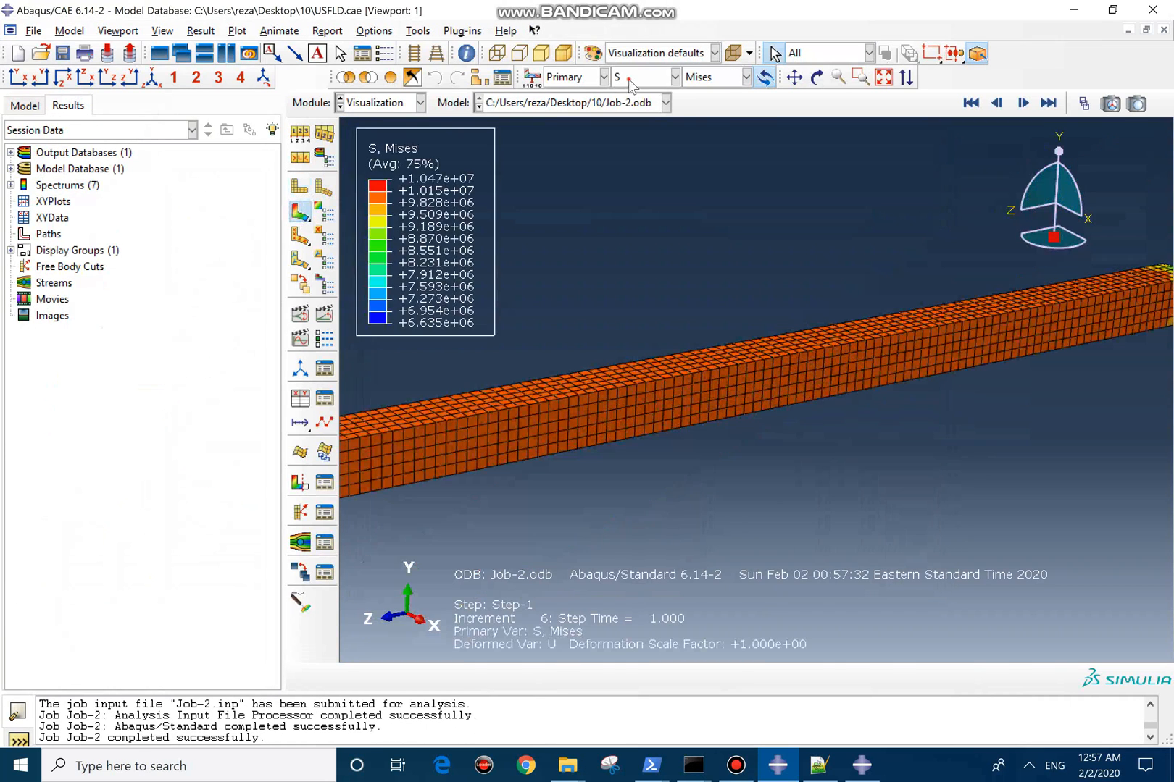
Plot LE max principal strain for Job-2, animate it and settle the frame slider on frame 3.
{"action": "left_click", "coordinate": [641, 77]}
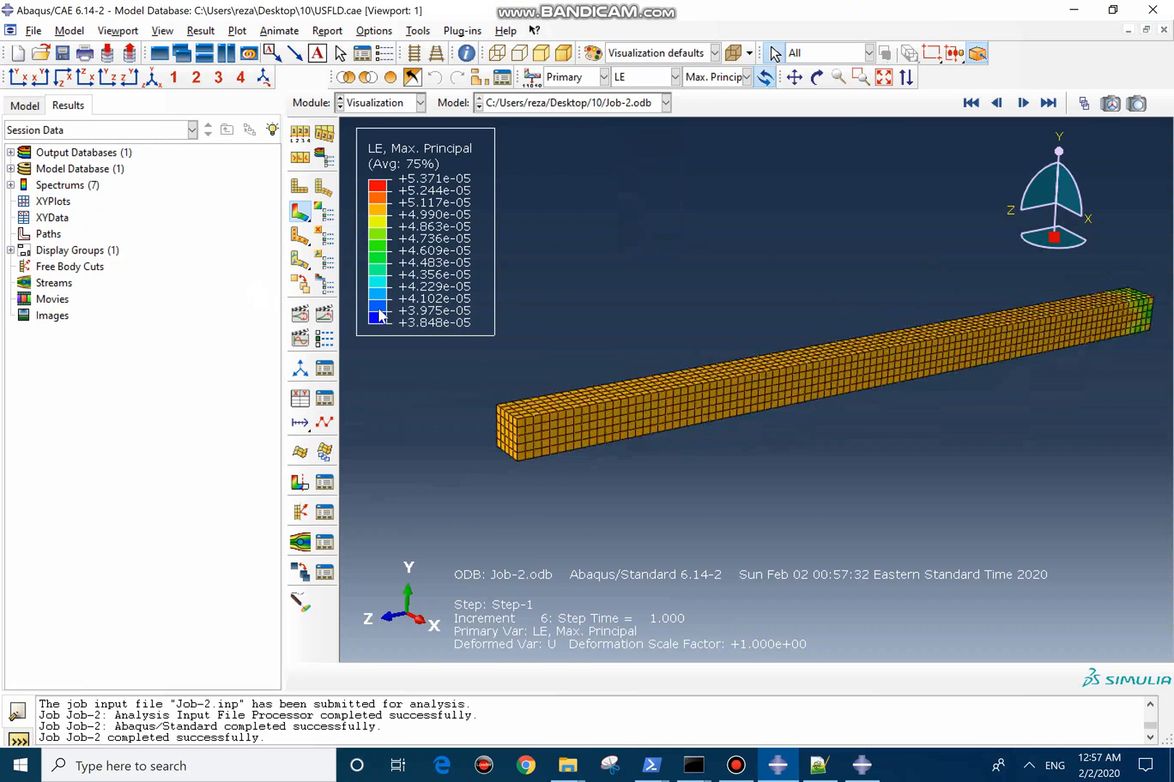
{"action": "left_click", "coordinate": [1022, 101]}
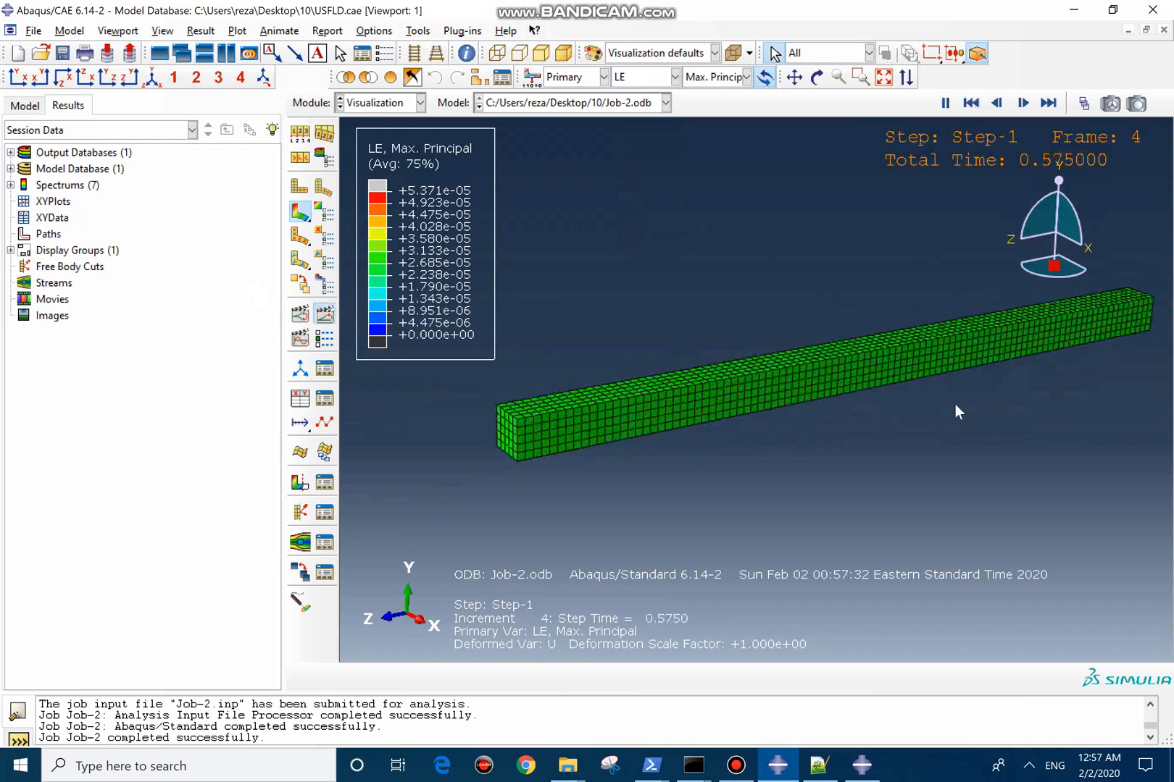
{"action": "left_click_drag", "start_coordinate": [232, 637], "coordinate": [198, 640]}
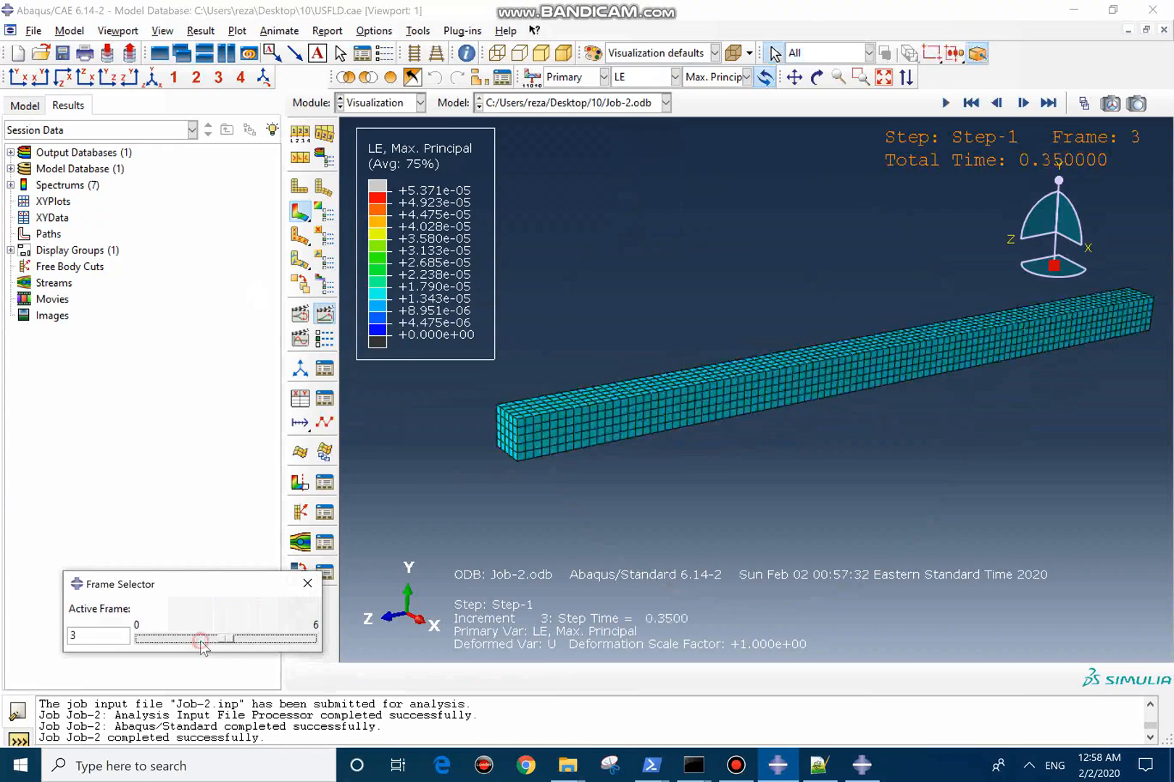
{"action": "left_click_drag", "start_coordinate": [201, 639], "coordinate": [193, 639]}
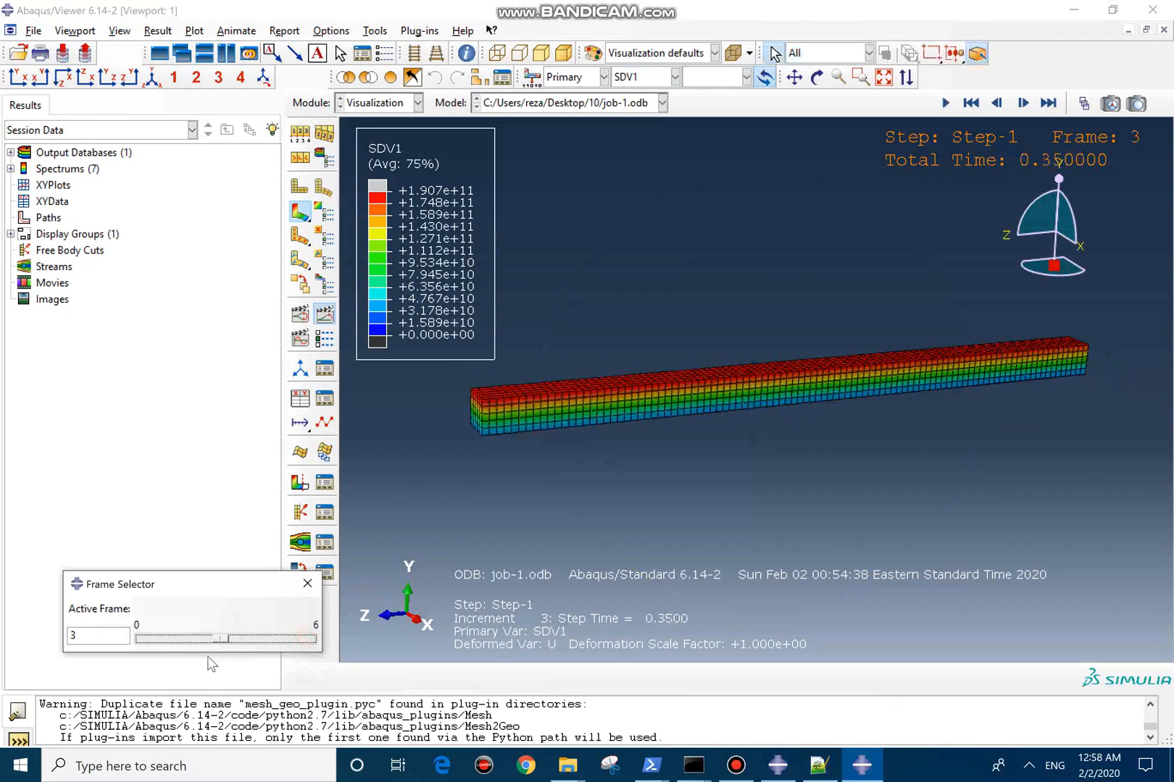
Move the job-1 SDV1 frame slider to frame 2 (time 0.2) for comparison.
{"action": "left_click_drag", "start_coordinate": [221, 637], "coordinate": [199, 637]}
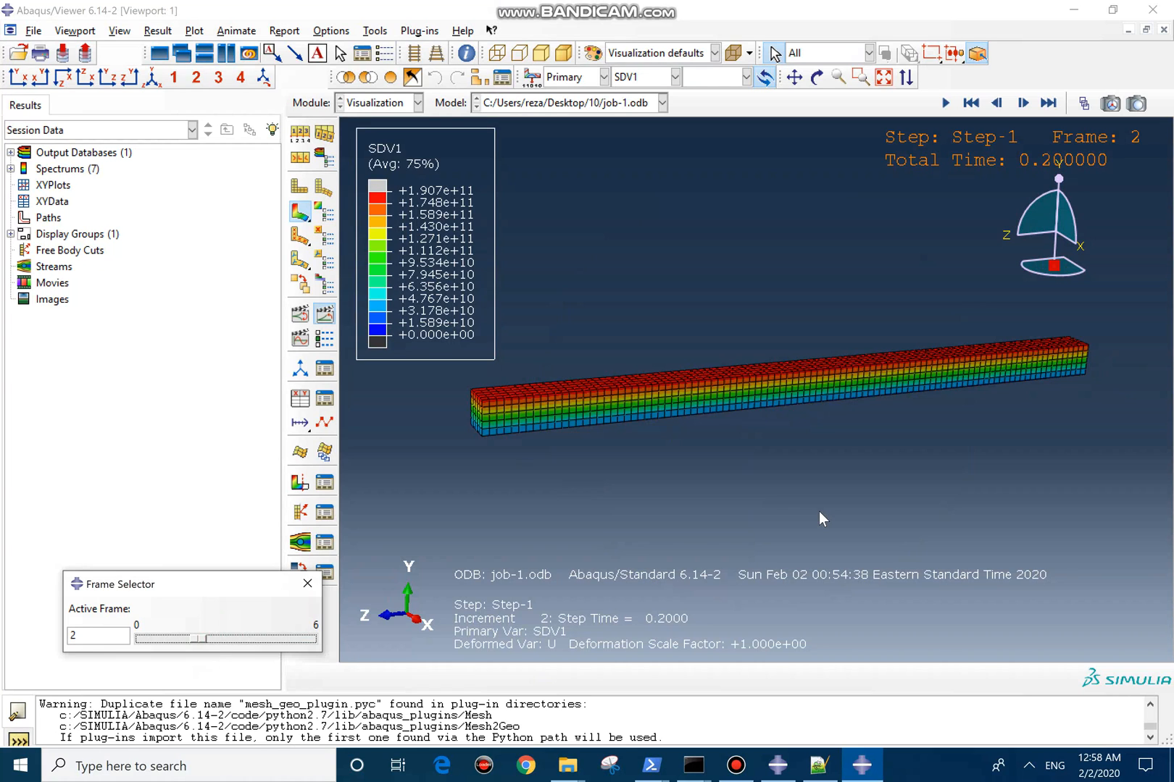
{"action": "mouse_move", "coordinate": [301, 336]}
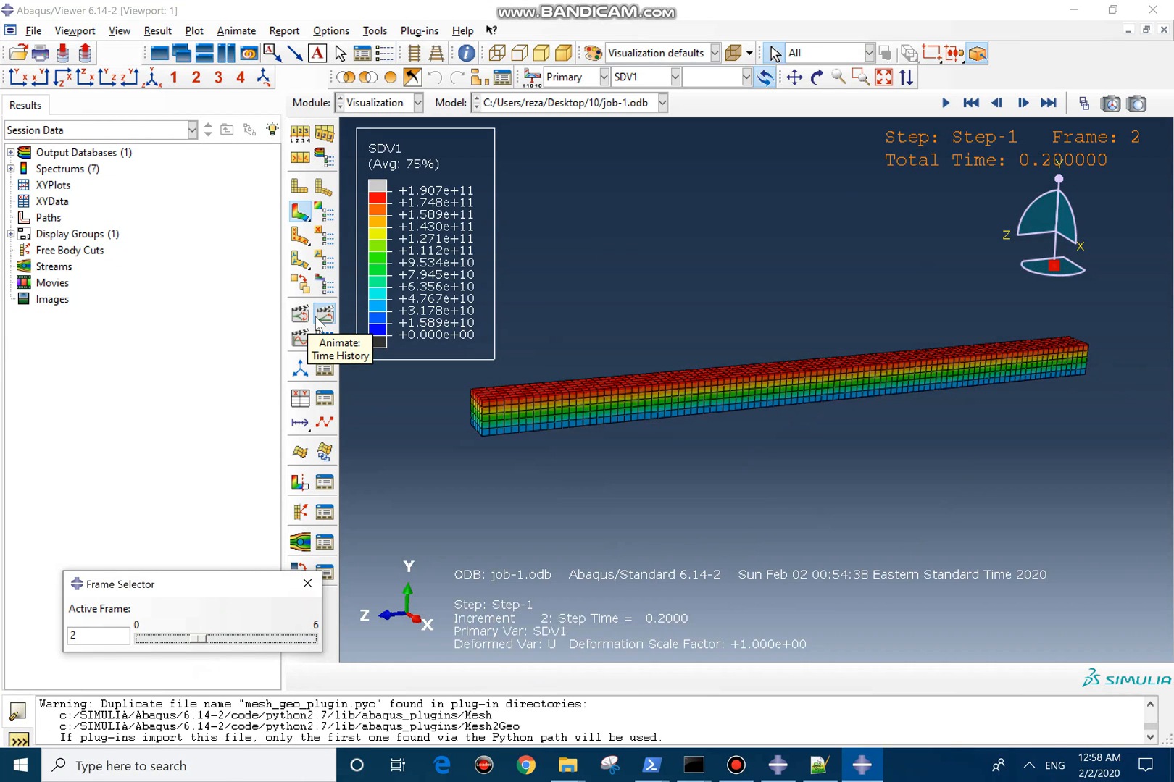
{"action": "mouse_move", "coordinate": [748, 596]}
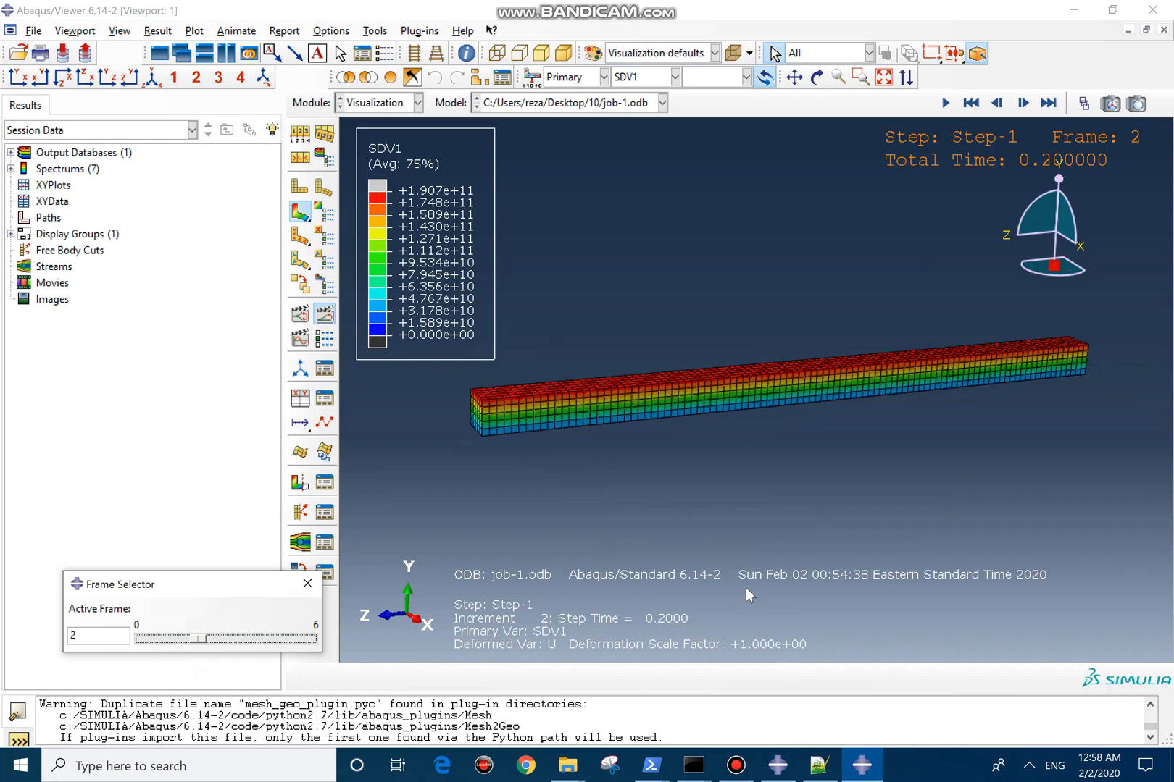